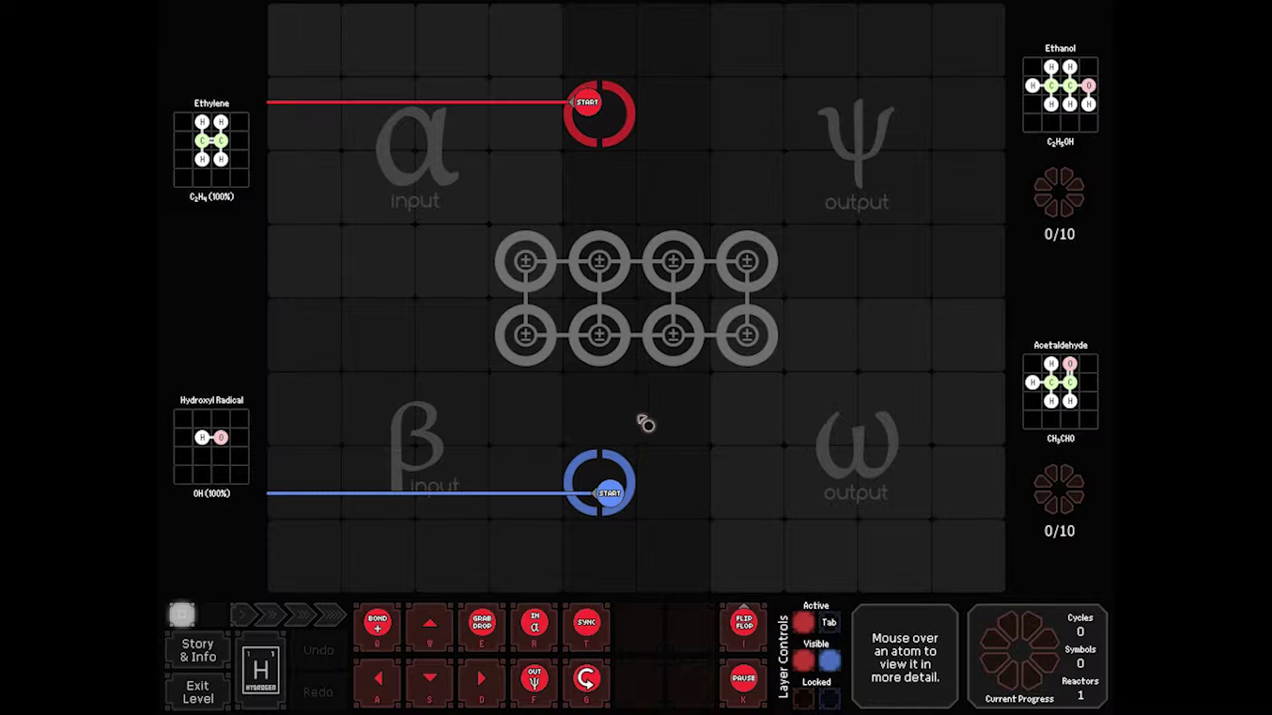
{"action": "mouse_move", "coordinate": [1053, 460]}
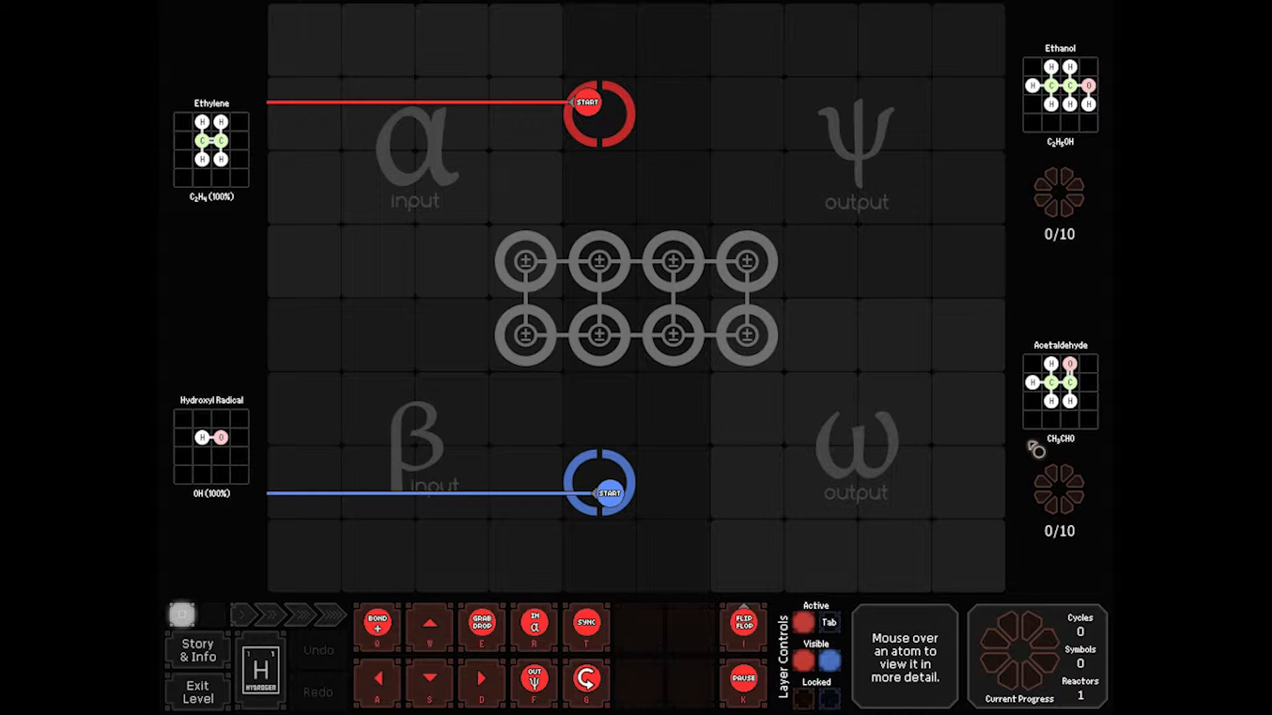
{"action": "mouse_move", "coordinate": [977, 463]}
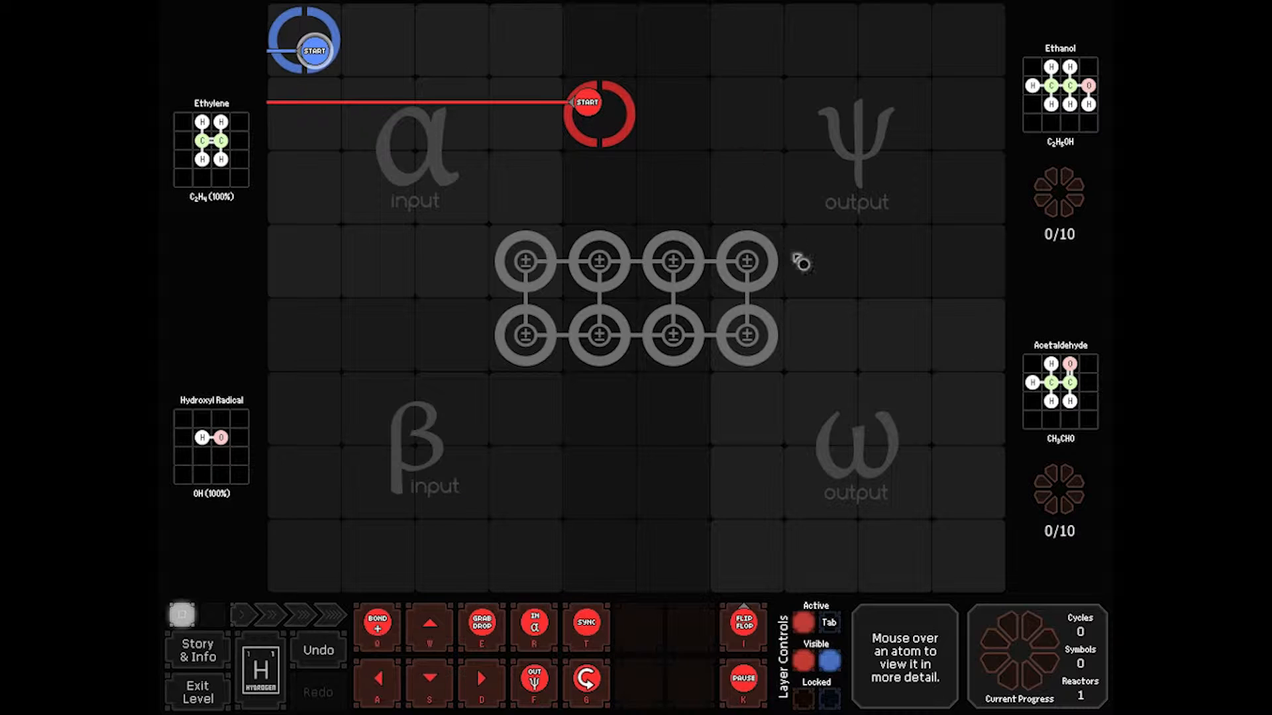
{"action": "mouse_move", "coordinate": [188, 448]}
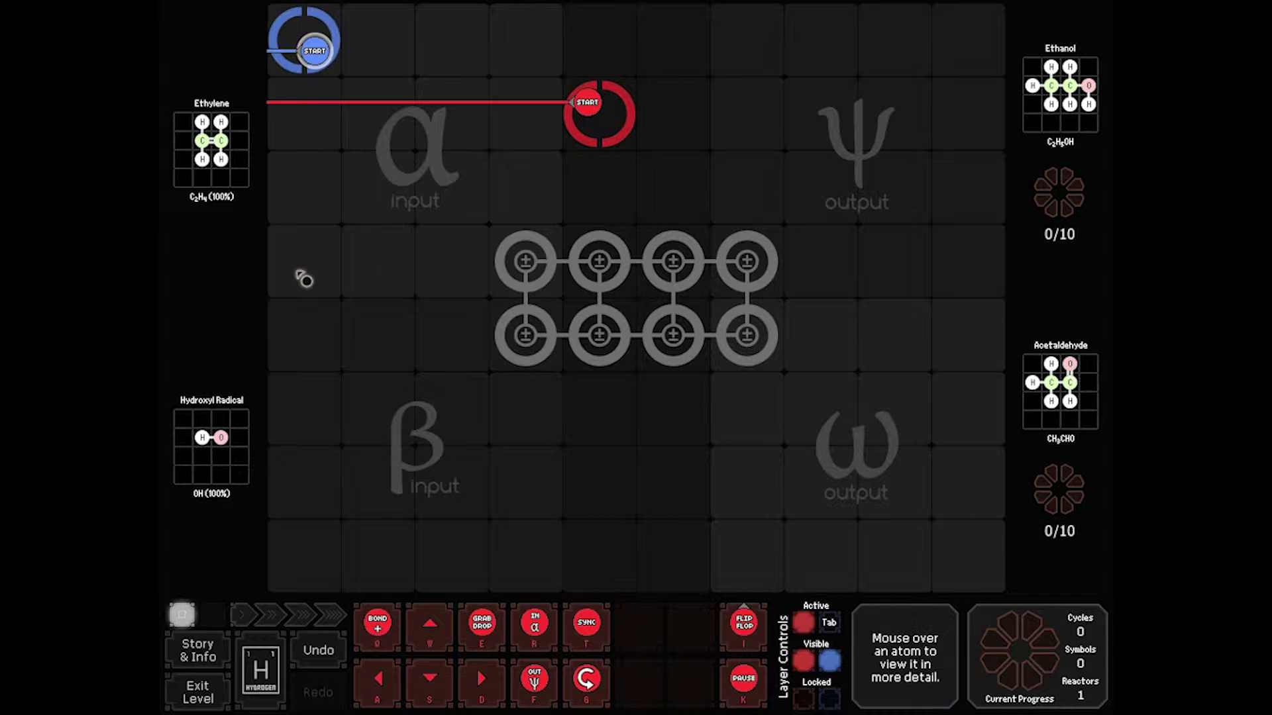
{"action": "mouse_move", "coordinate": [530, 427]}
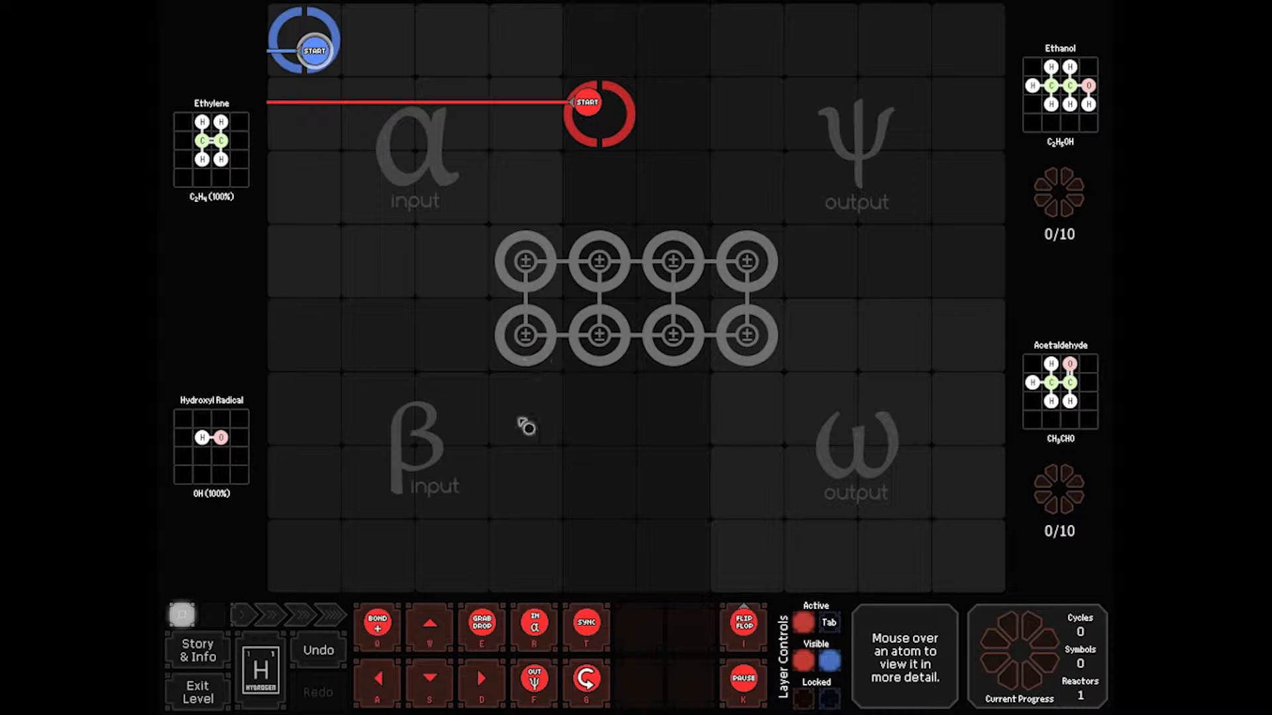
{"action": "mouse_move", "coordinate": [1047, 398]}
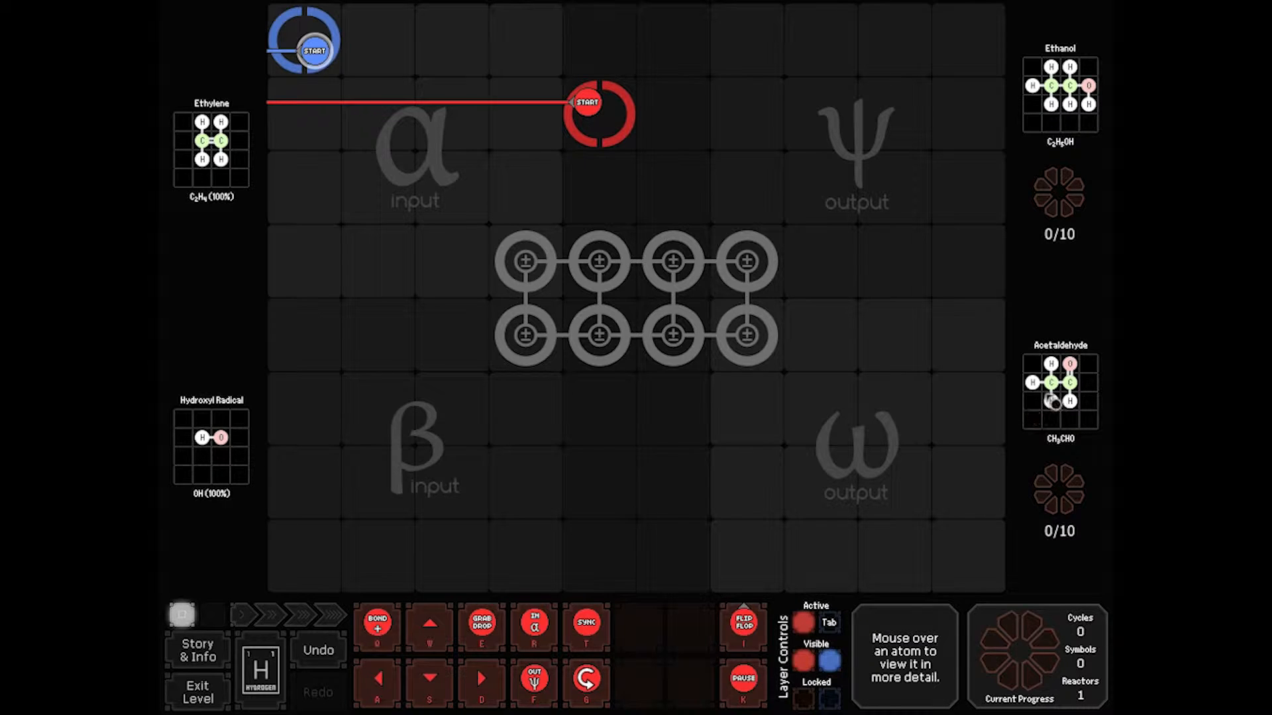
{"action": "mouse_move", "coordinate": [522, 425]}
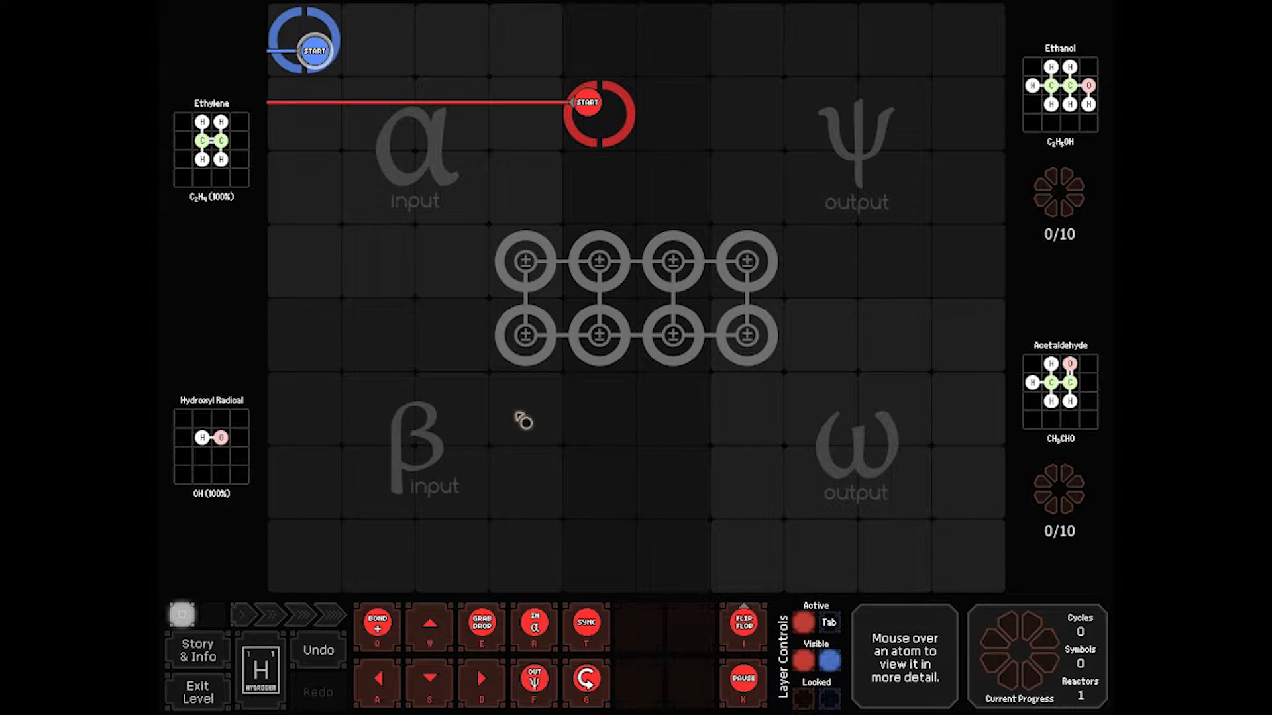
{"action": "mouse_move", "coordinate": [832, 167]}
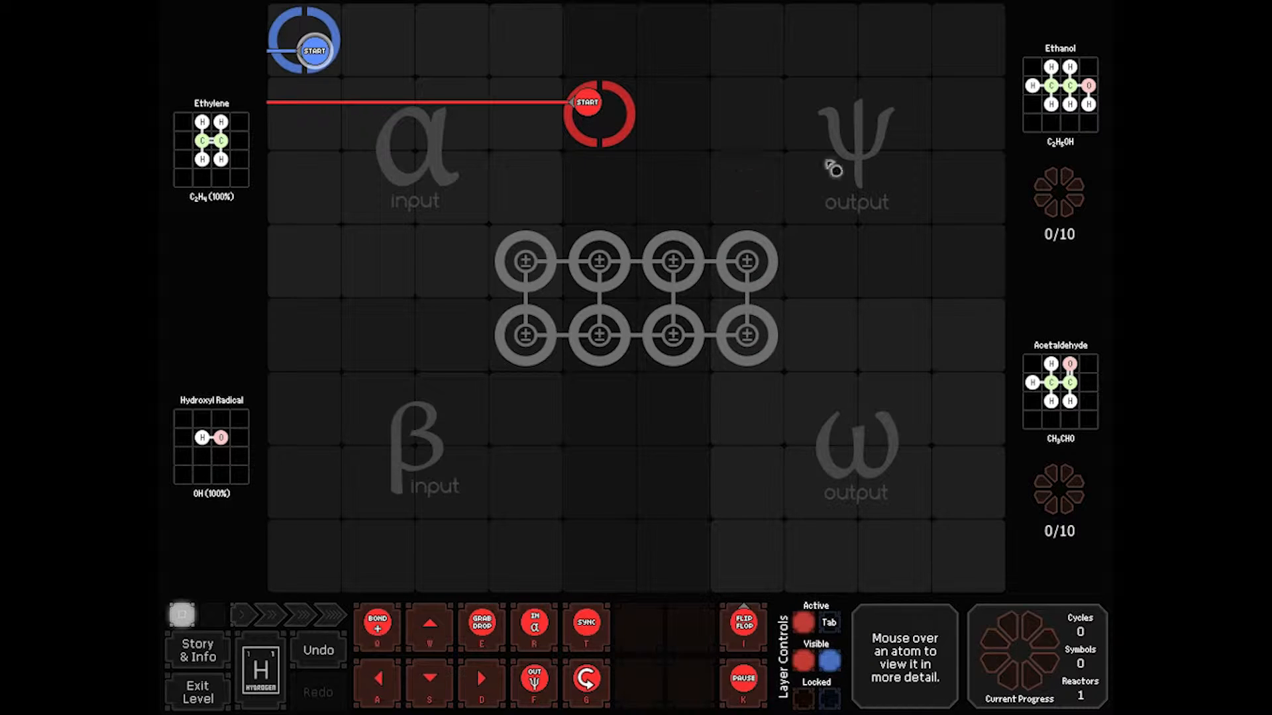
{"action": "mouse_move", "coordinate": [959, 399]}
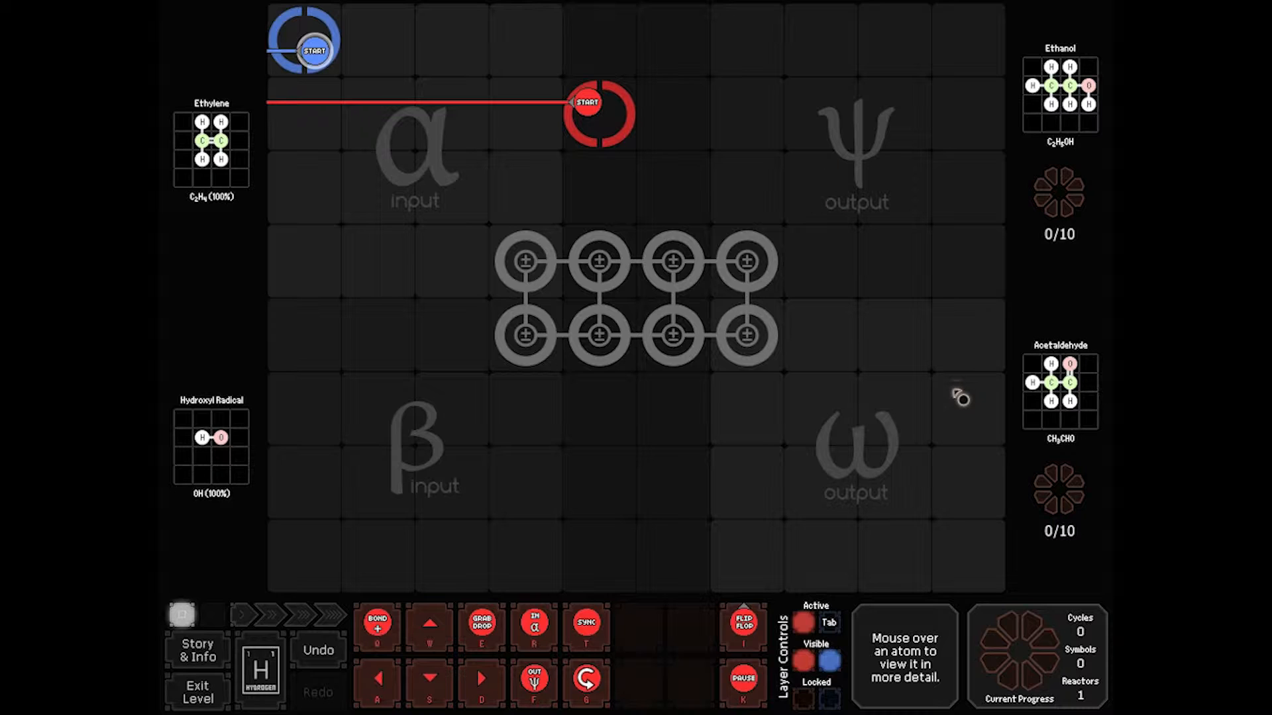
{"action": "mouse_move", "coordinate": [1033, 157]}
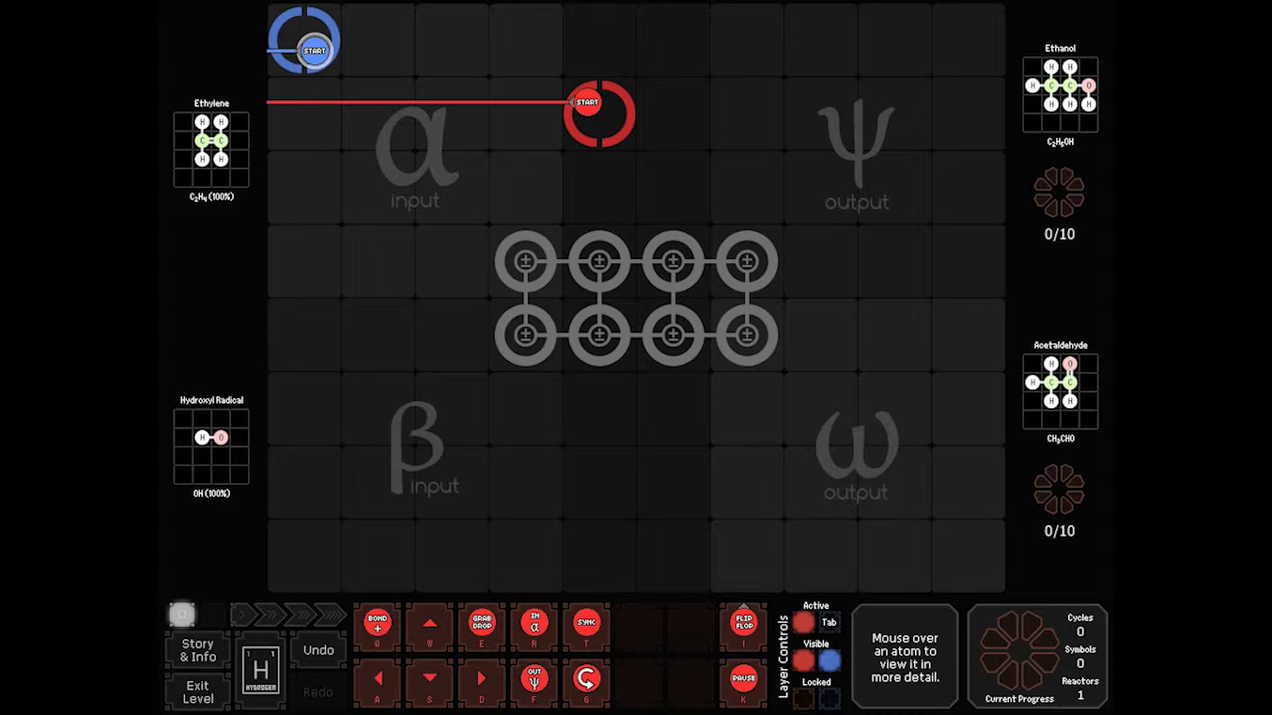
{"action": "mouse_move", "coordinate": [192, 147]}
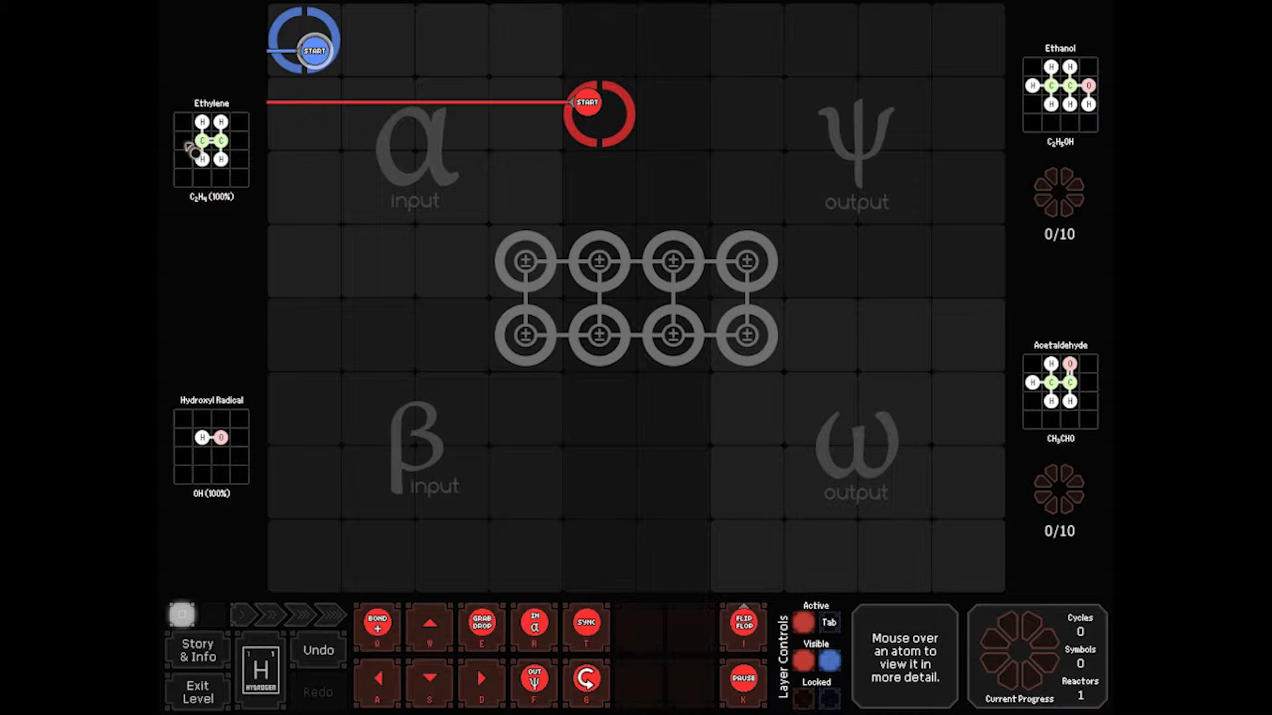
{"action": "mouse_move", "coordinate": [203, 481]}
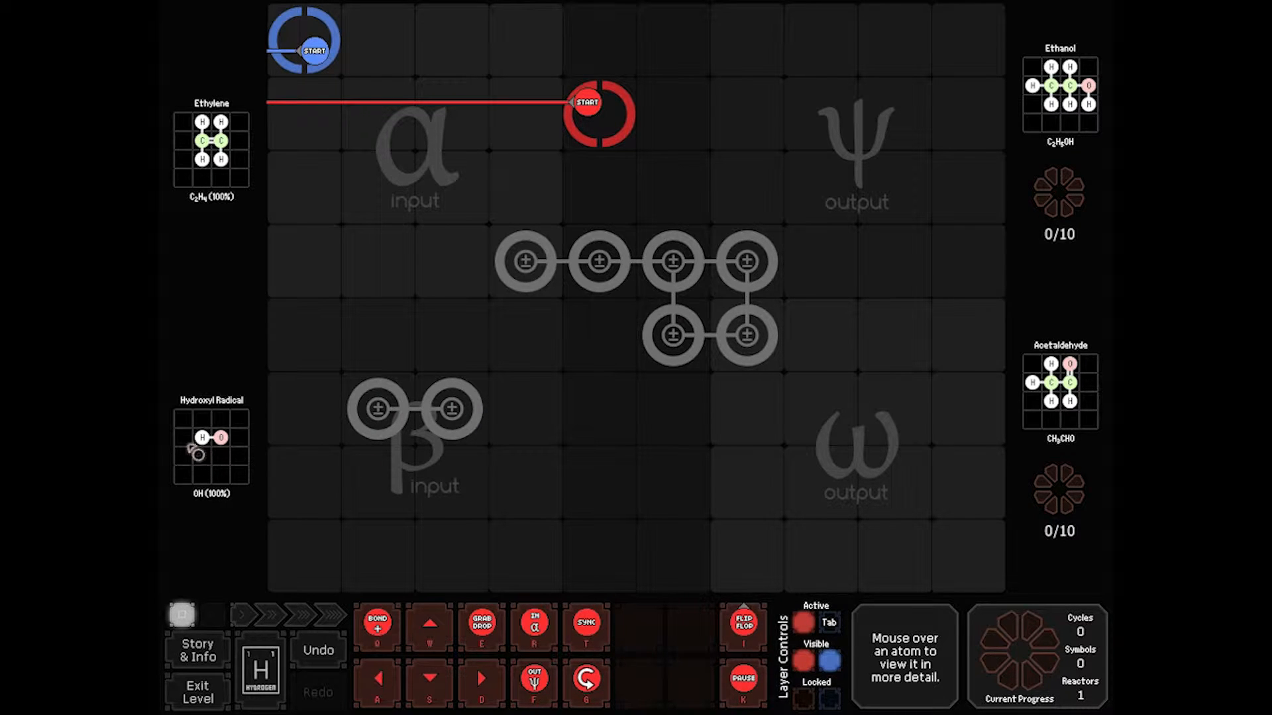
{"action": "mouse_move", "coordinate": [432, 331]}
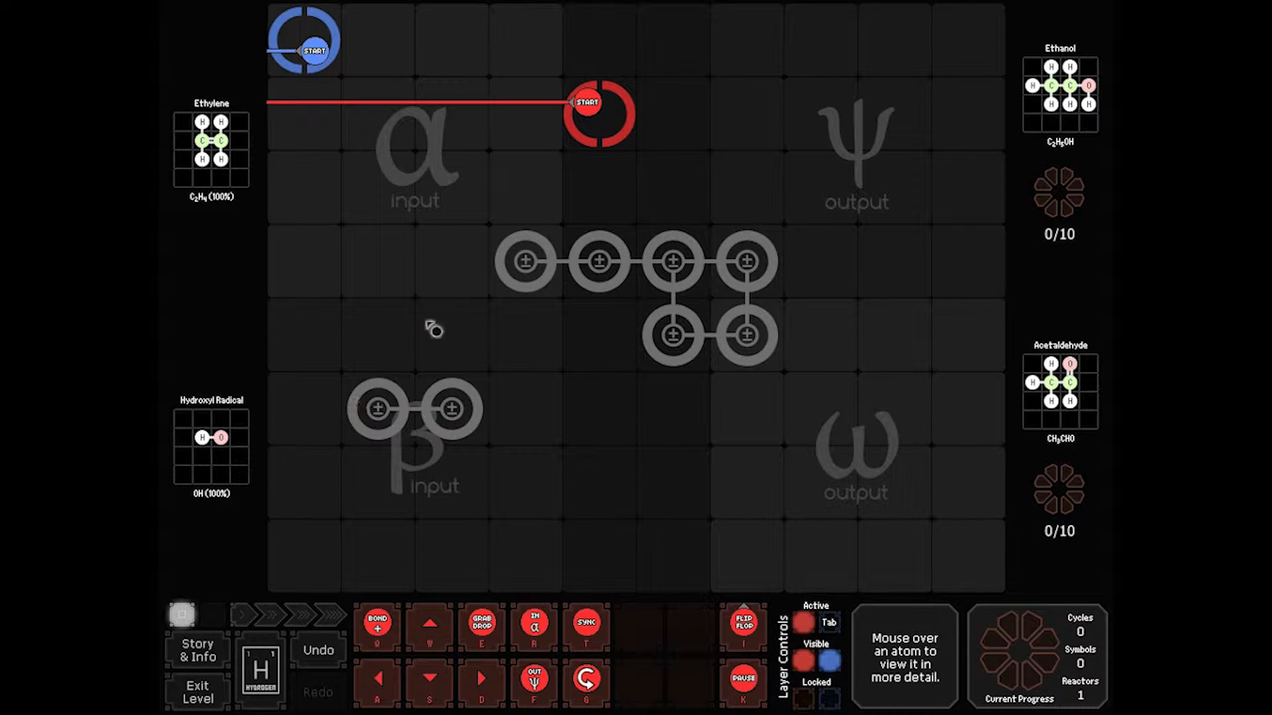
{"action": "mouse_move", "coordinate": [243, 147]}
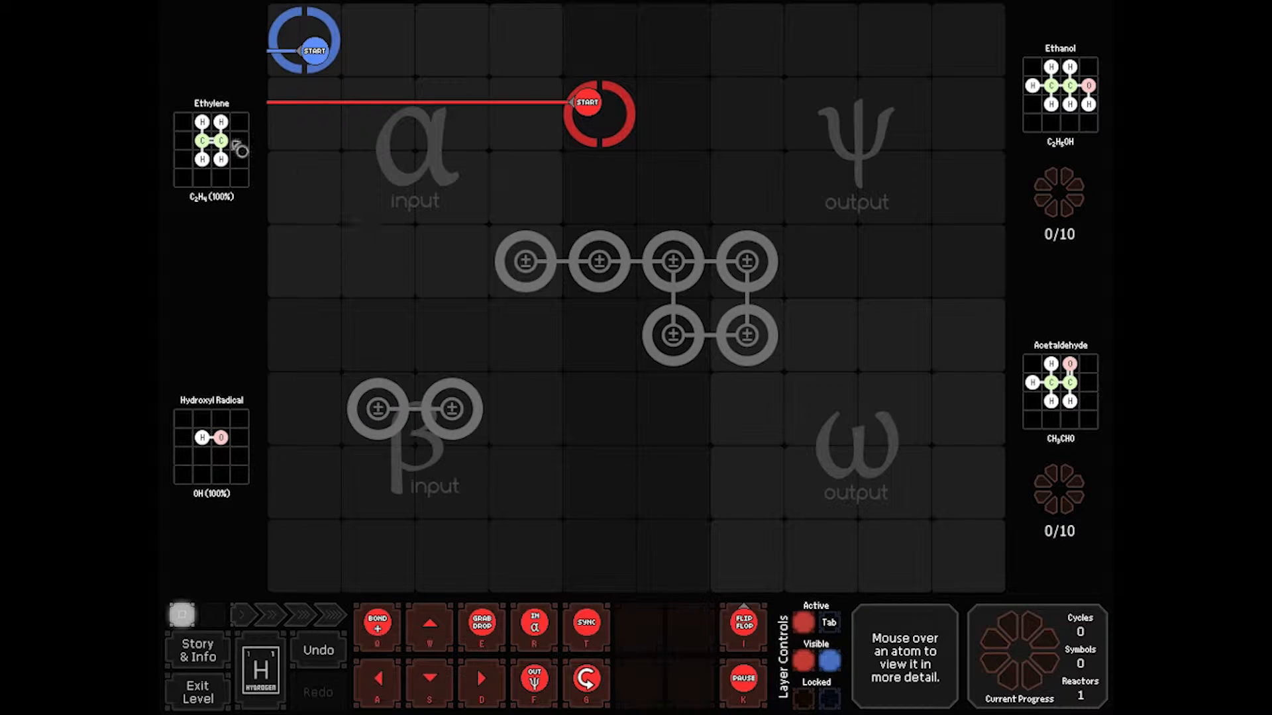
{"action": "mouse_move", "coordinate": [406, 165]}
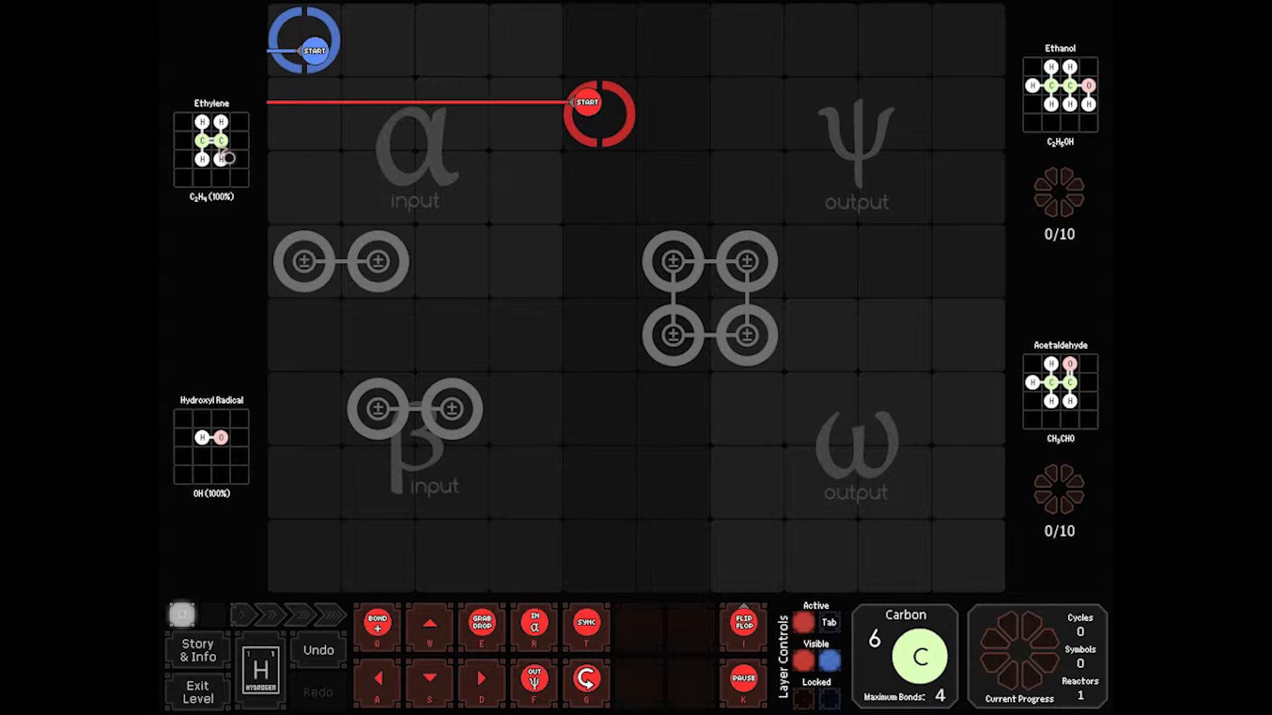
{"action": "mouse_move", "coordinate": [469, 260]}
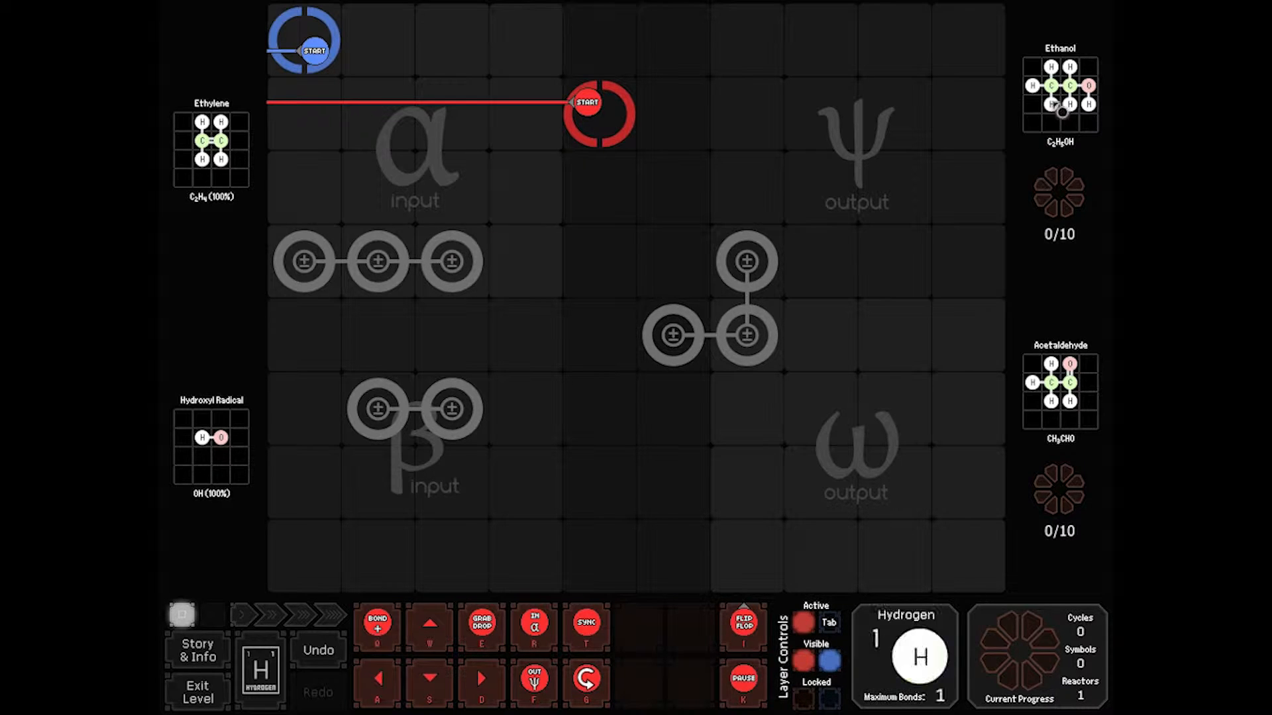
{"action": "mouse_move", "coordinate": [710, 386]}
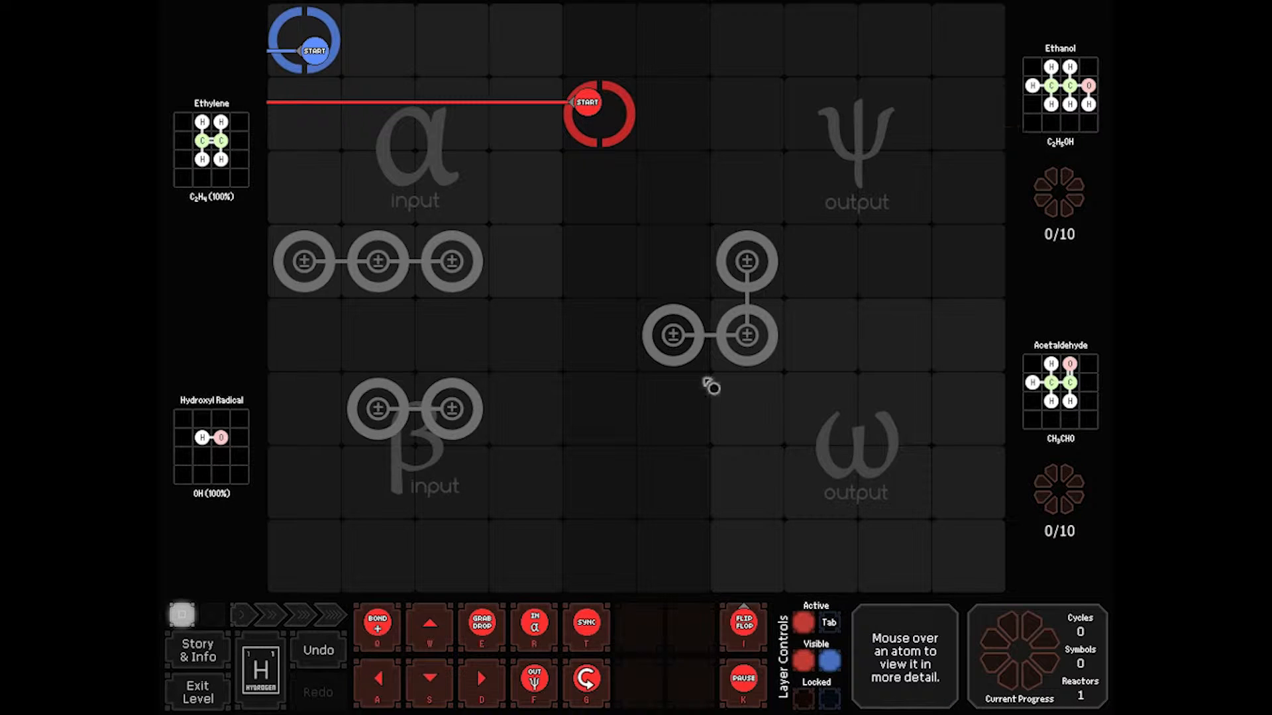
{"action": "mouse_move", "coordinate": [491, 332]}
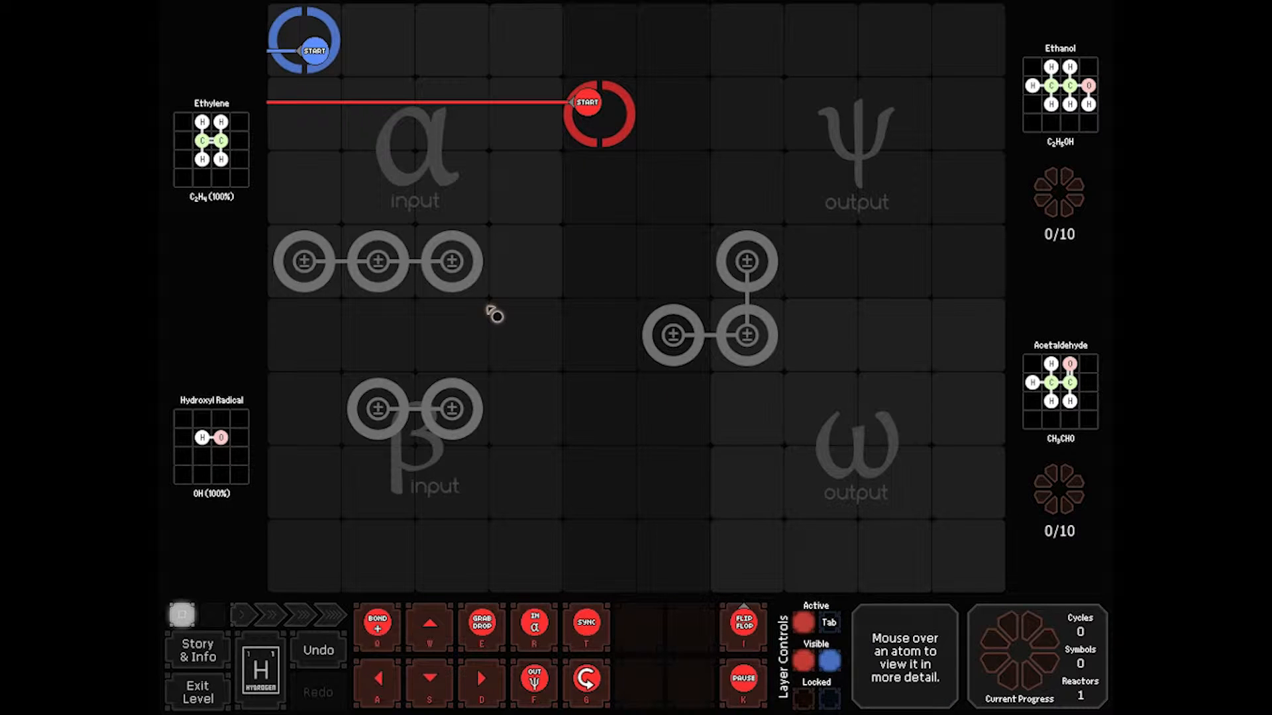
{"action": "mouse_move", "coordinate": [1108, 394]}
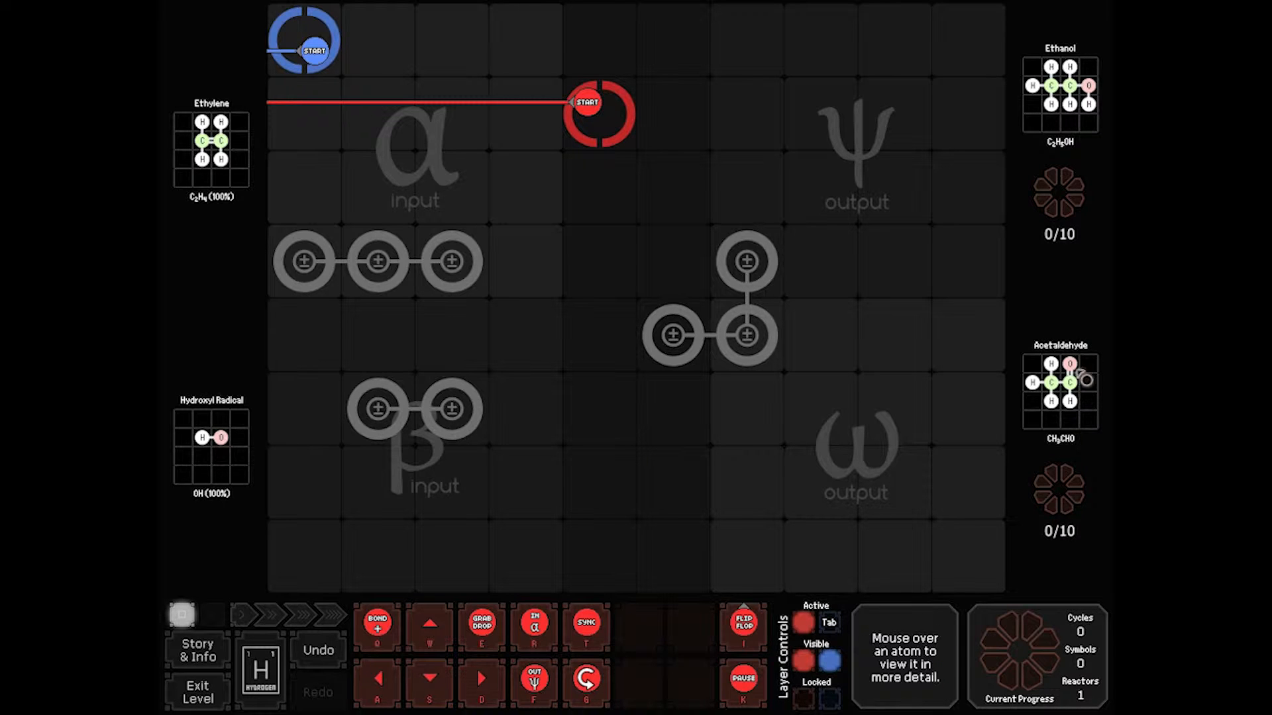
{"action": "mouse_move", "coordinate": [1074, 284]}
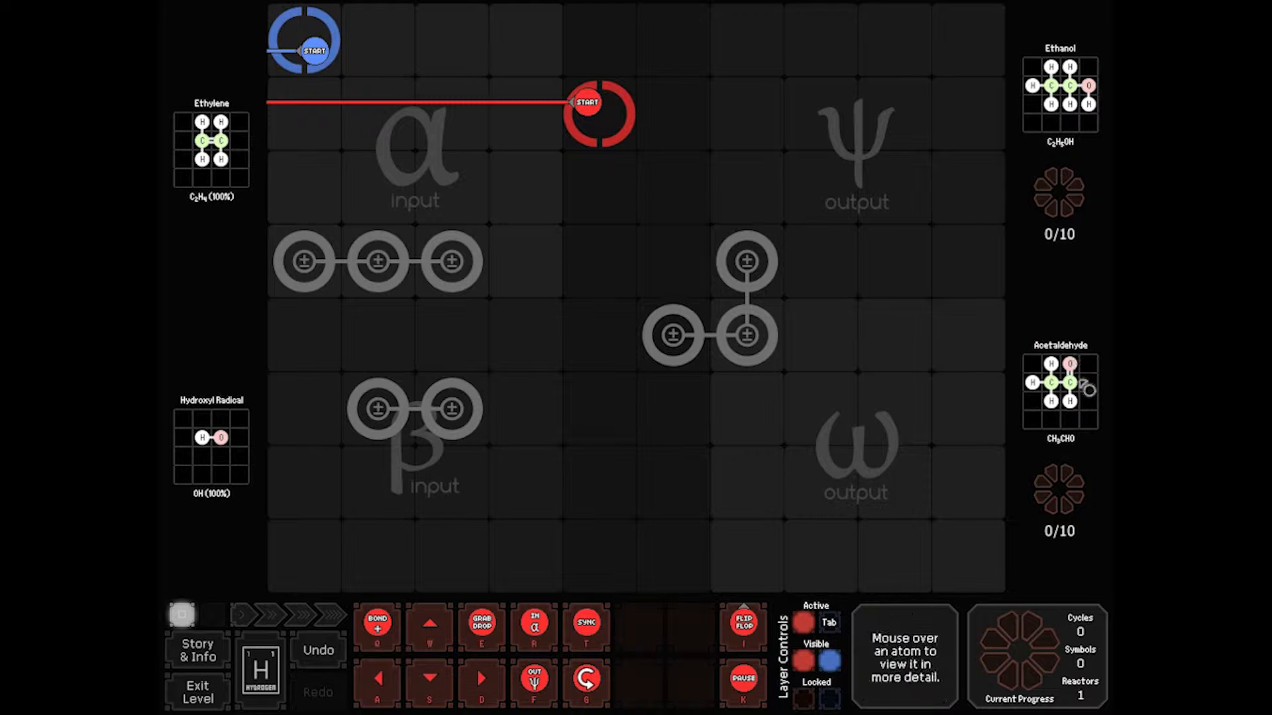
{"action": "mouse_move", "coordinate": [1070, 370]}
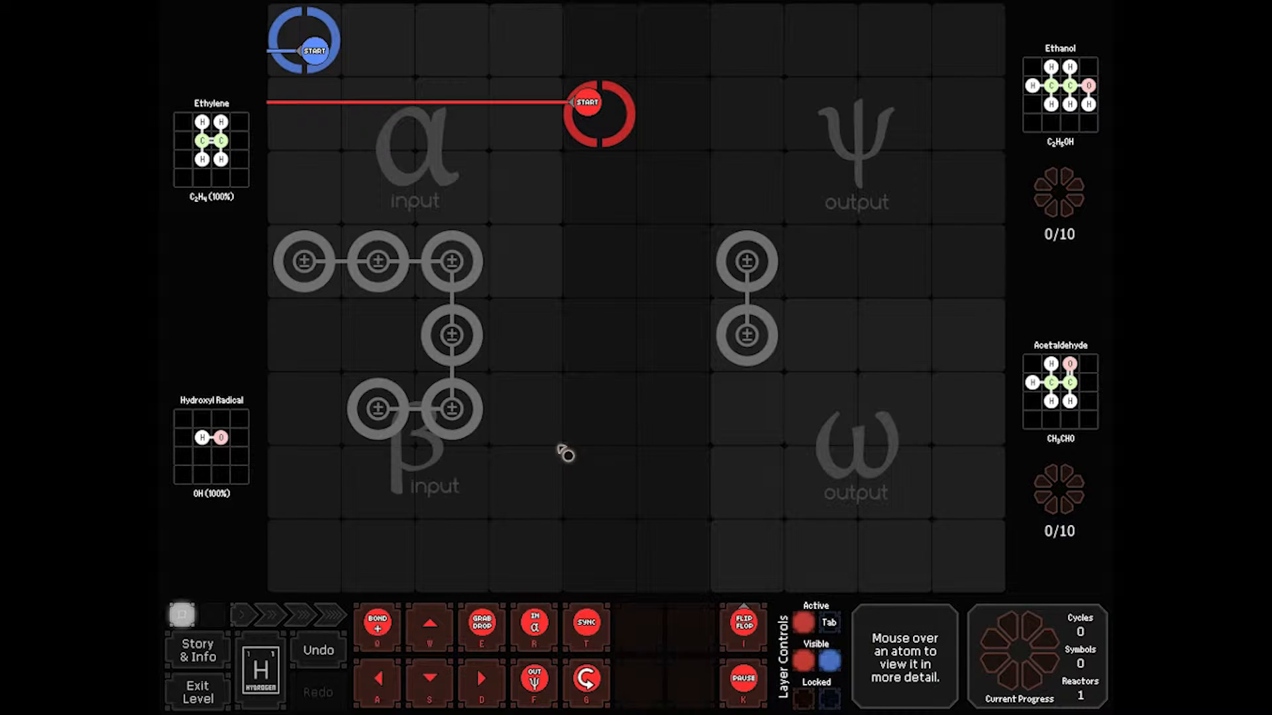
{"action": "mouse_move", "coordinate": [448, 335]}
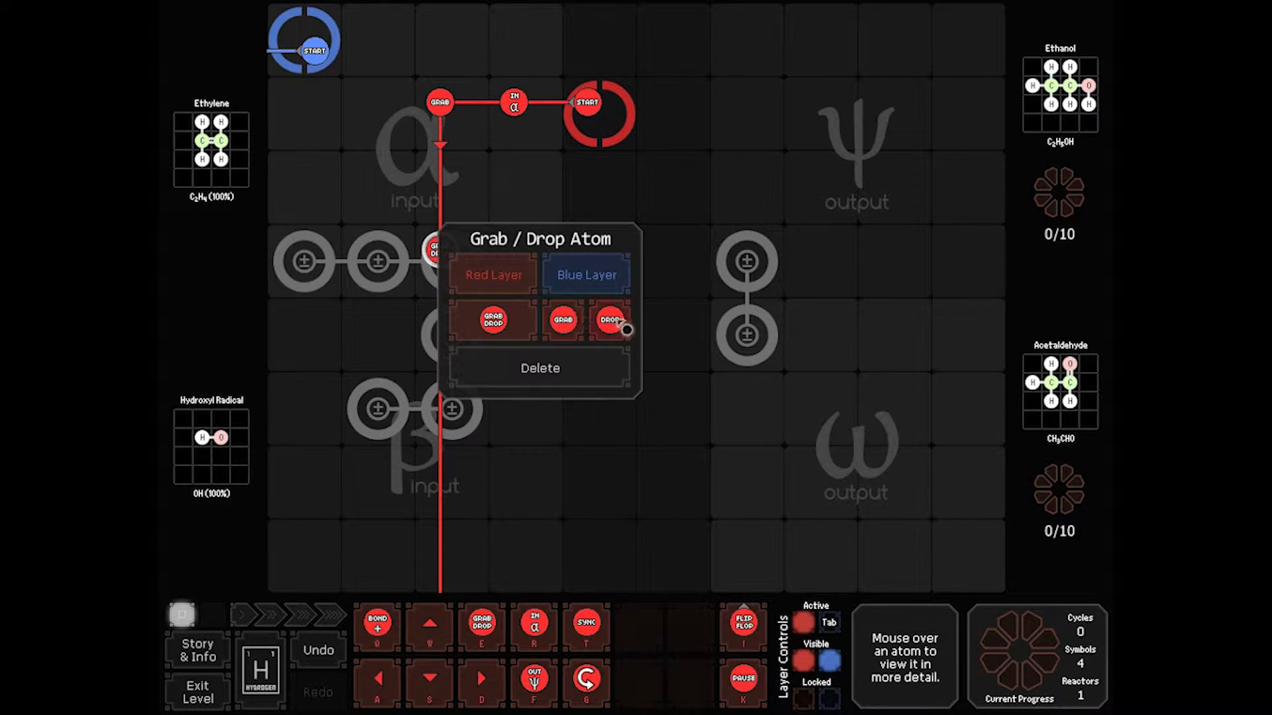
Set the red grab/drop command to Drop only and move the blue start to the top row
{"action": "left_click", "coordinate": [614, 321]}
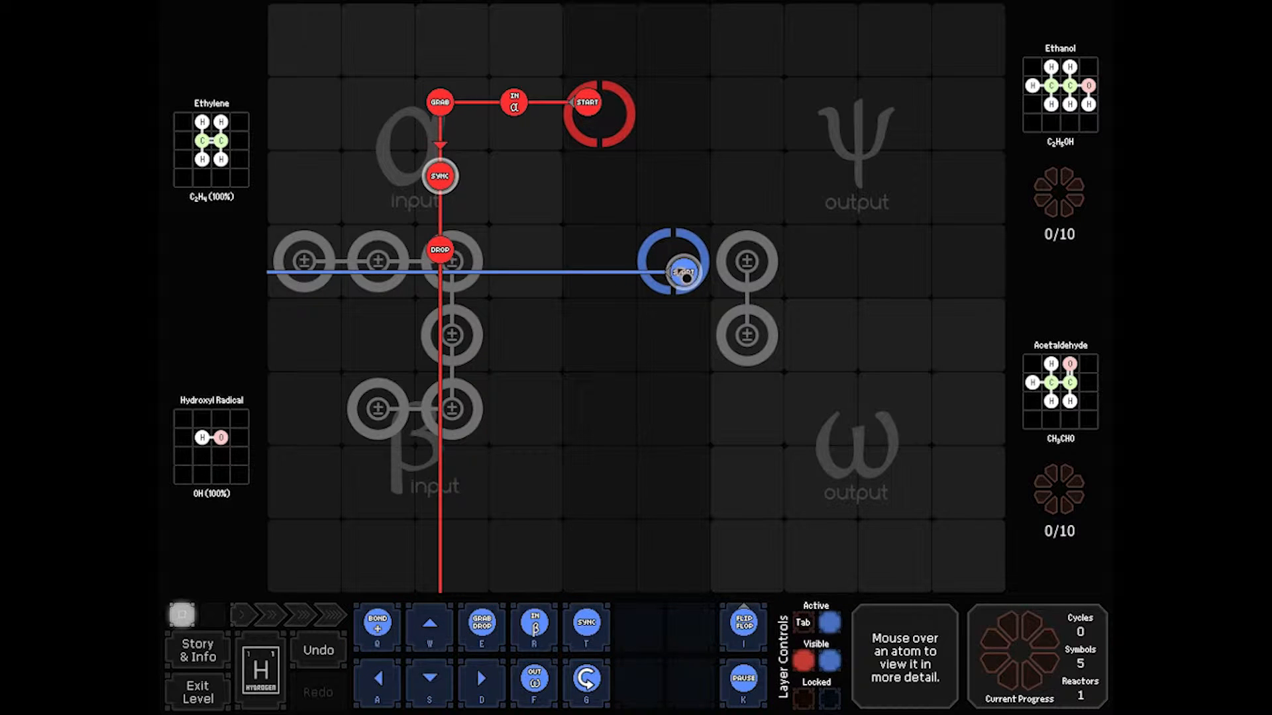
{"action": "left_click_drag", "start_coordinate": [683, 271], "coordinate": [684, 494]}
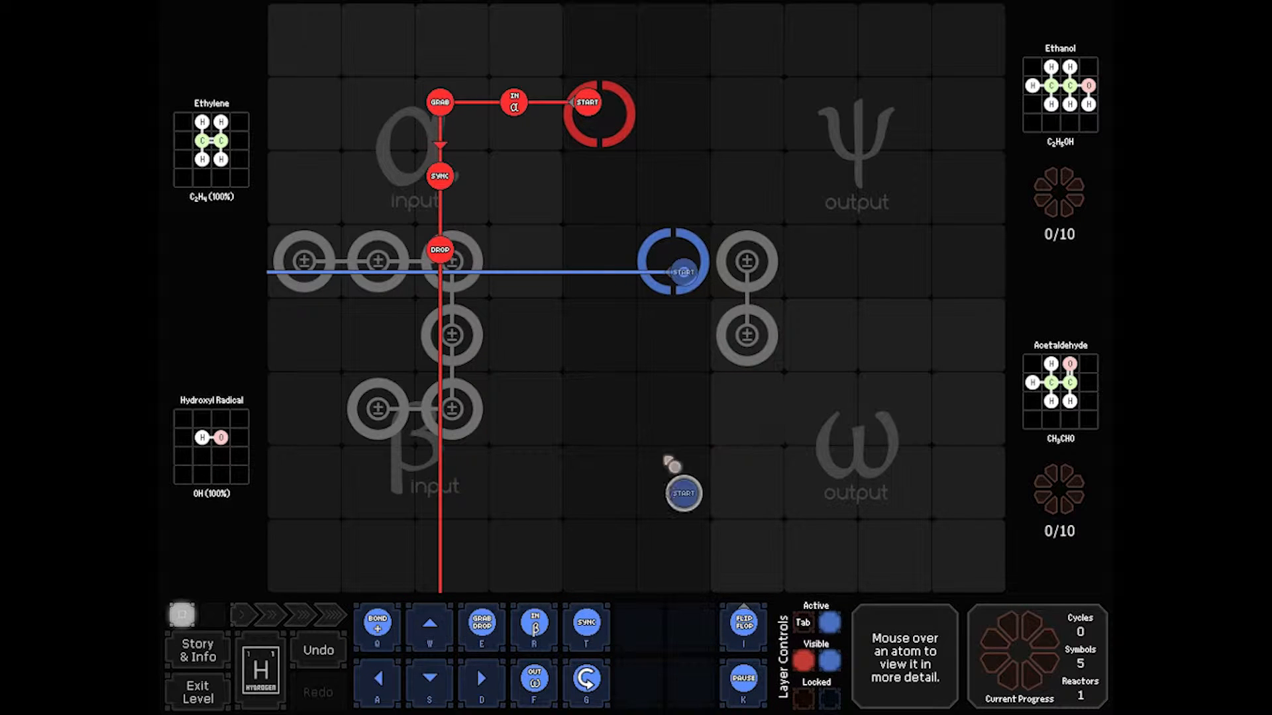
{"action": "left_click_drag", "start_coordinate": [682, 493], "coordinate": [828, 51]}
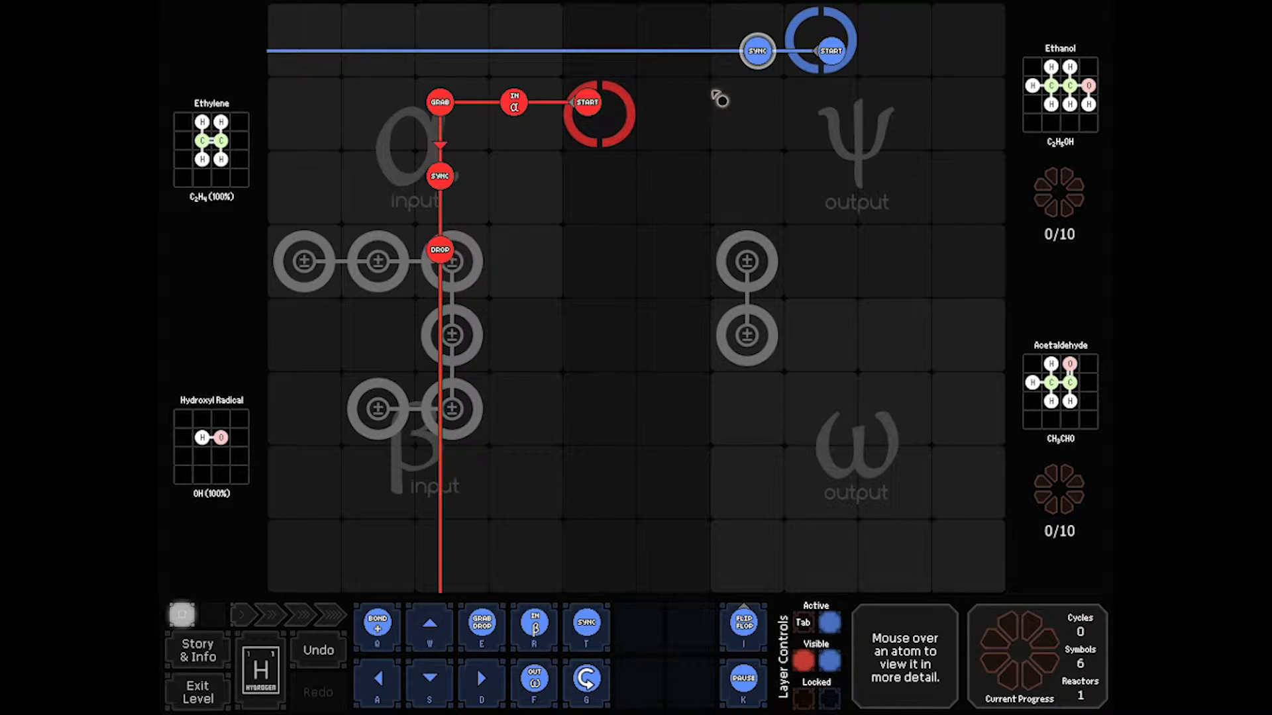
{"action": "mouse_move", "coordinate": [716, 81]}
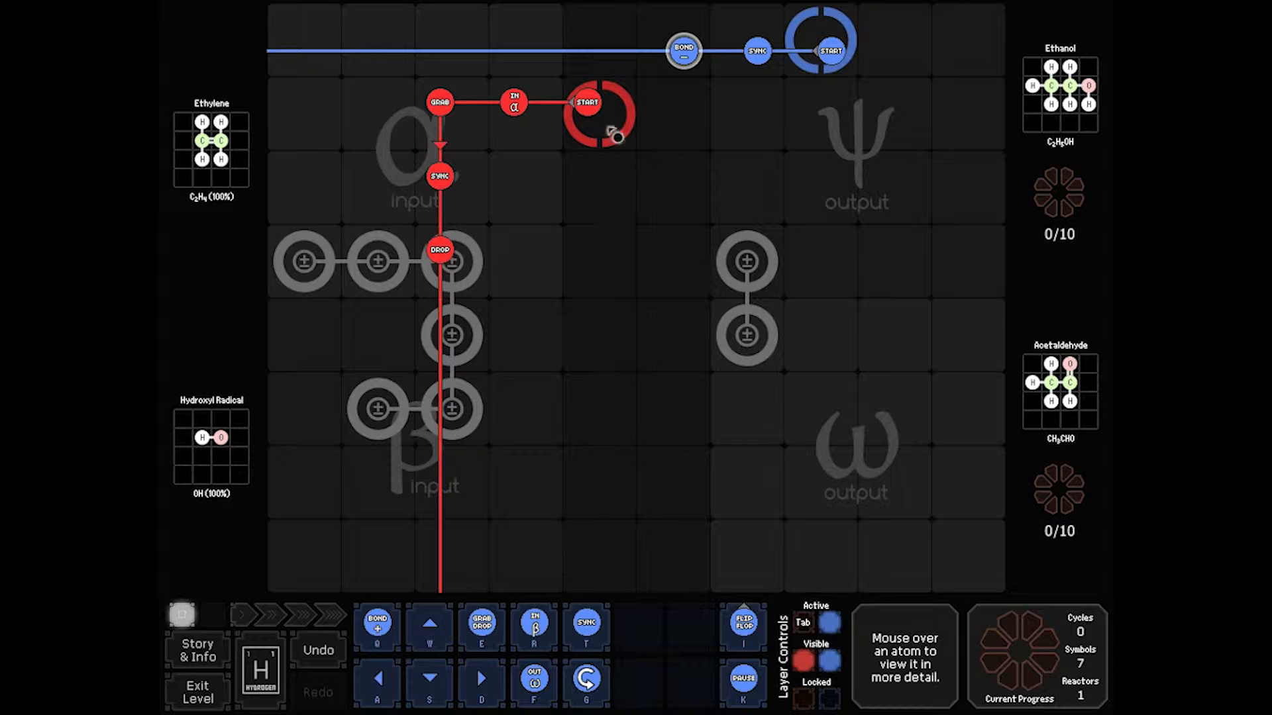
{"action": "mouse_move", "coordinate": [544, 101]}
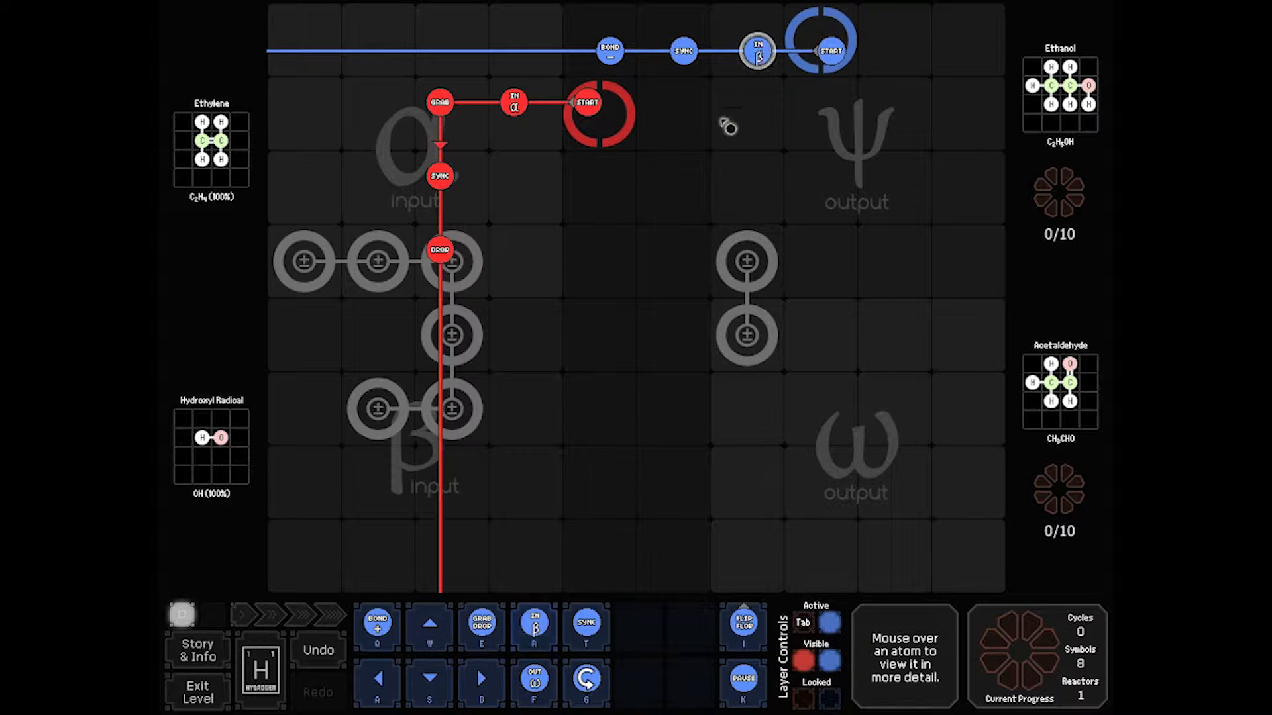
{"action": "mouse_move", "coordinate": [710, 102]}
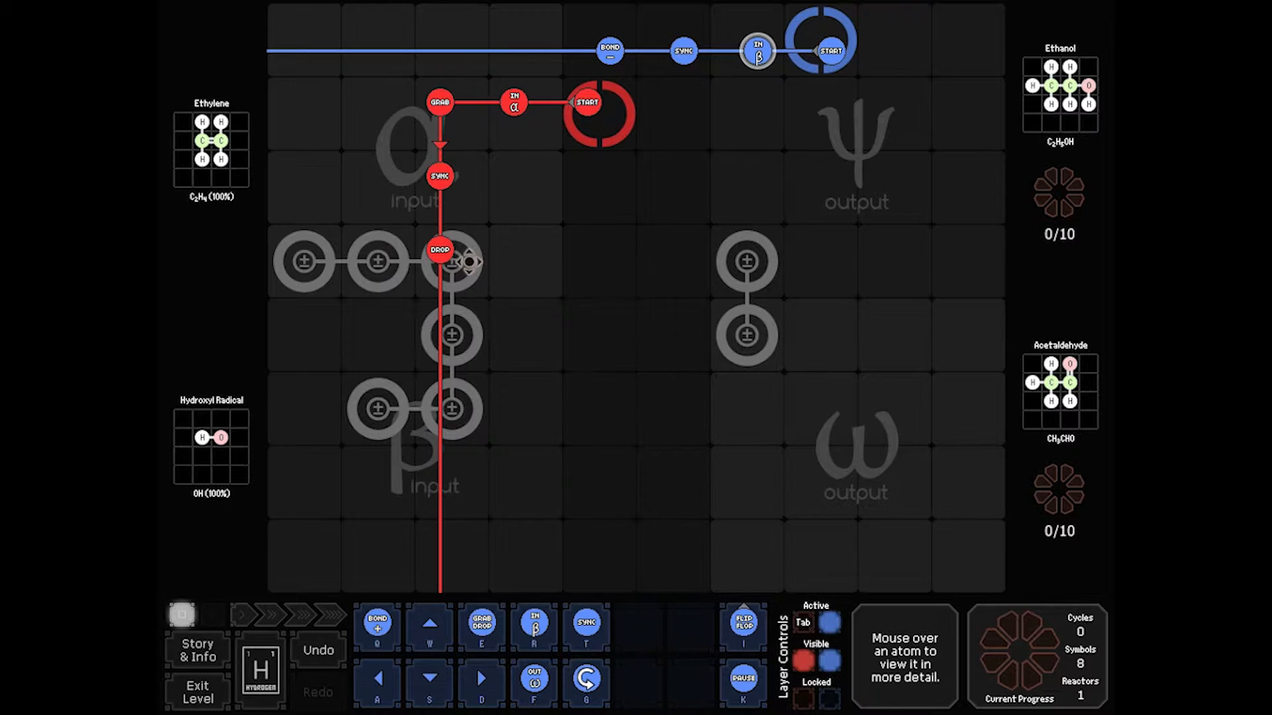
{"action": "mouse_move", "coordinate": [466, 263]}
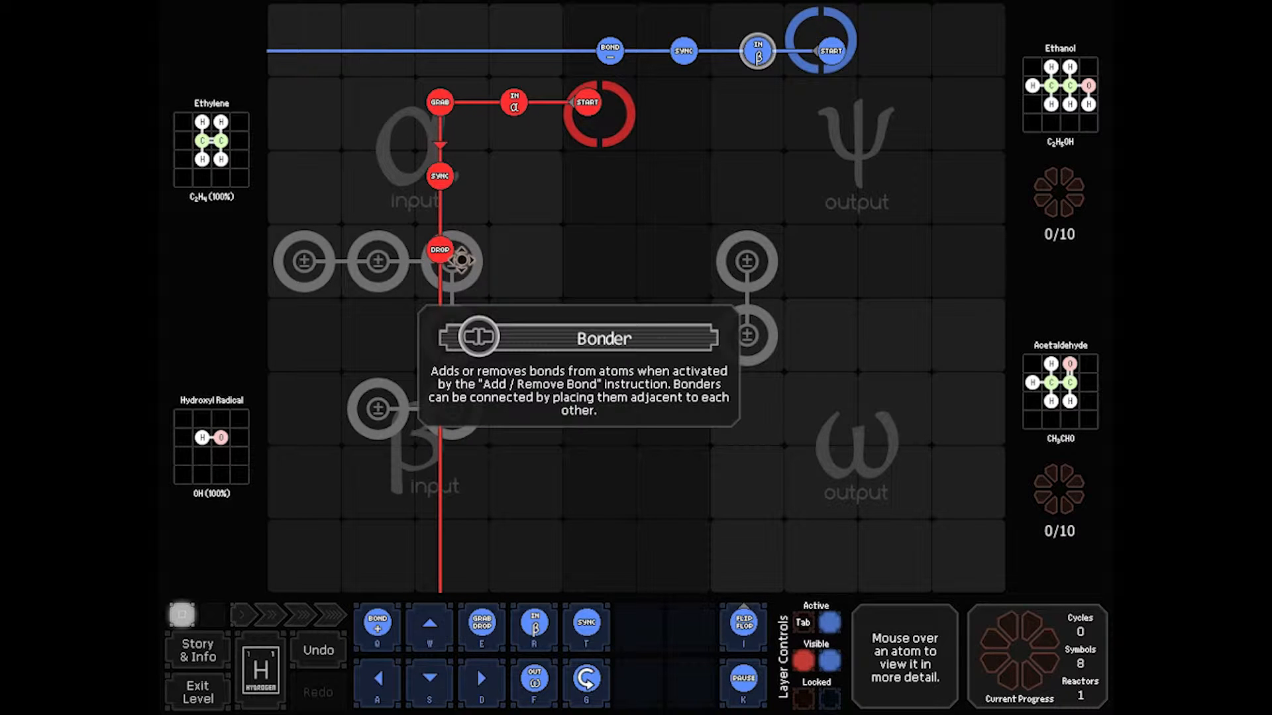
{"action": "mouse_move", "coordinate": [466, 413]}
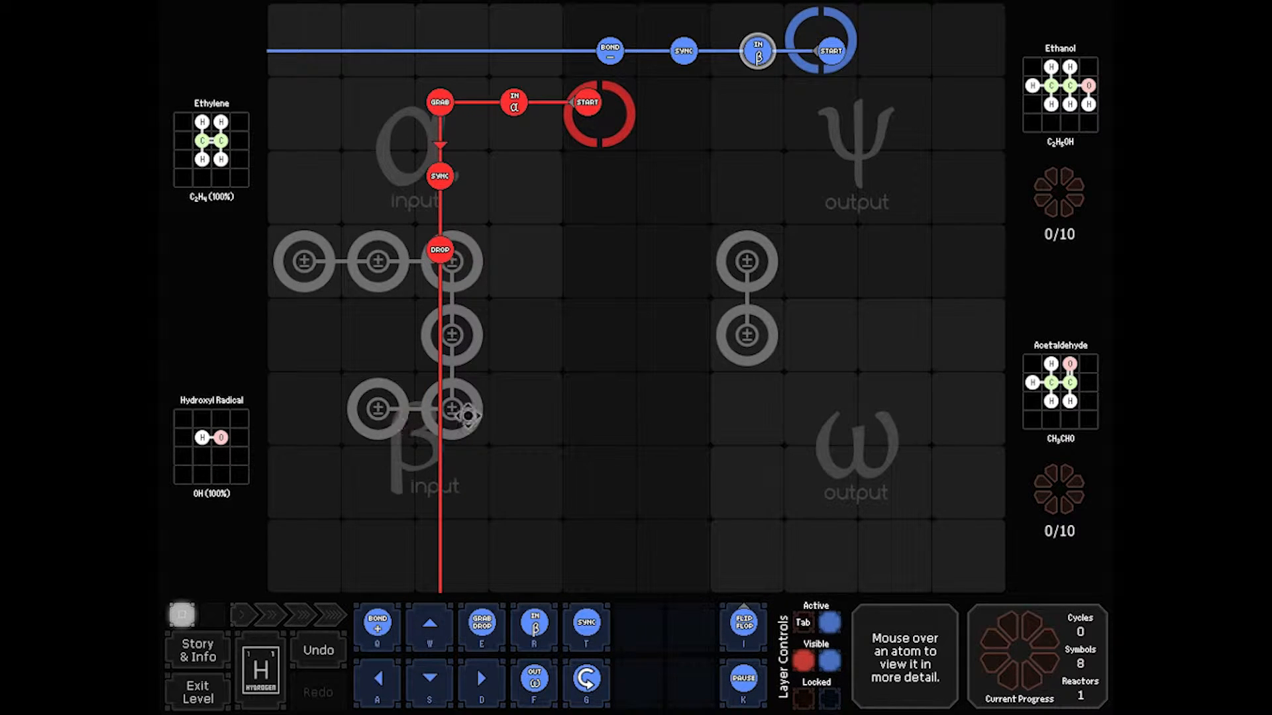
{"action": "mouse_move", "coordinate": [499, 329]}
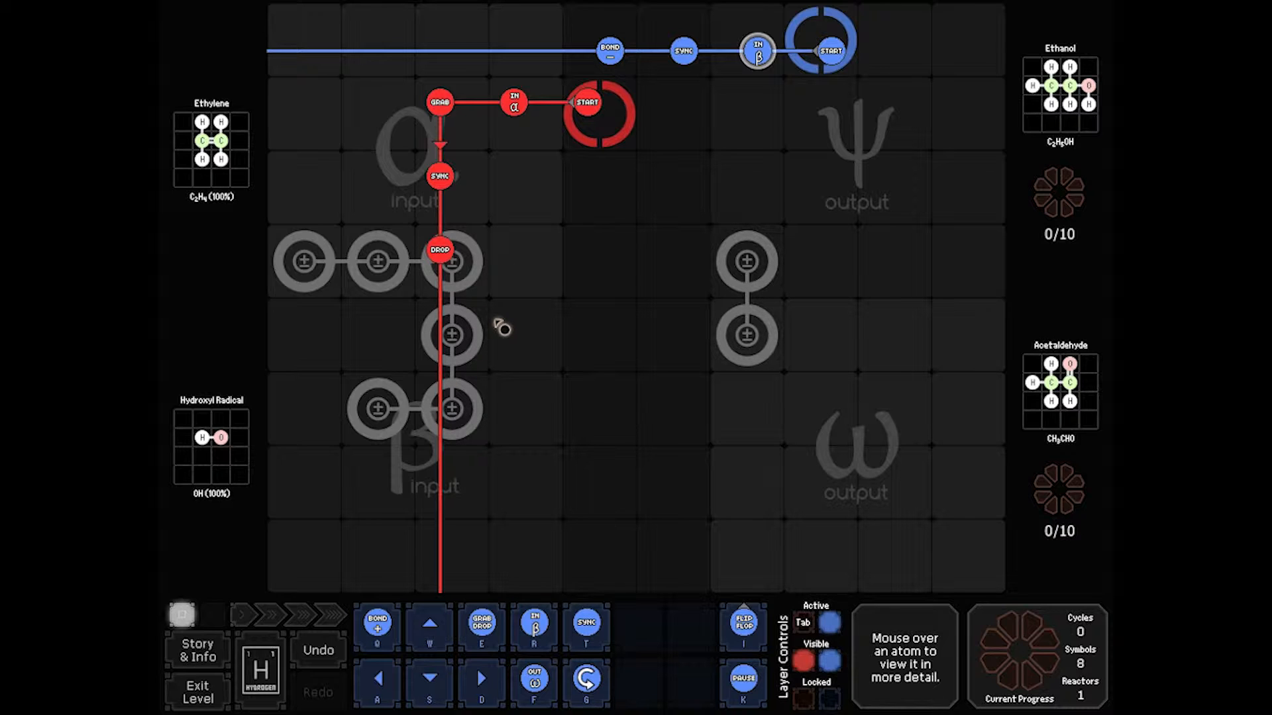
{"action": "mouse_move", "coordinate": [458, 268]}
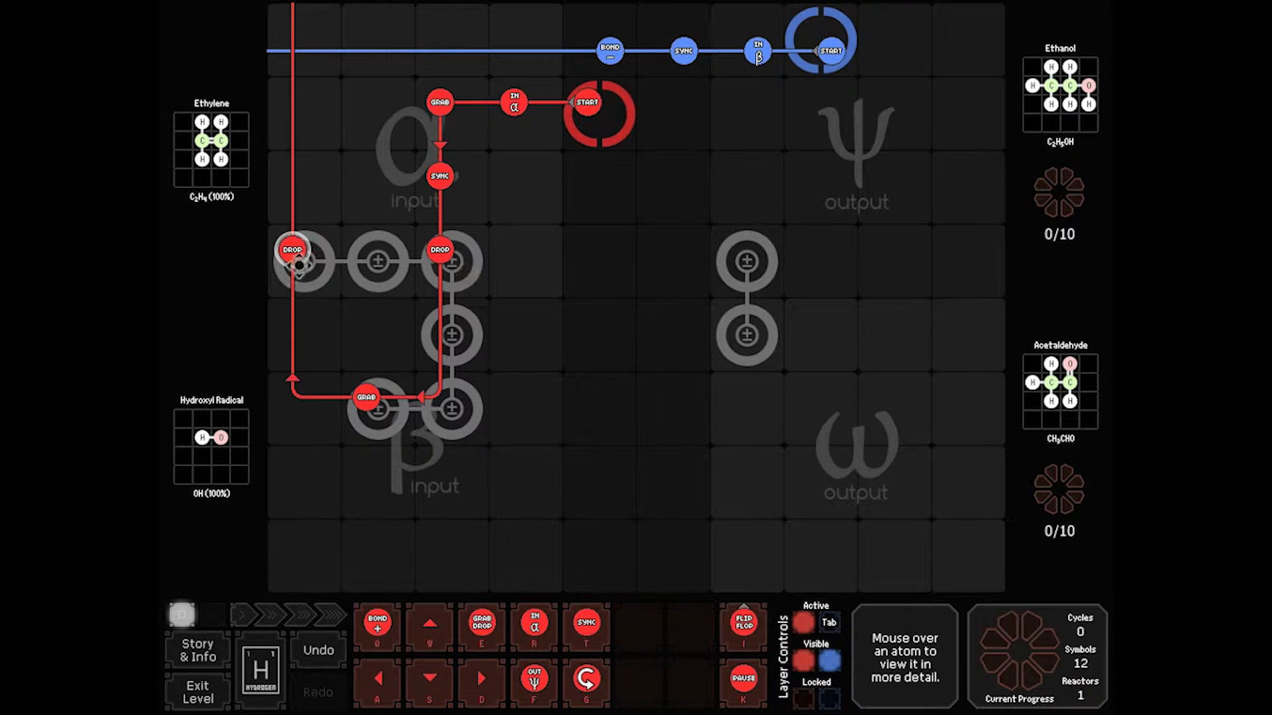
{"action": "mouse_move", "coordinate": [370, 191]}
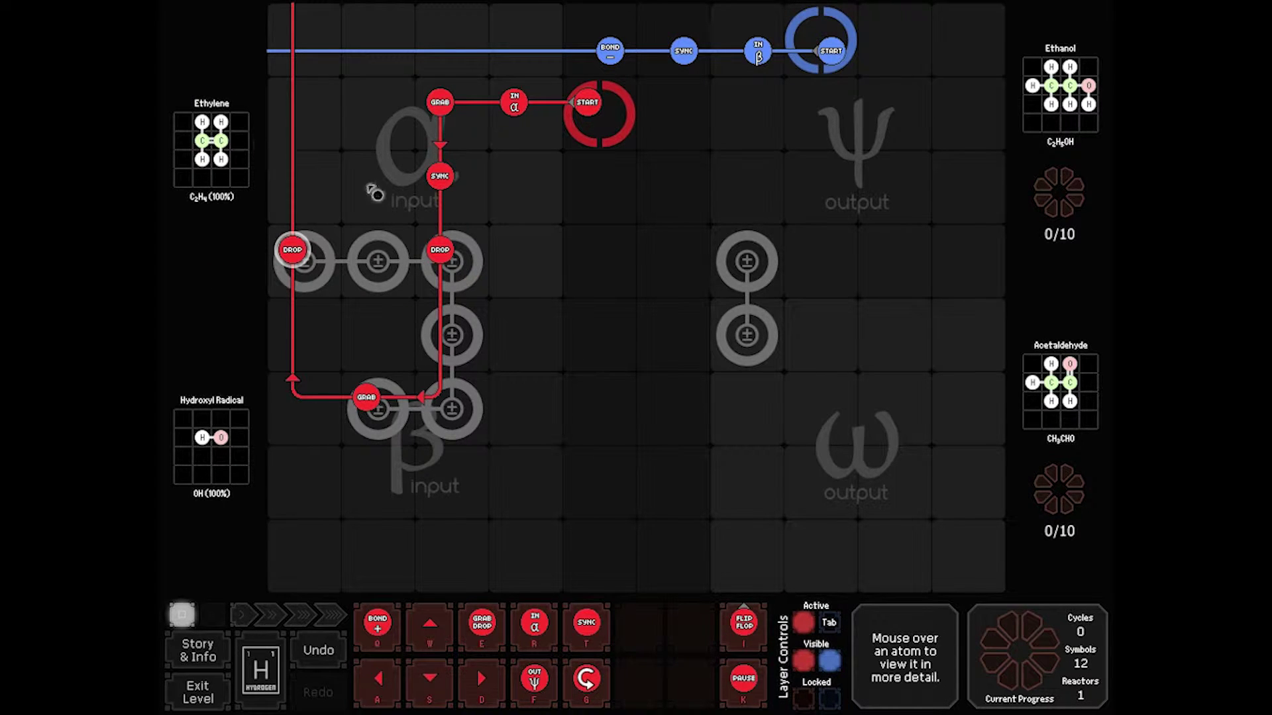
{"action": "mouse_move", "coordinate": [611, 228]}
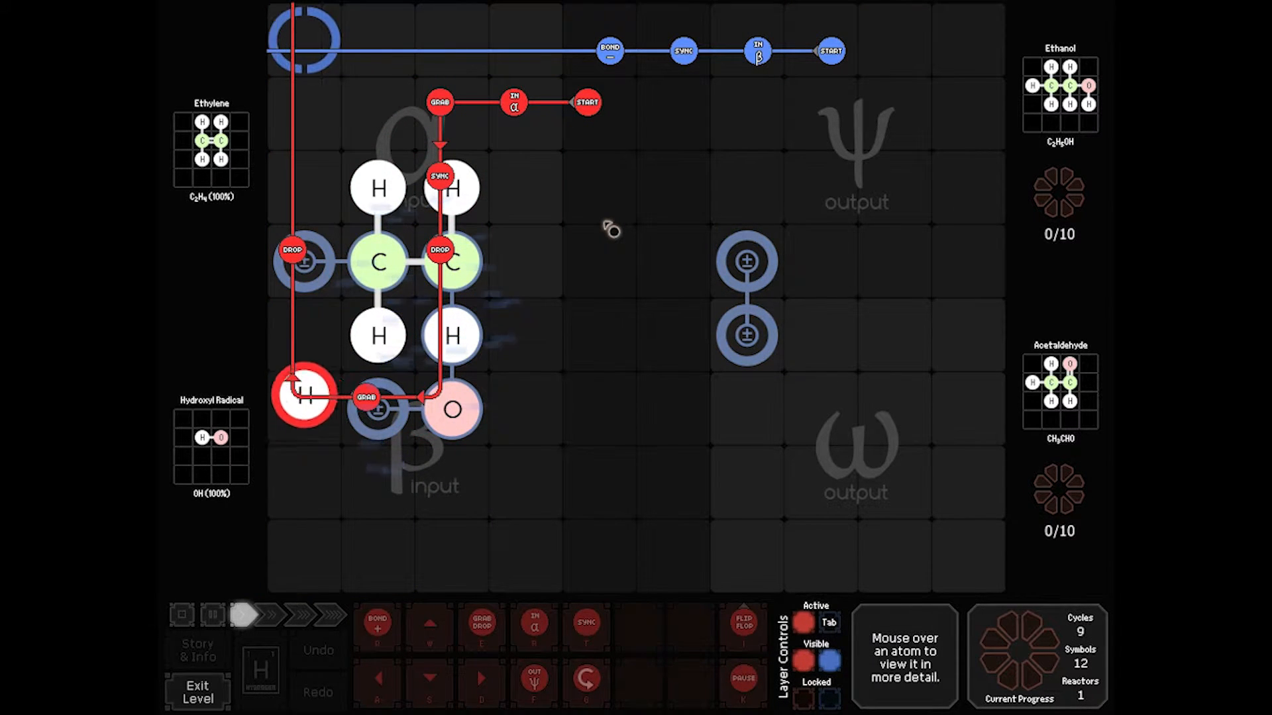
Test-run the reactor, which halts at cycle 13 with a maximum-bonds error
{"action": "left_click", "coordinate": [211, 616]}
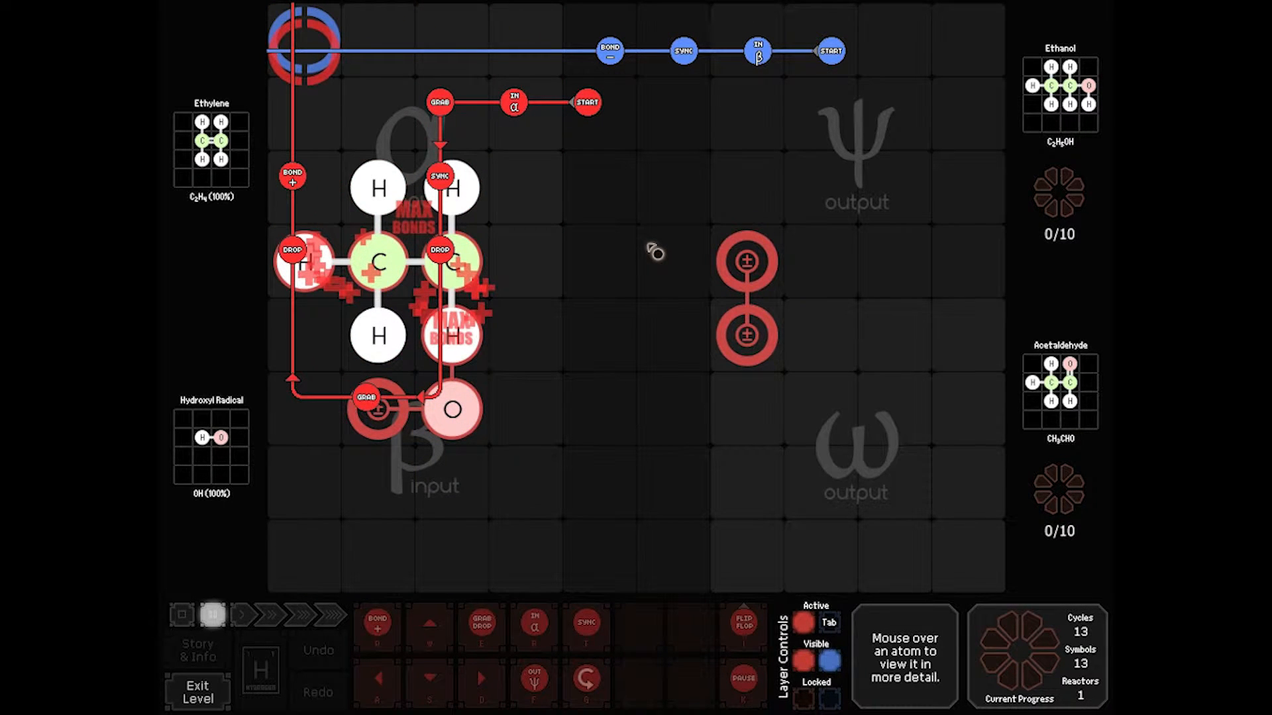
{"action": "mouse_move", "coordinate": [481, 276]}
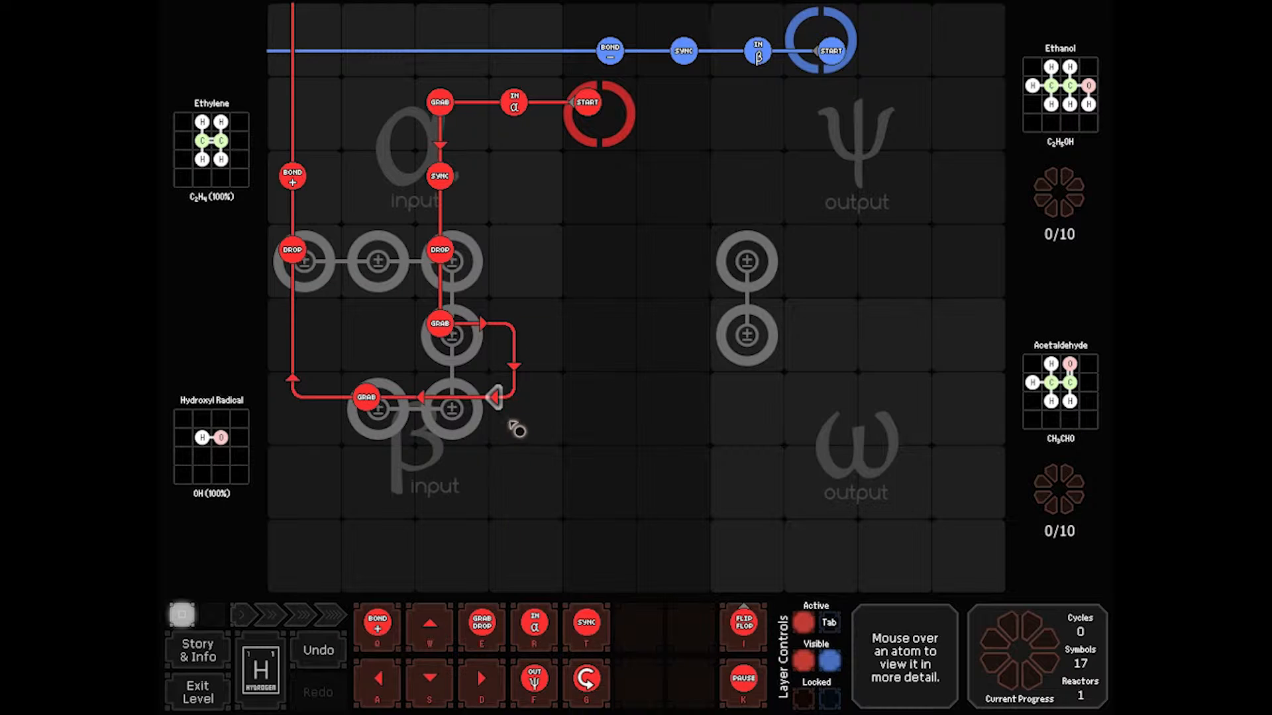
Make the red detour's end release the atom, then return to editing the red route
{"action": "left_click", "coordinate": [512, 397]}
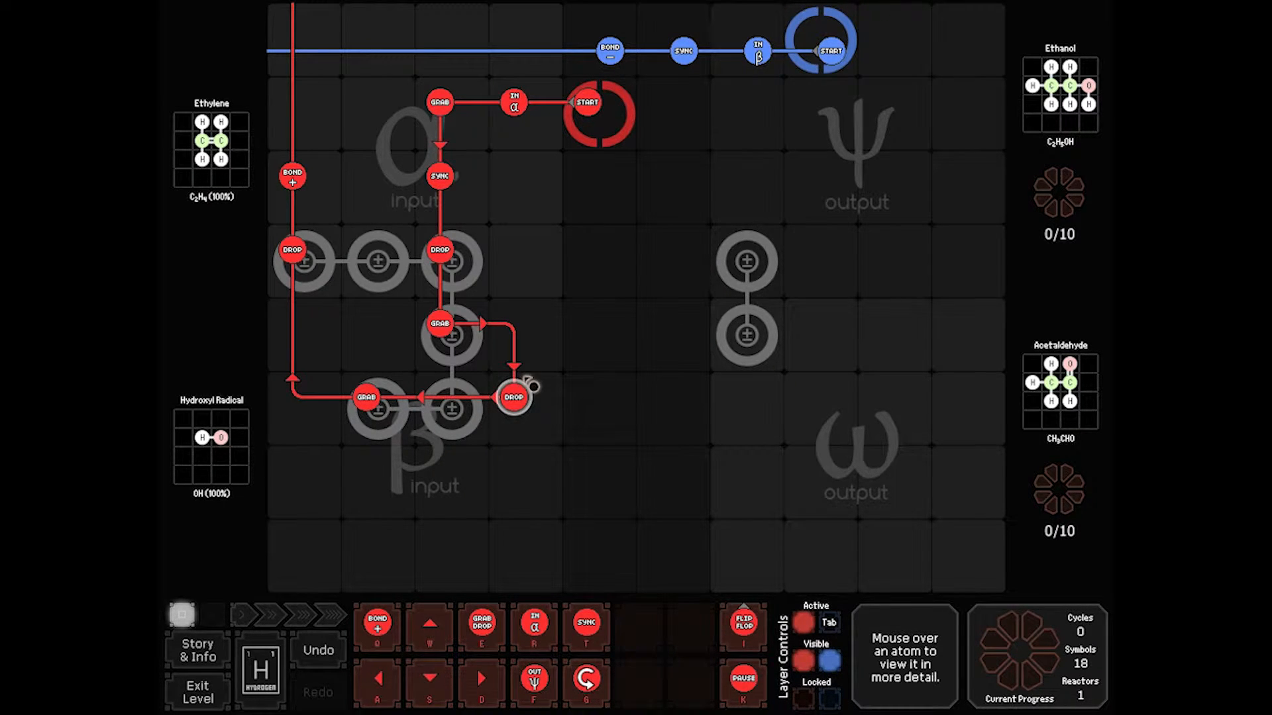
{"action": "mouse_move", "coordinate": [625, 242]}
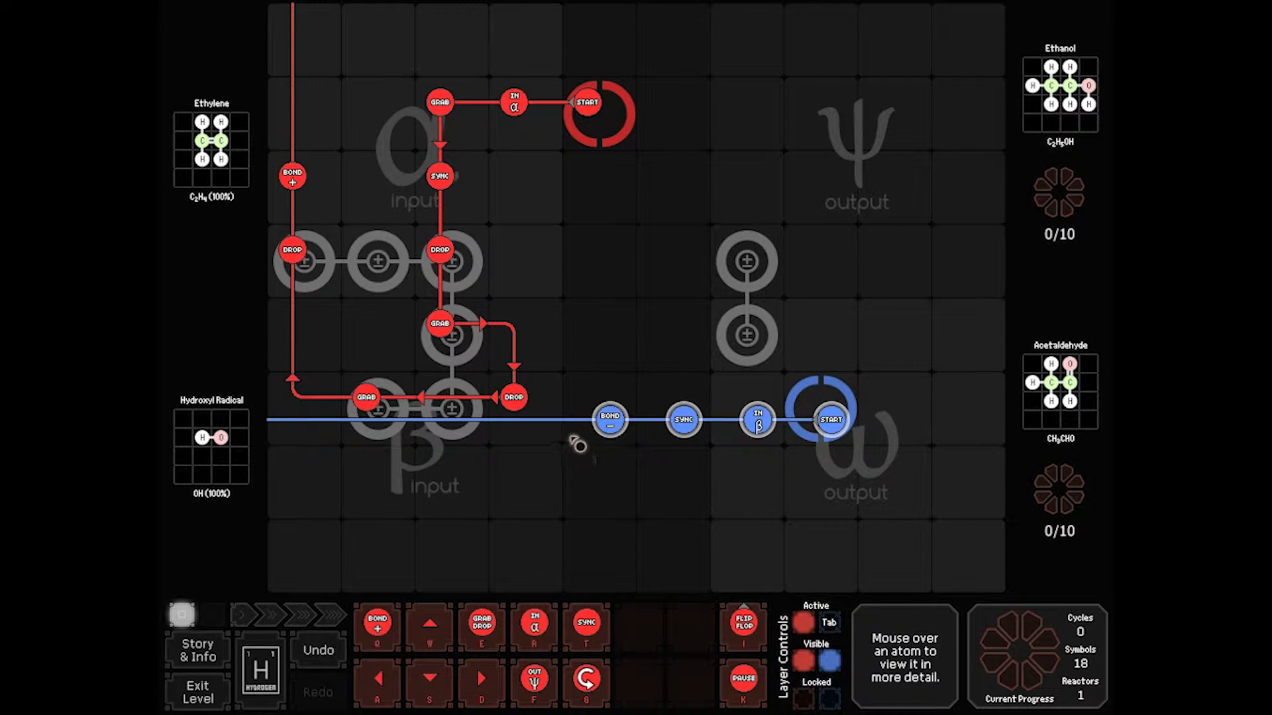
{"action": "mouse_move", "coordinate": [565, 451]}
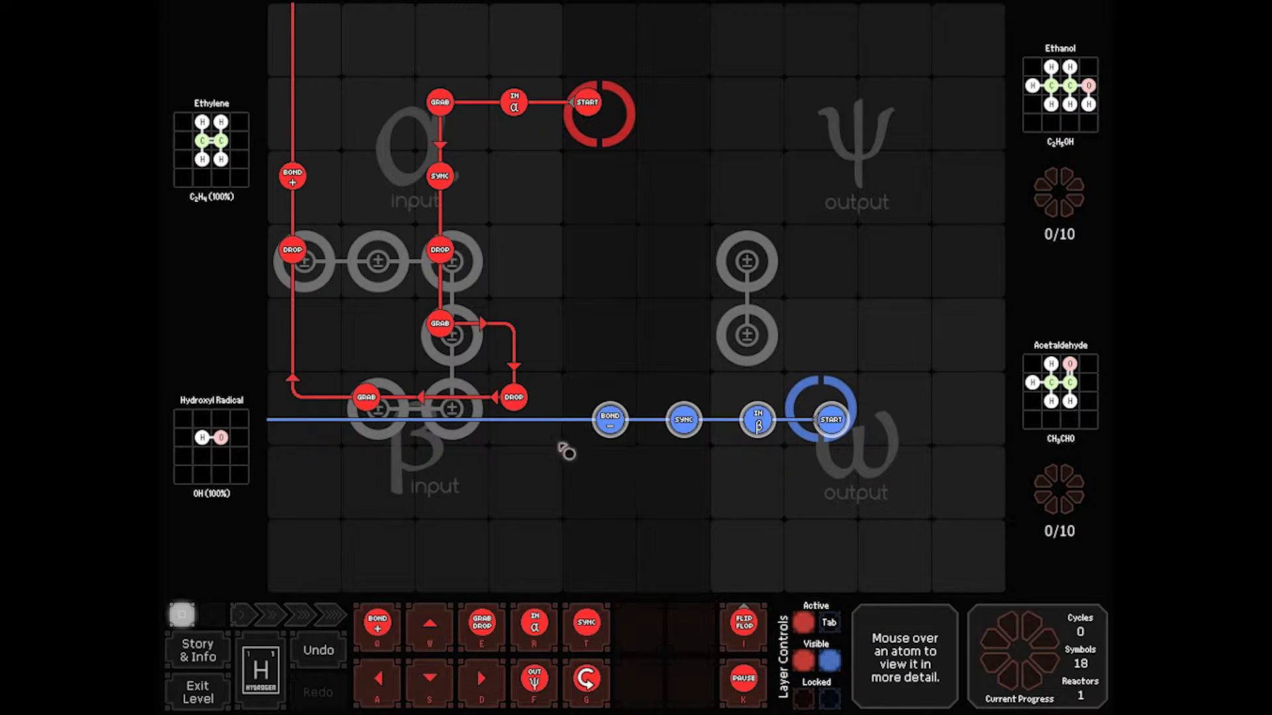
{"action": "mouse_move", "coordinate": [449, 414]}
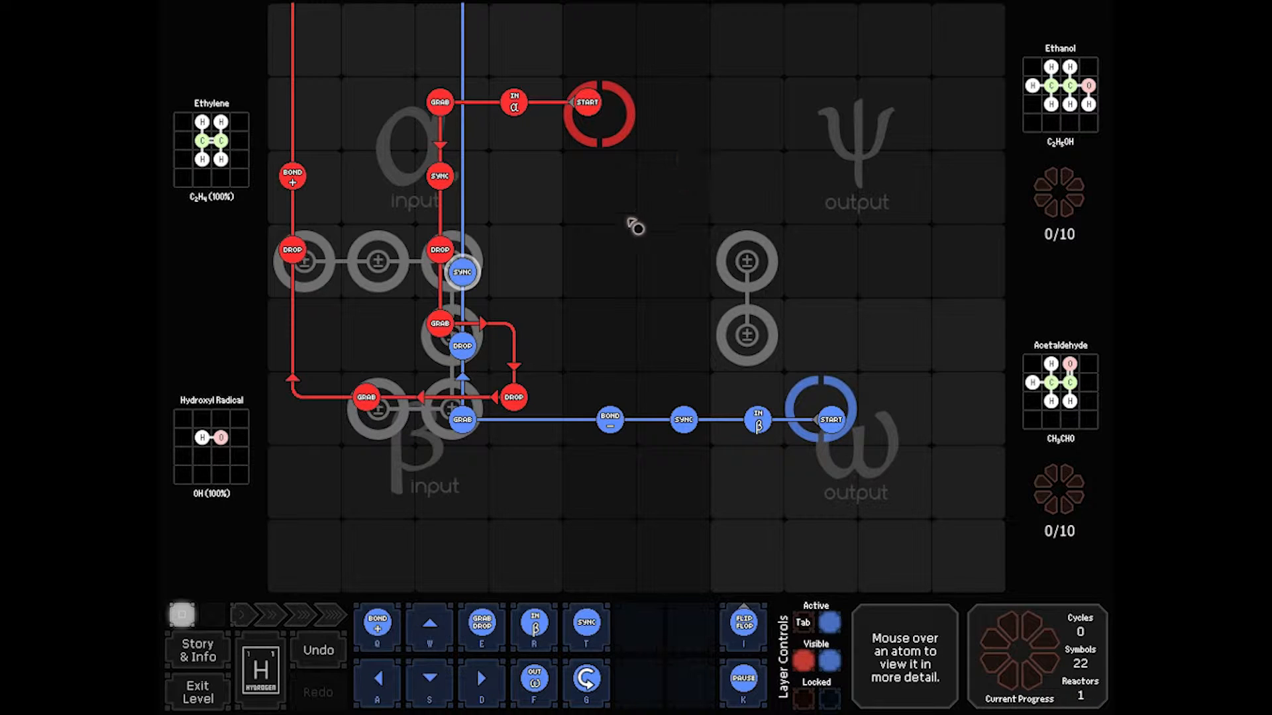
{"action": "left_click", "coordinate": [213, 616]}
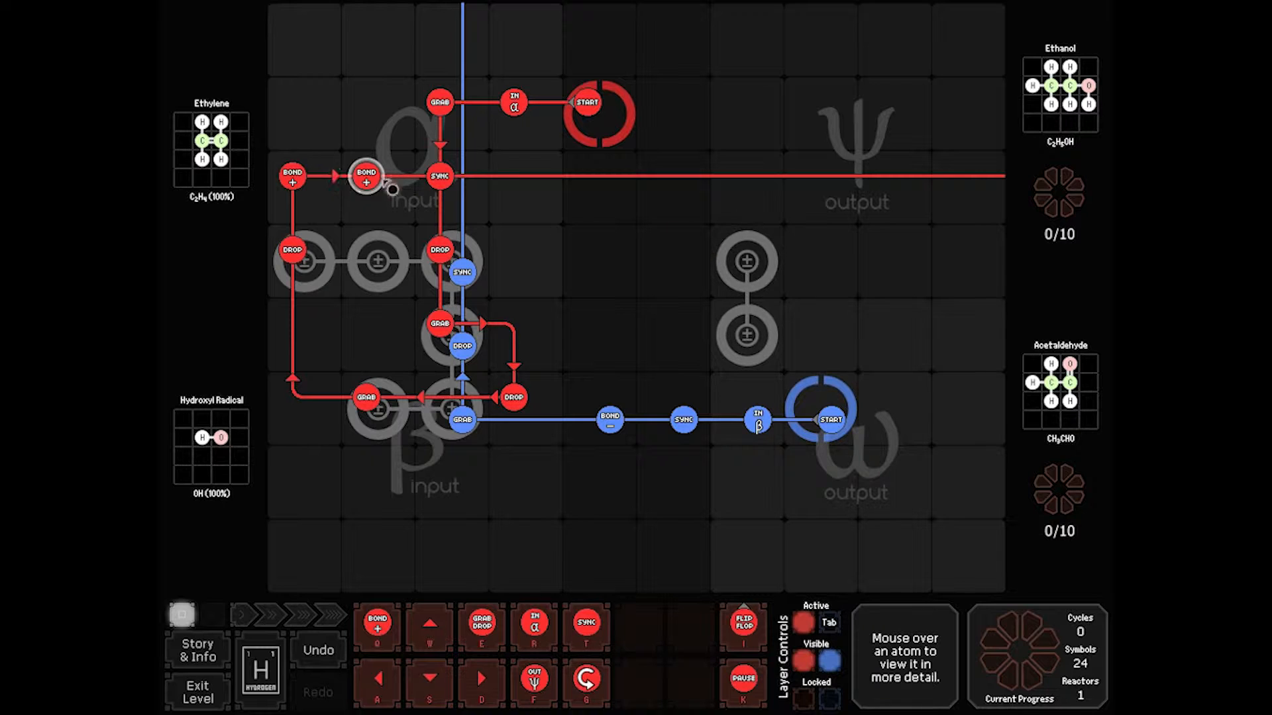
{"action": "mouse_move", "coordinate": [544, 255]}
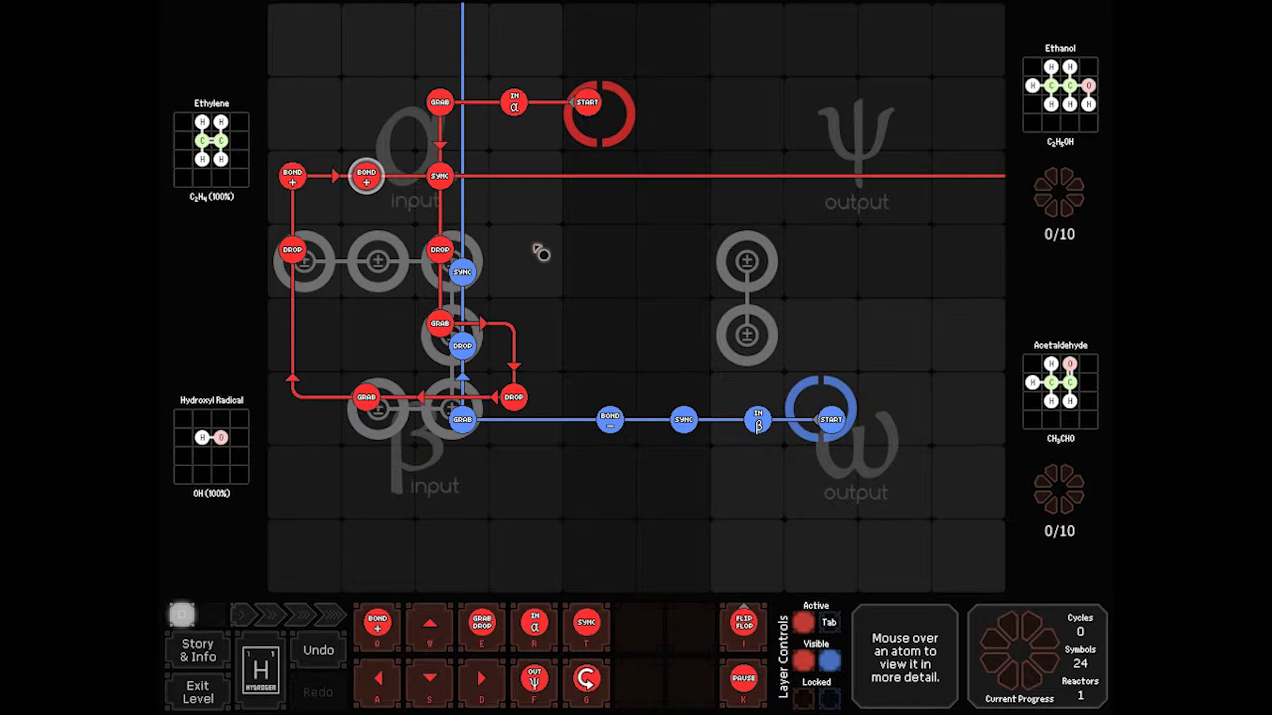
Test-run the reactor, reaching cycle 17 with maximum-bond errors
{"action": "left_click", "coordinate": [184, 616]}
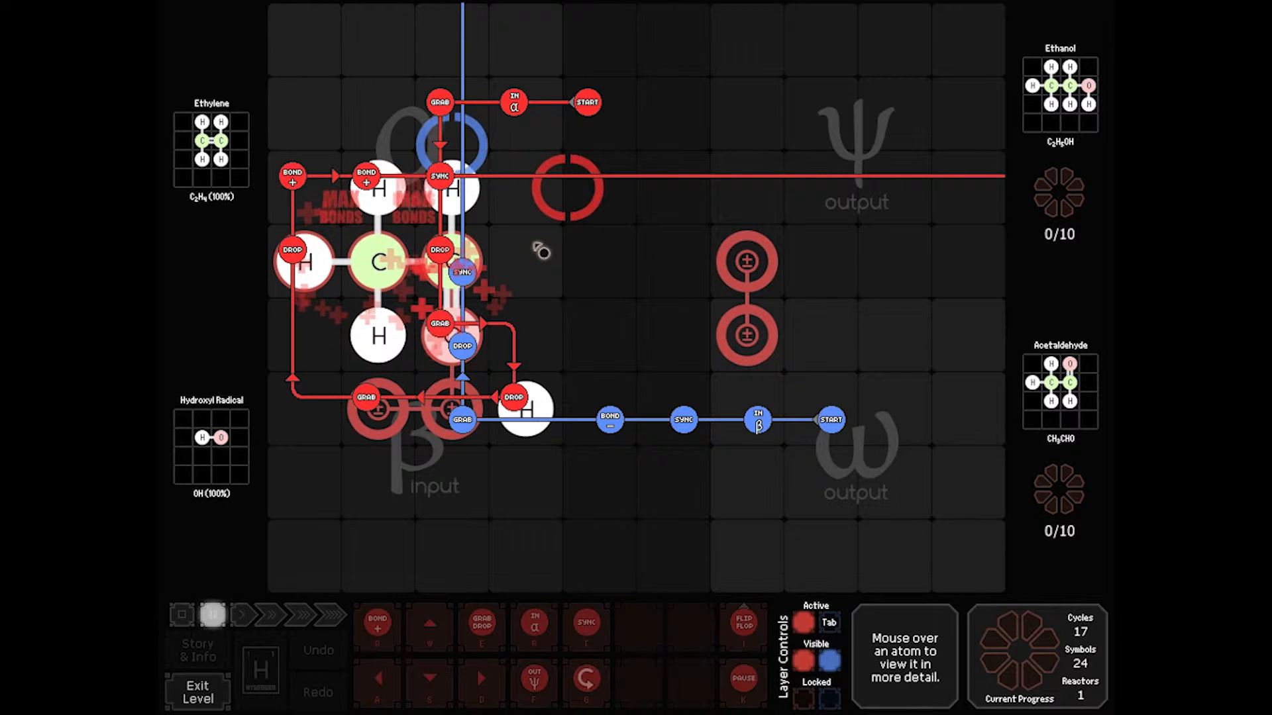
{"action": "mouse_move", "coordinate": [531, 312]}
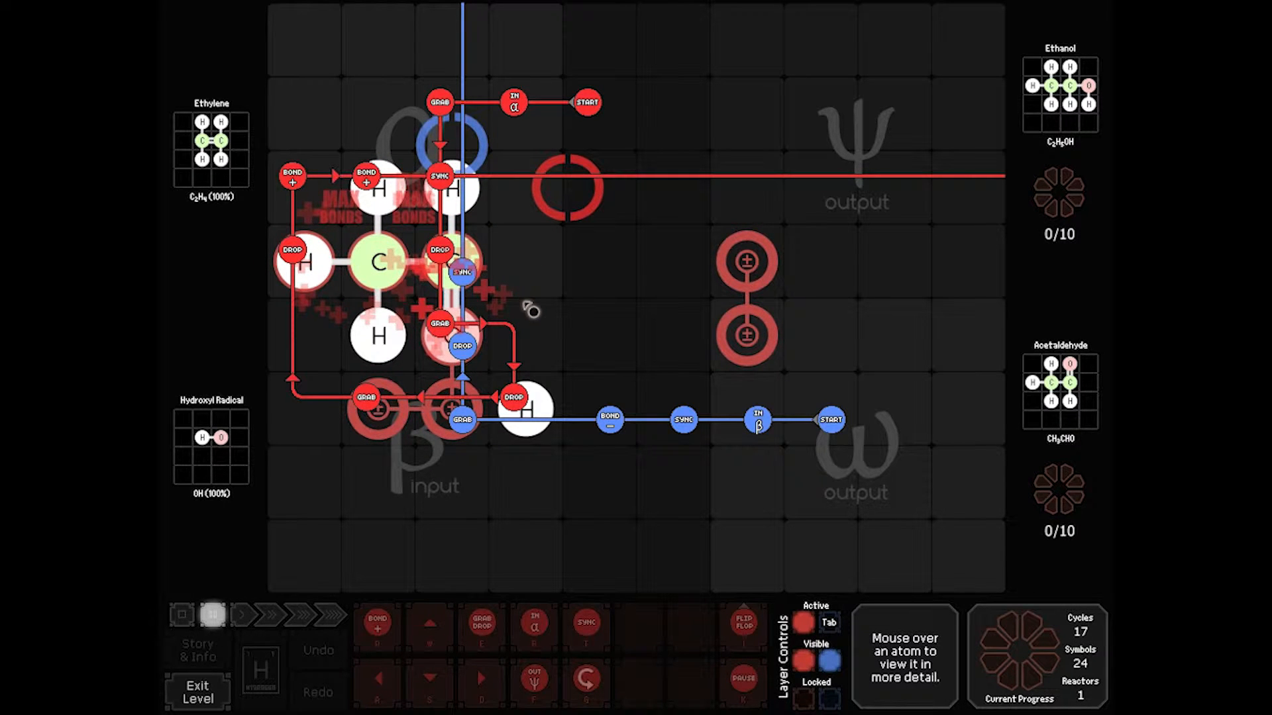
{"action": "mouse_move", "coordinate": [329, 227]}
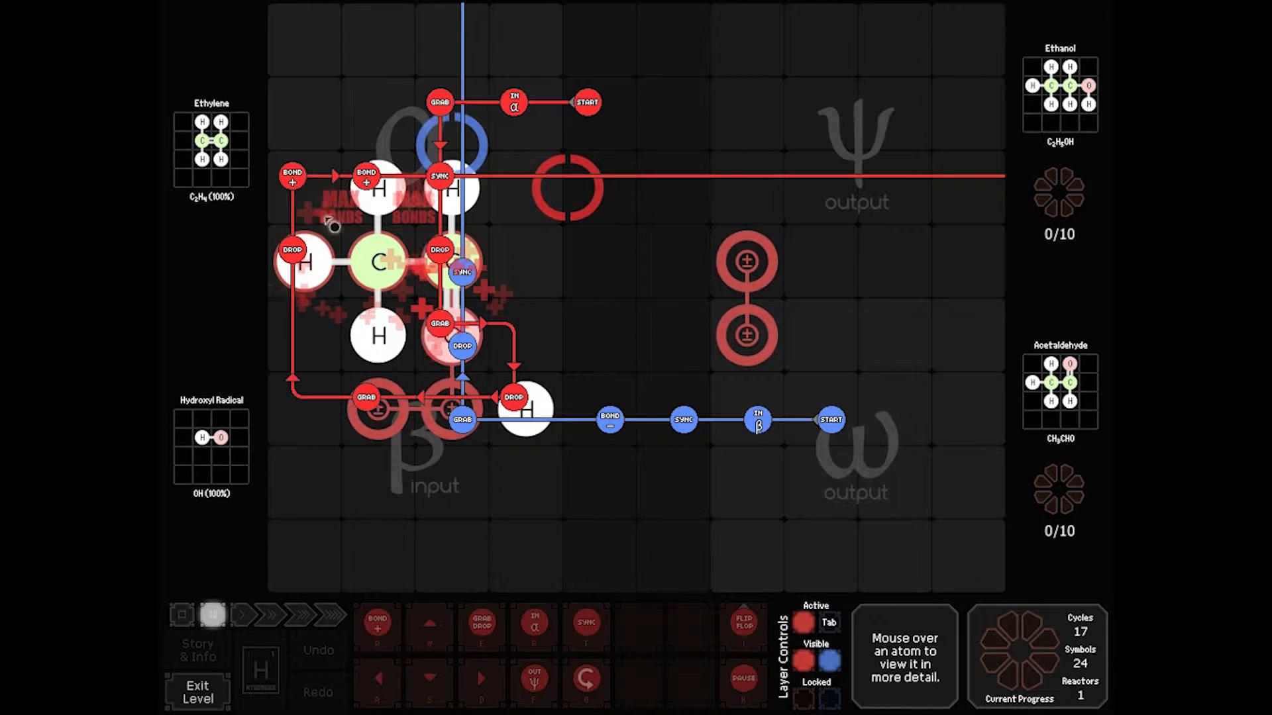
{"action": "mouse_move", "coordinate": [607, 222]}
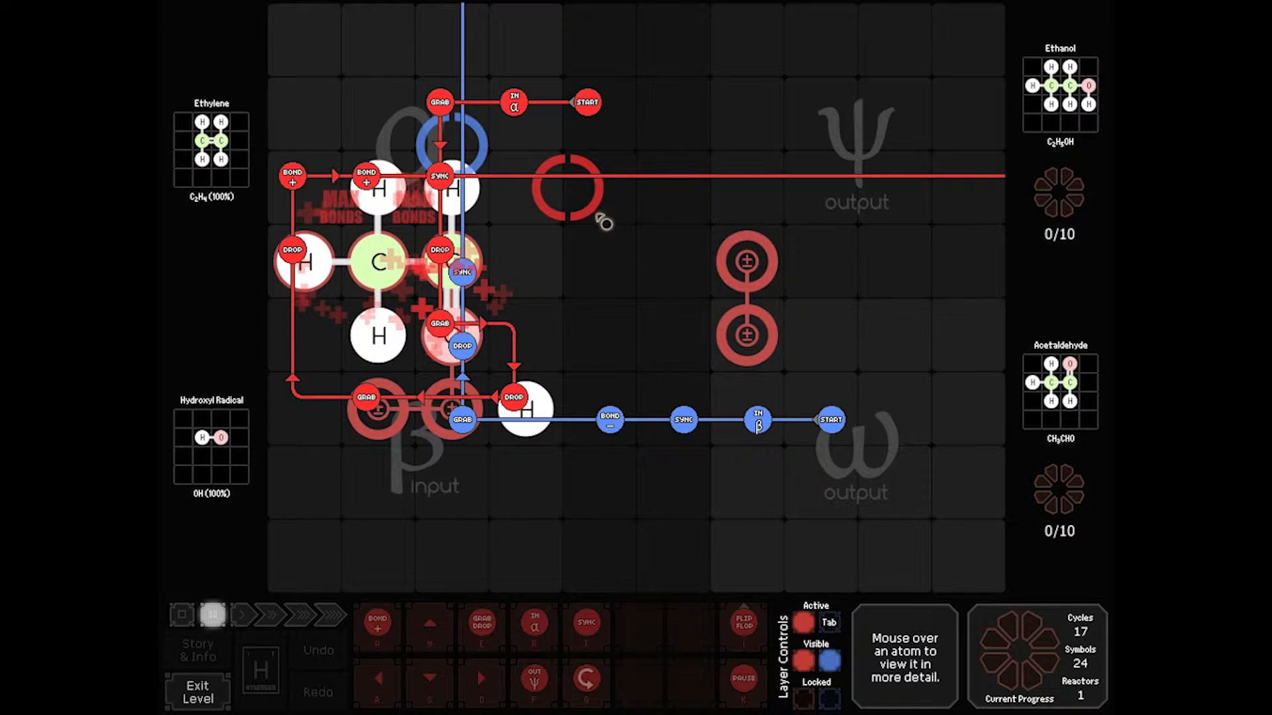
{"action": "mouse_move", "coordinate": [496, 205]}
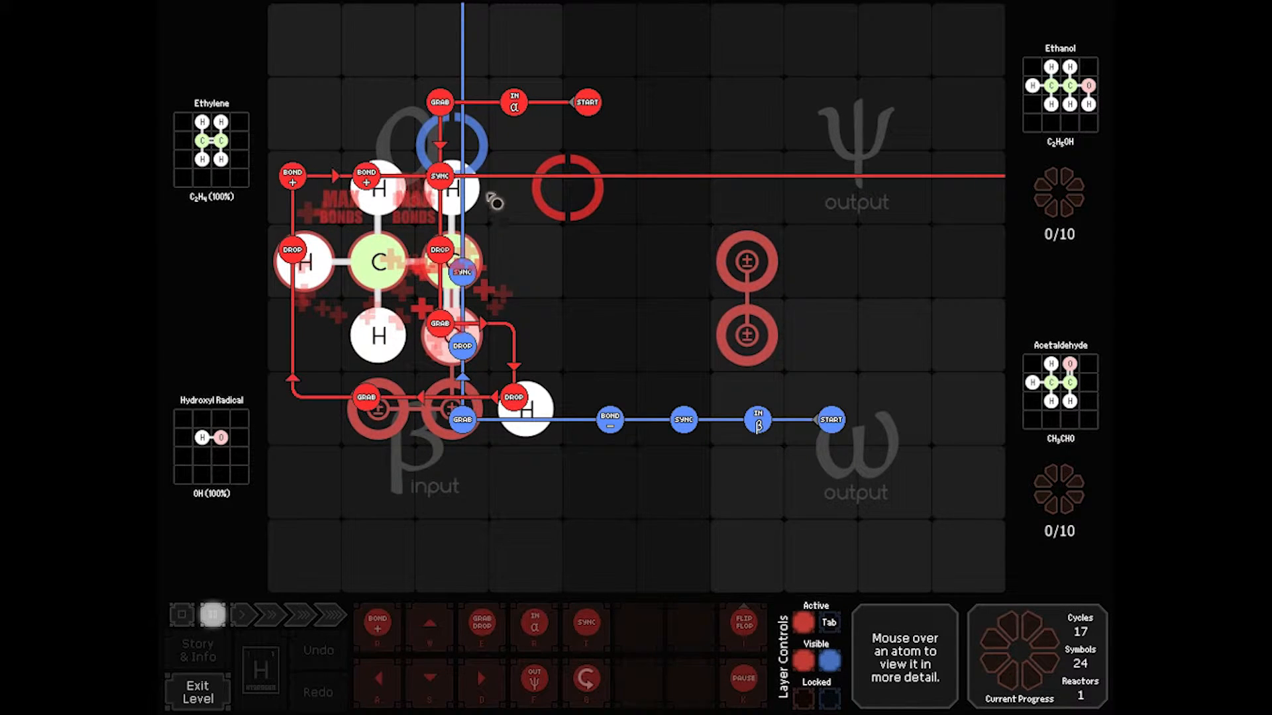
{"action": "mouse_move", "coordinate": [449, 263]}
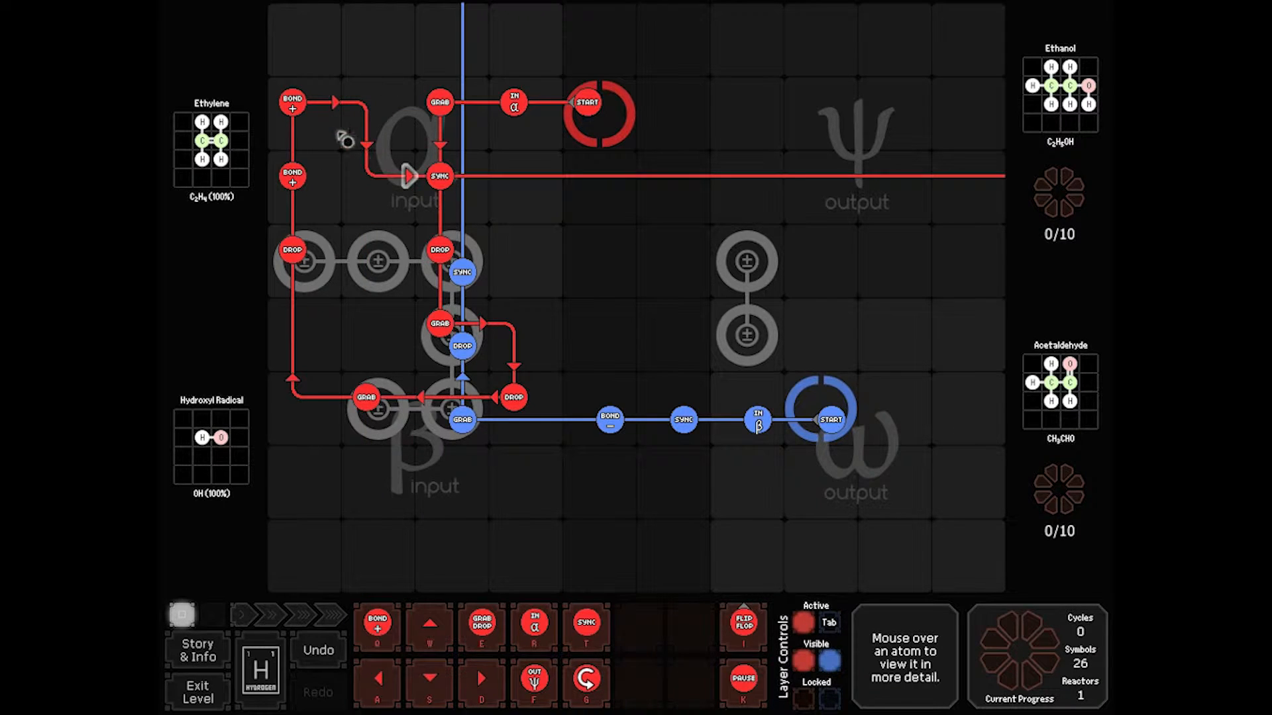
Add a grab-drop command to the red detour near the alpha input
{"action": "left_click", "coordinate": [364, 179]}
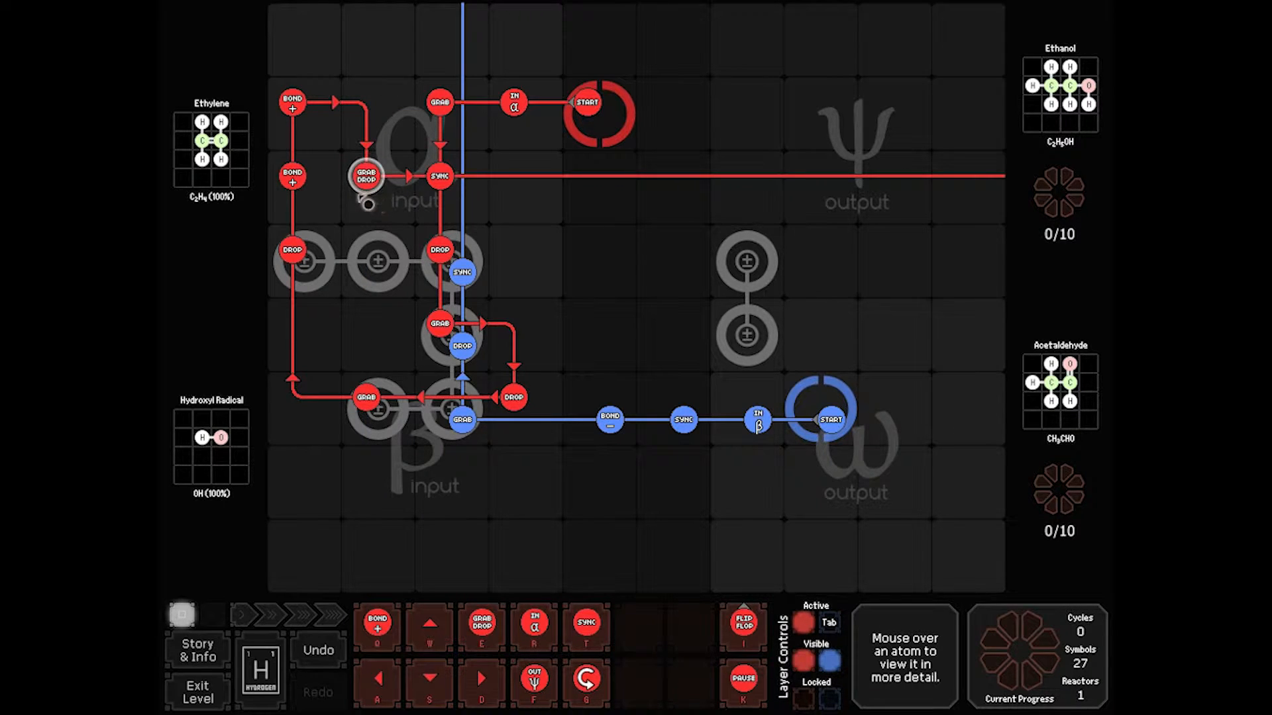
{"action": "mouse_move", "coordinate": [488, 271]}
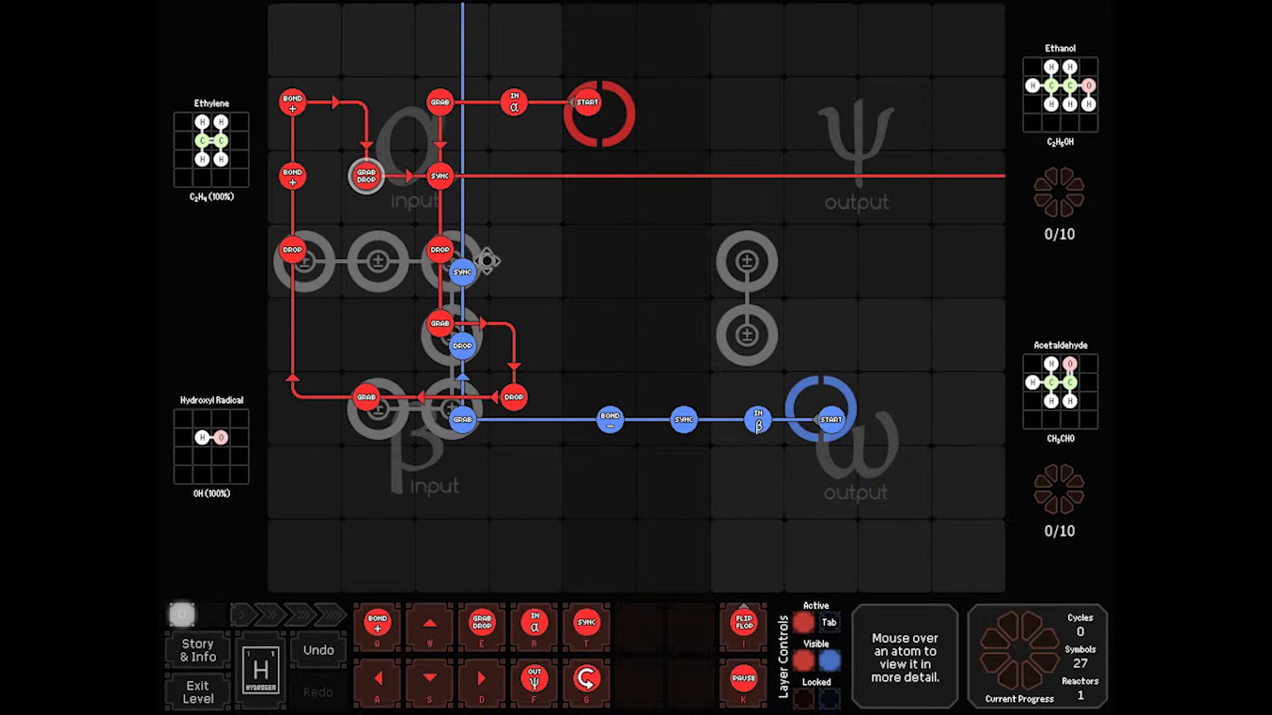
{"action": "mouse_move", "coordinate": [549, 266]}
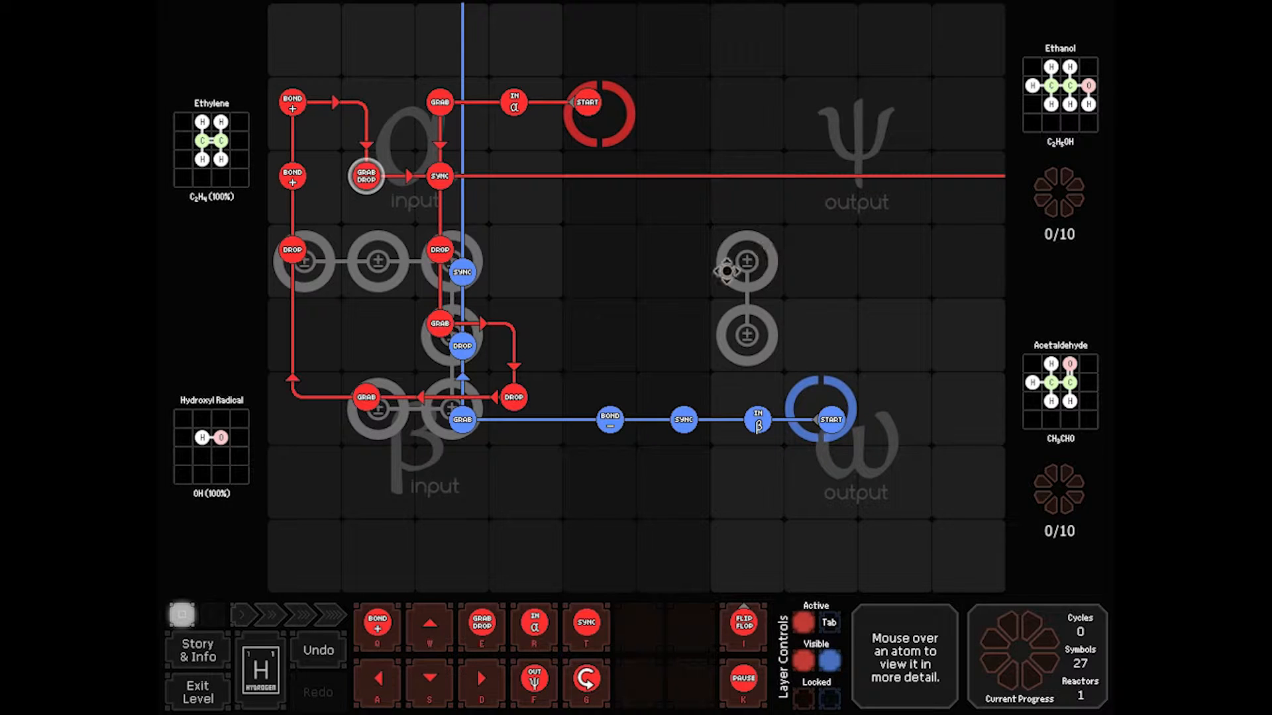
{"action": "mouse_move", "coordinate": [747, 267]}
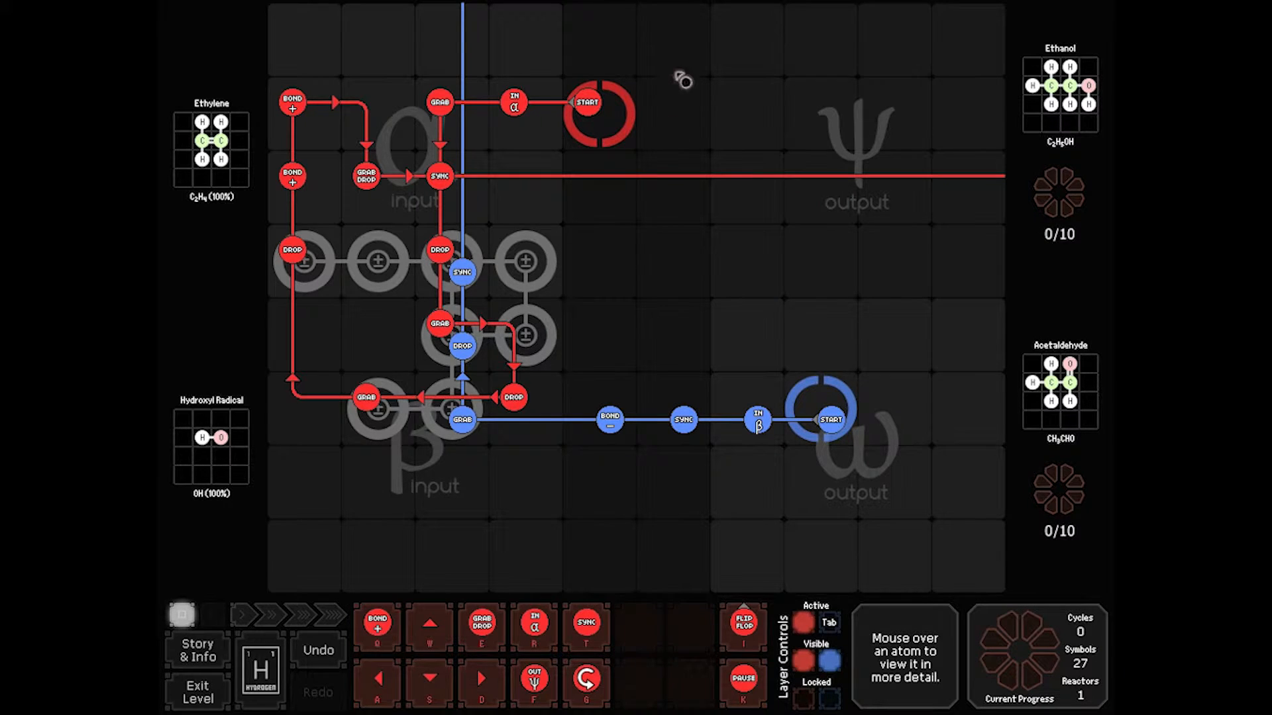
{"action": "mouse_move", "coordinate": [642, 438]}
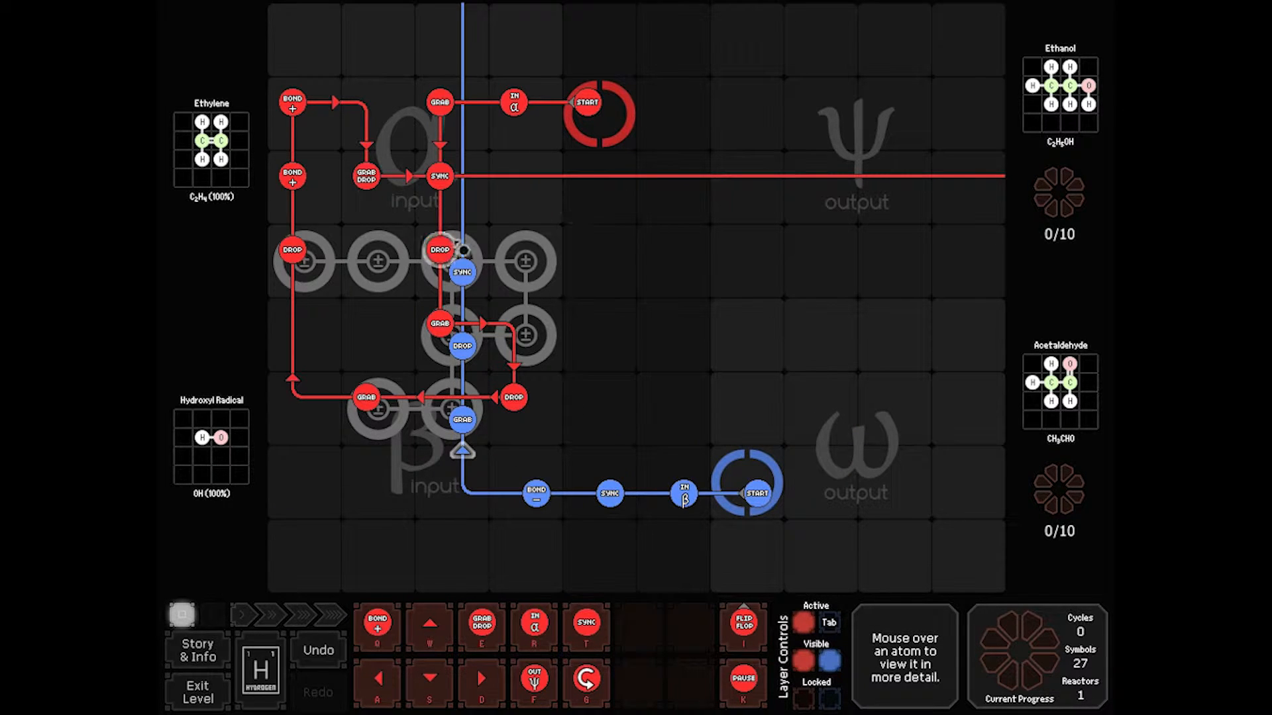
{"action": "mouse_move", "coordinate": [546, 262]}
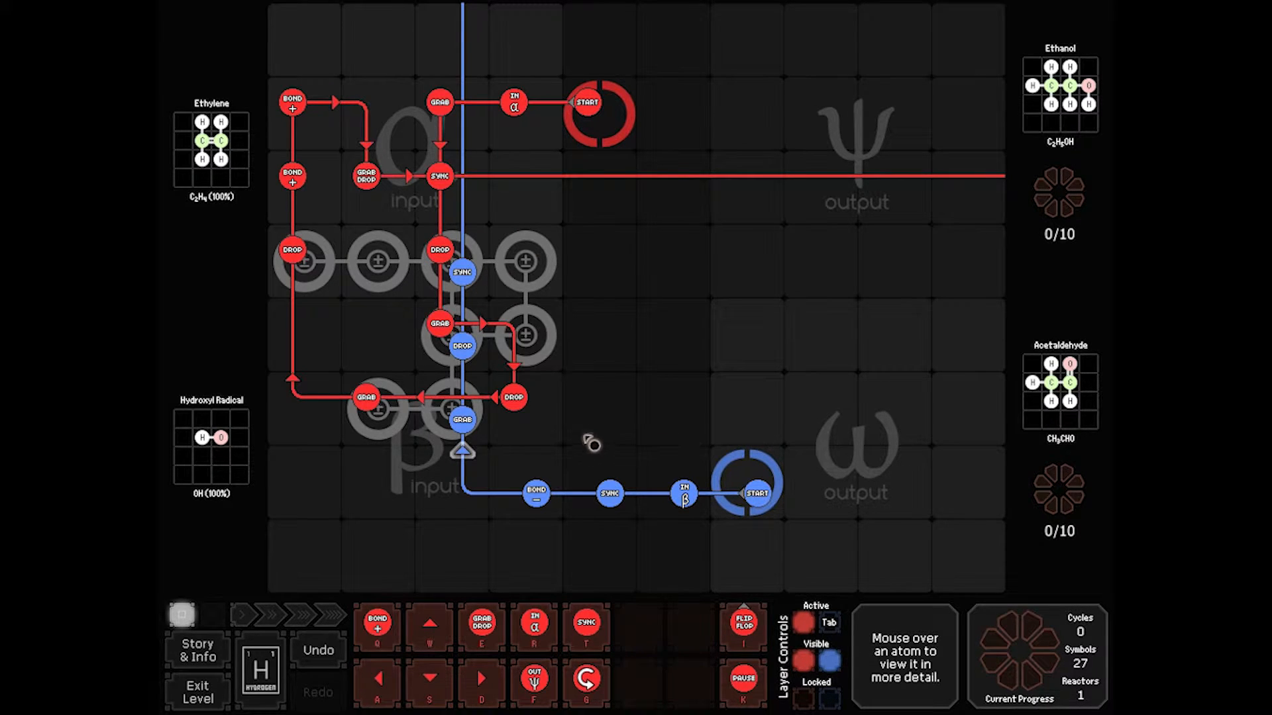
{"action": "mouse_move", "coordinate": [616, 278]}
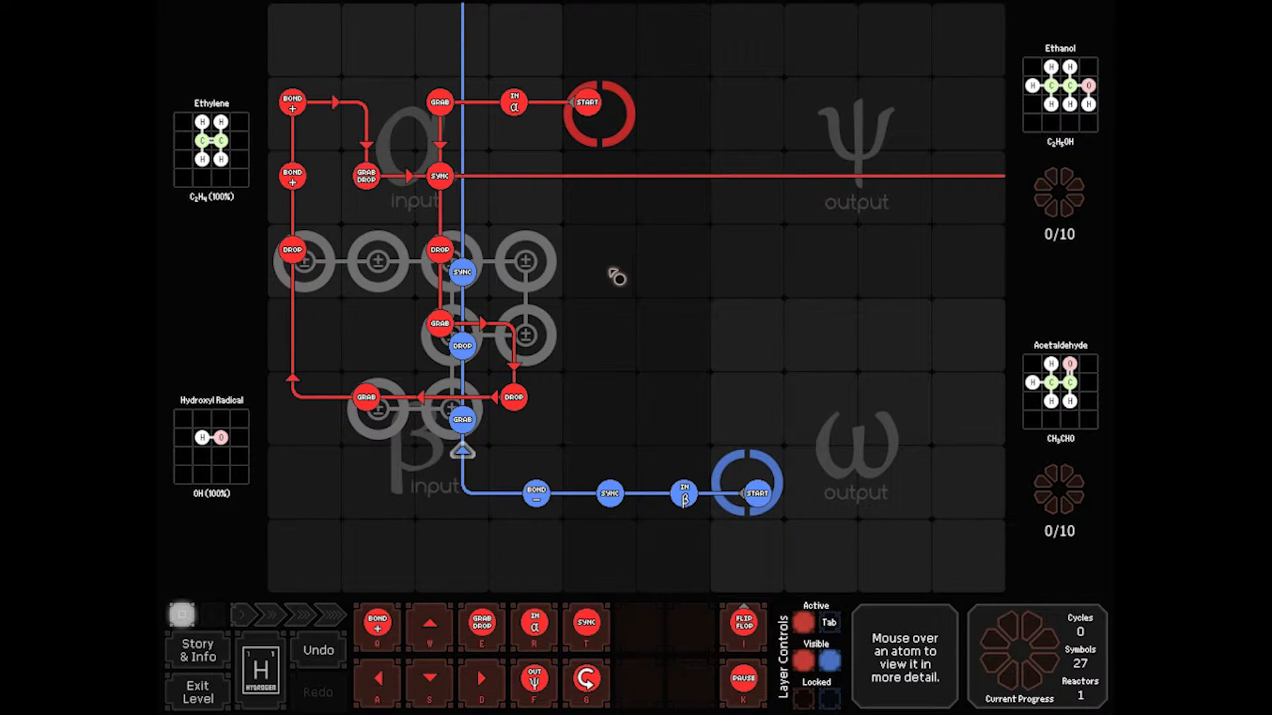
{"action": "mouse_move", "coordinate": [532, 347]}
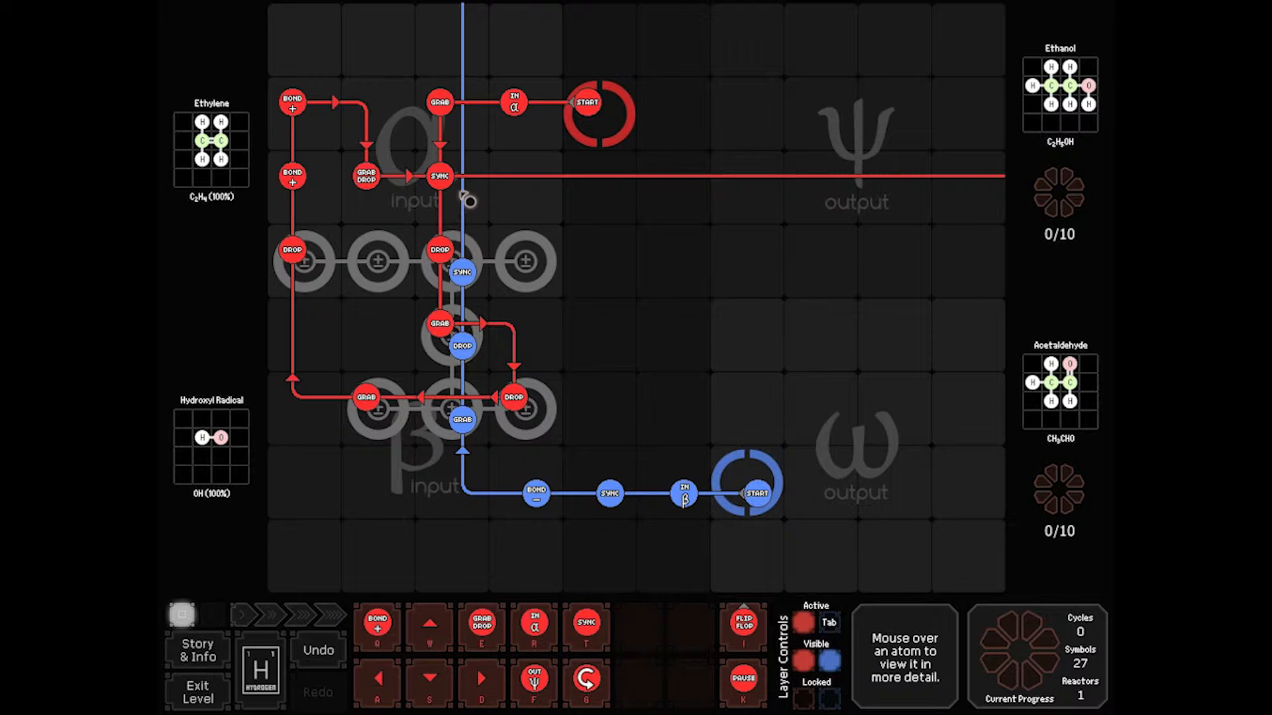
{"action": "mouse_move", "coordinate": [788, 197]}
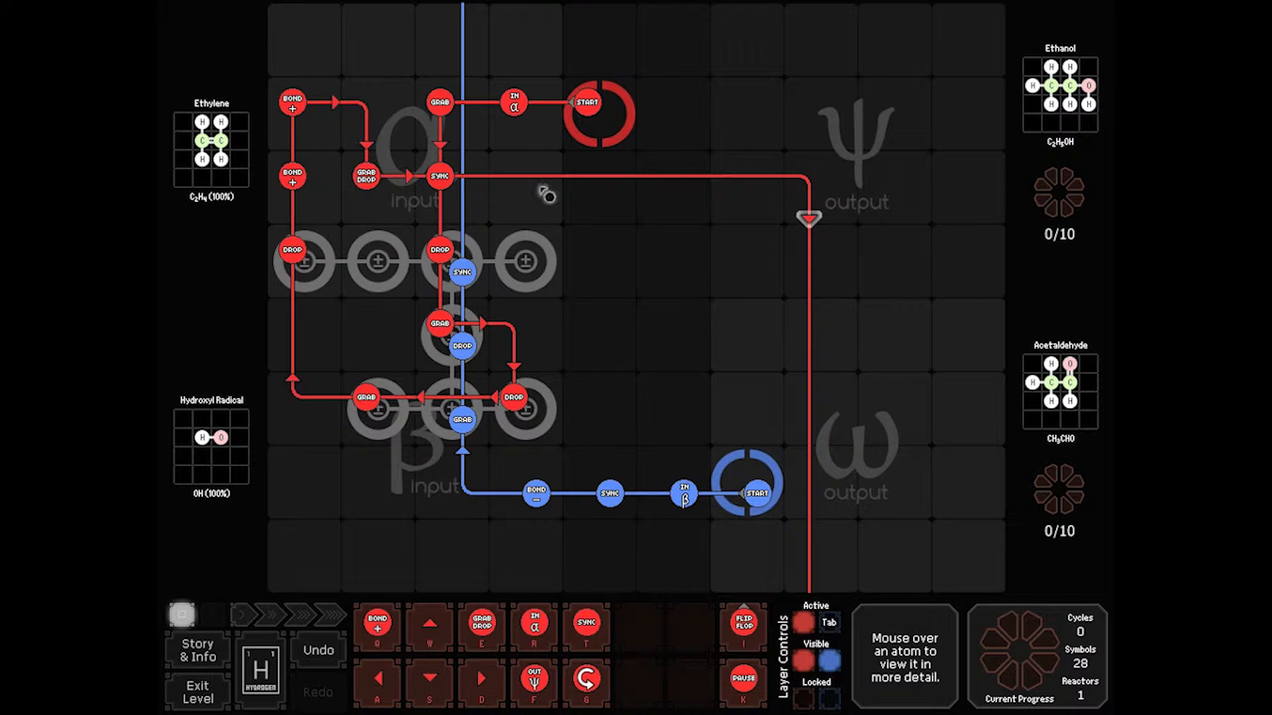
{"action": "mouse_move", "coordinate": [1051, 401]}
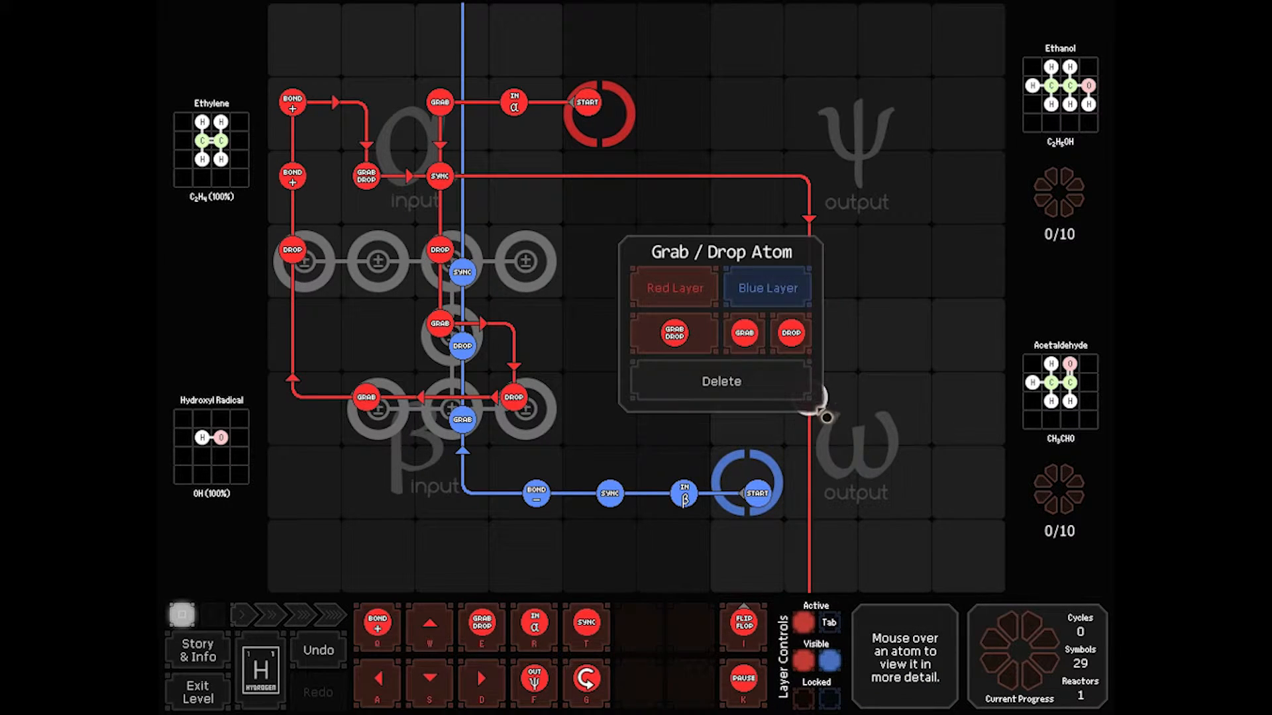
Place an output-to-ω command on the red path, test-run to cycle 26, and reset
{"action": "left_click", "coordinate": [790, 333]}
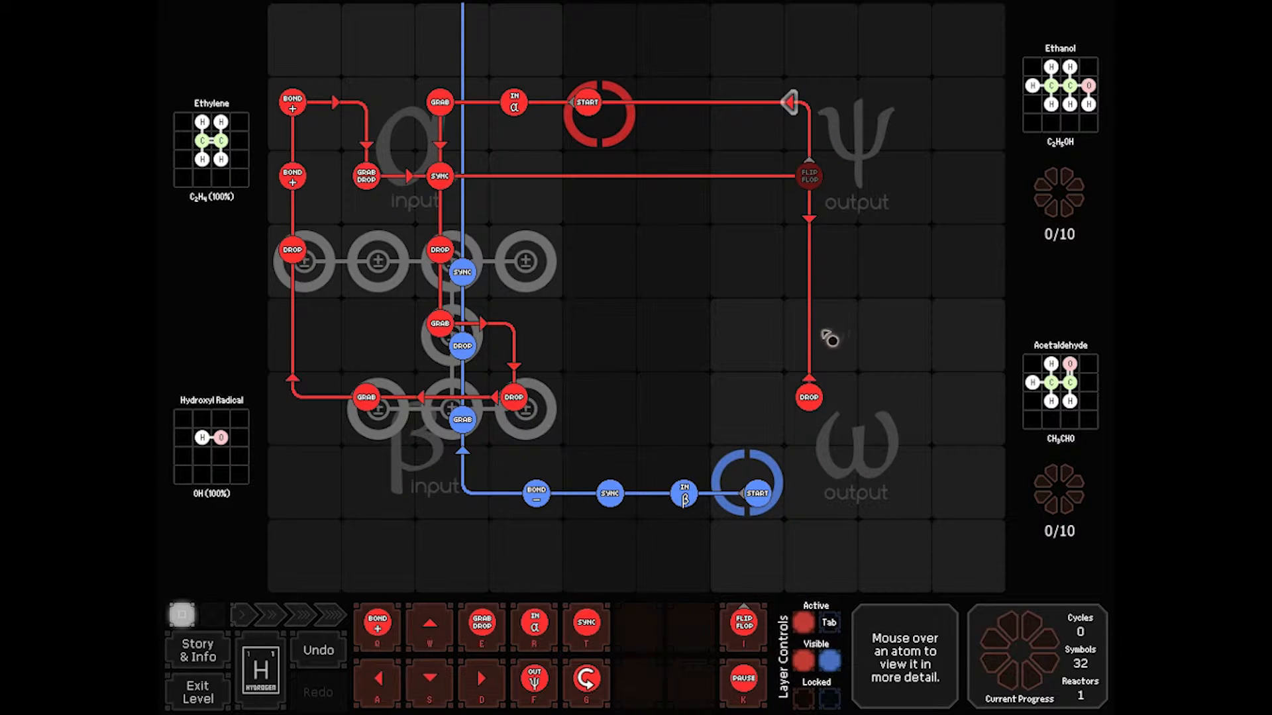
{"action": "left_click", "coordinate": [808, 326]}
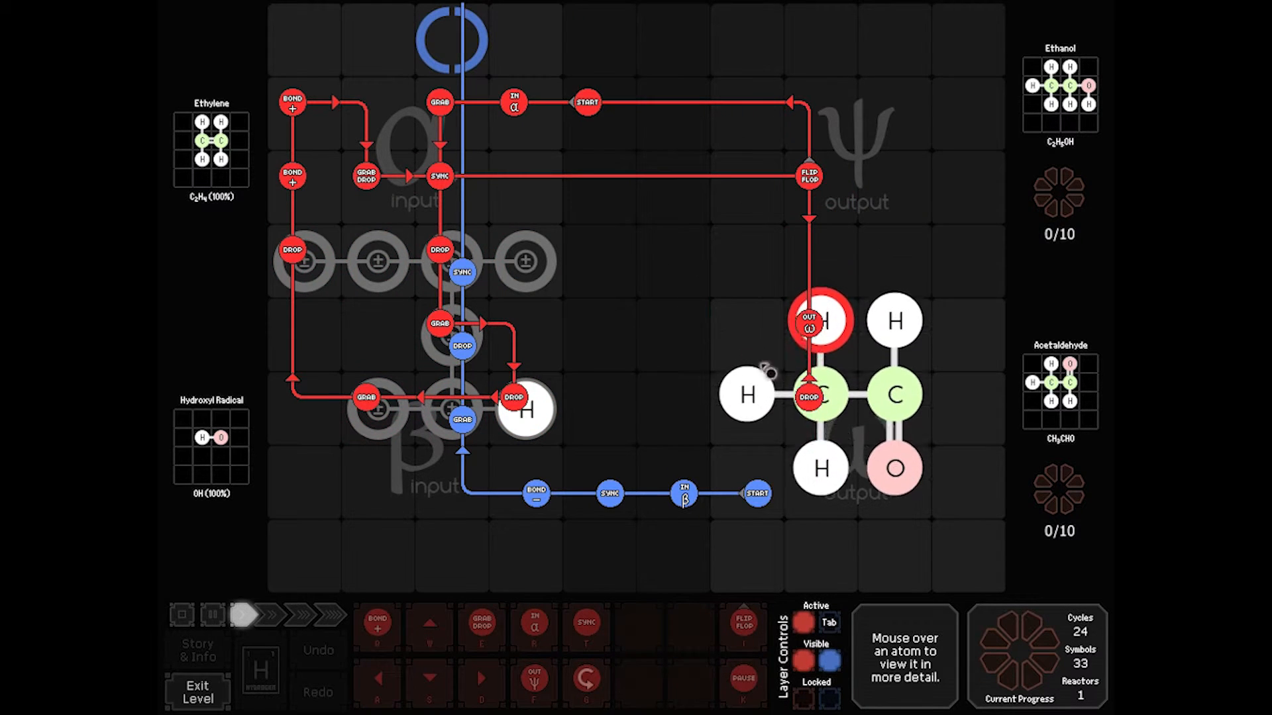
{"action": "left_click", "coordinate": [208, 616]}
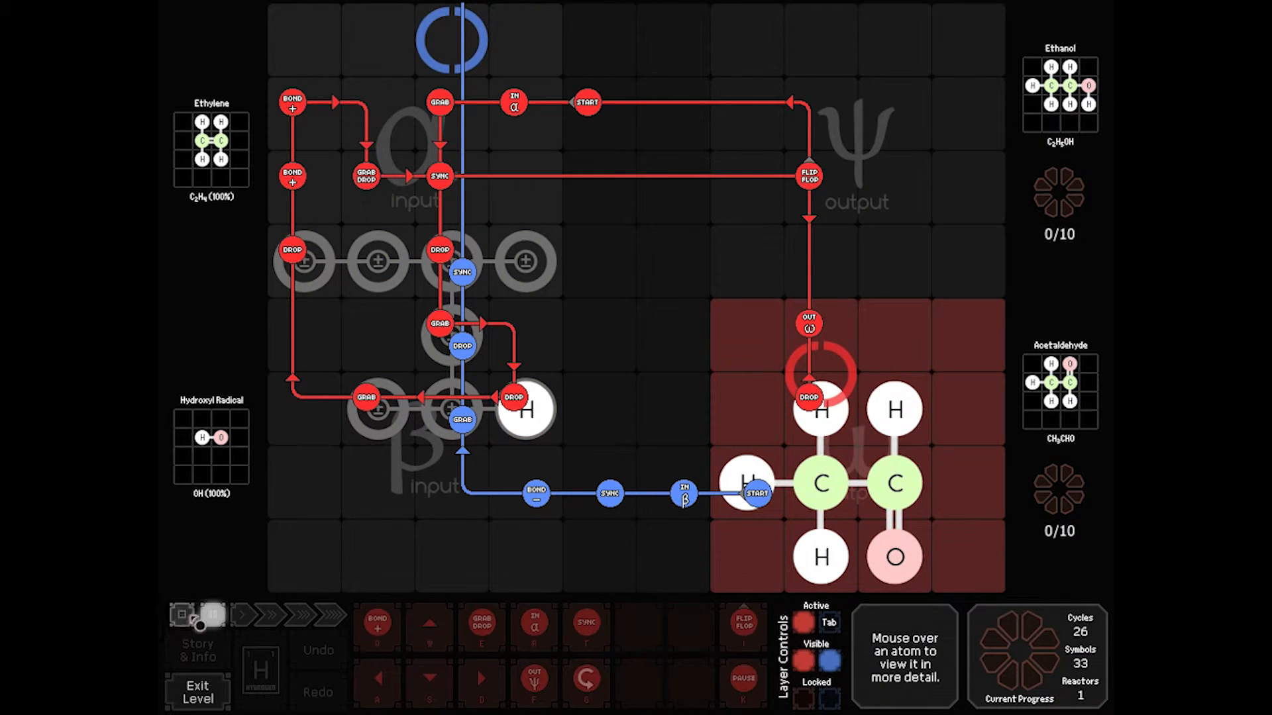
{"action": "left_click", "coordinate": [184, 618]}
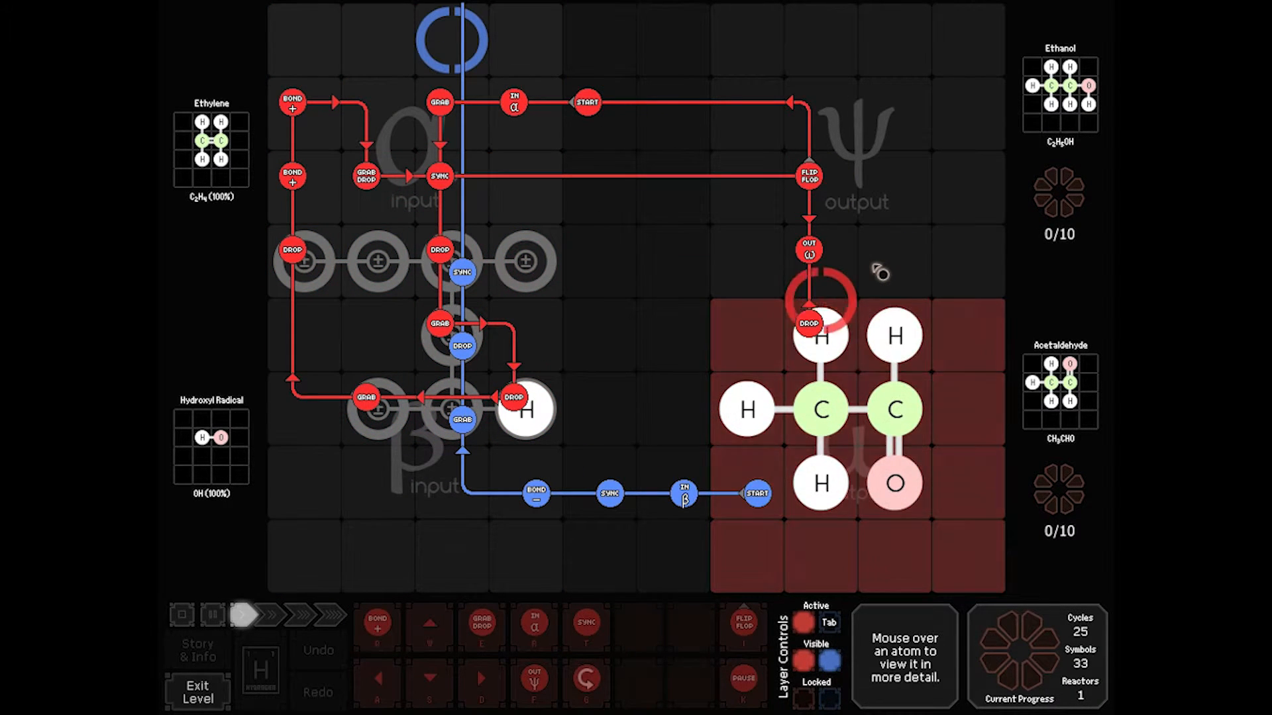
{"action": "left_click", "coordinate": [213, 616]}
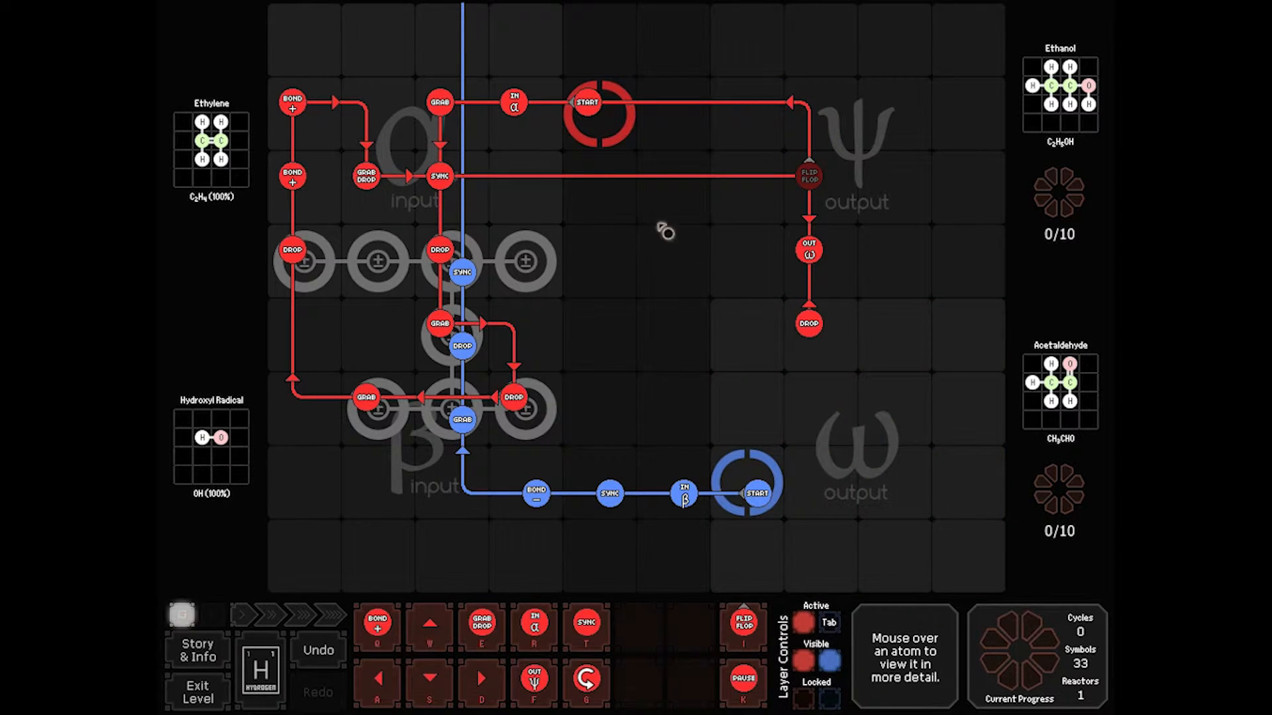
{"action": "mouse_move", "coordinate": [540, 216]}
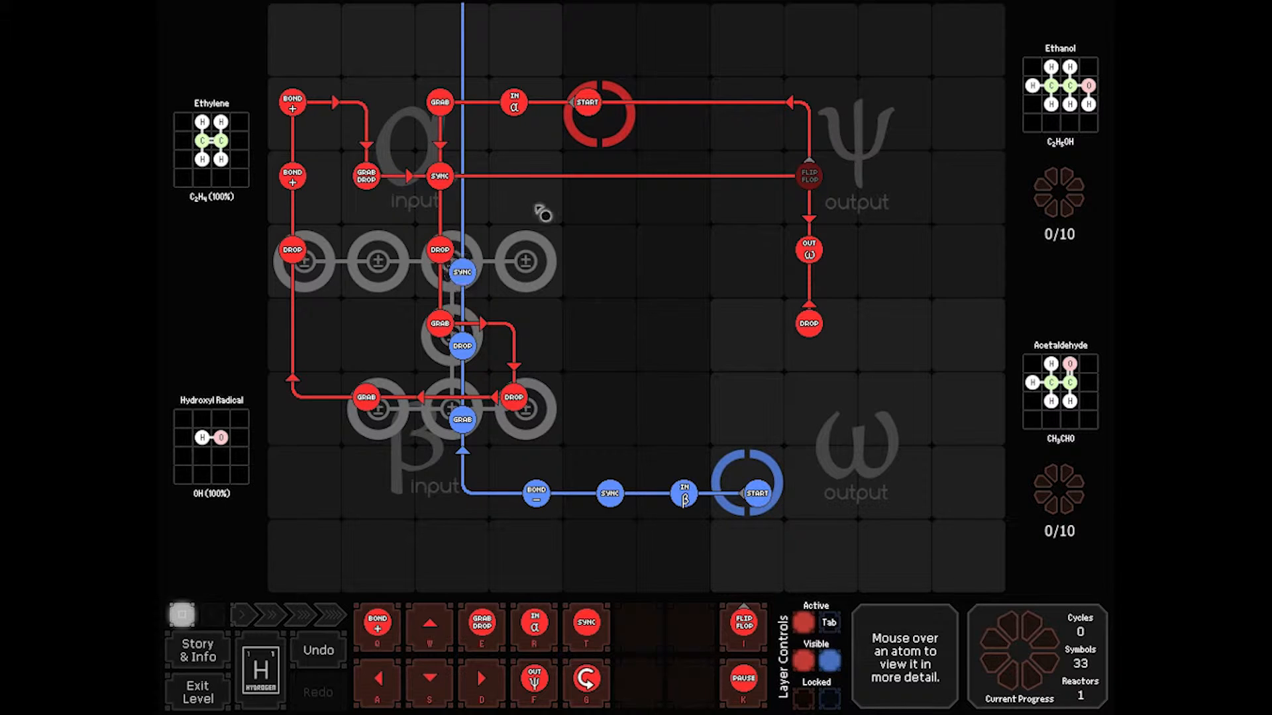
{"action": "mouse_move", "coordinate": [483, 222]}
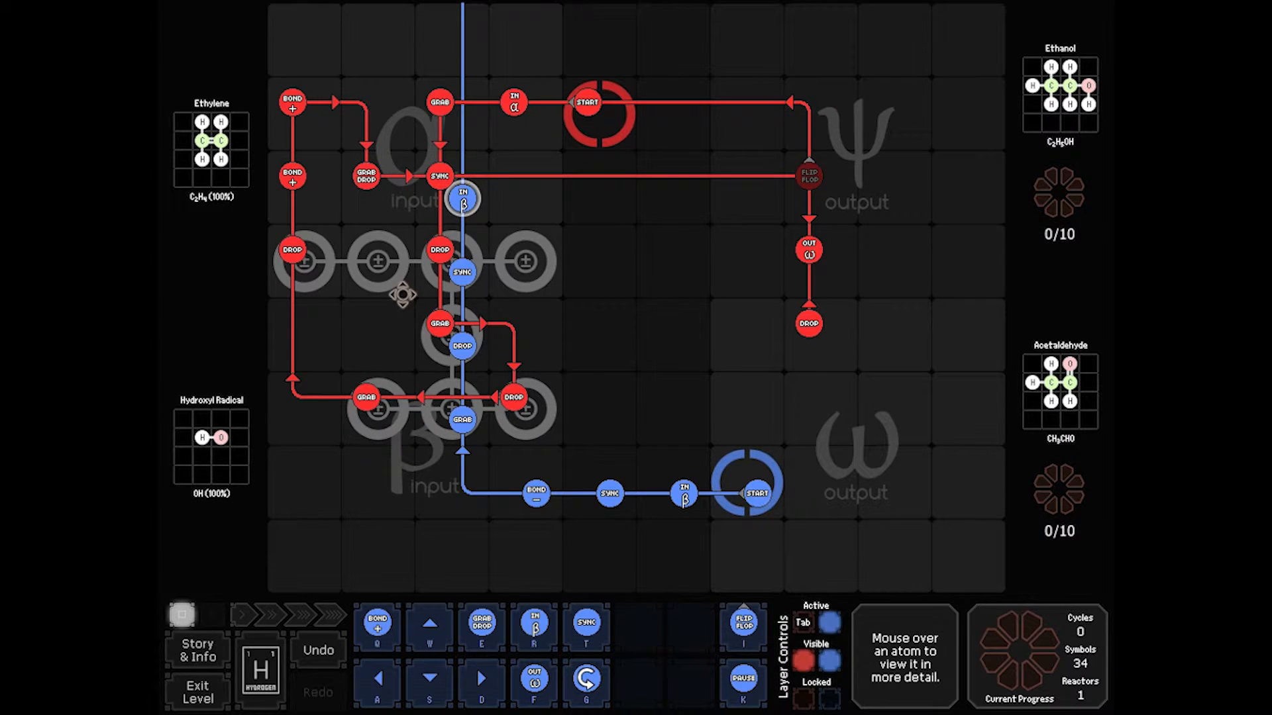
{"action": "mouse_move", "coordinate": [536, 331]}
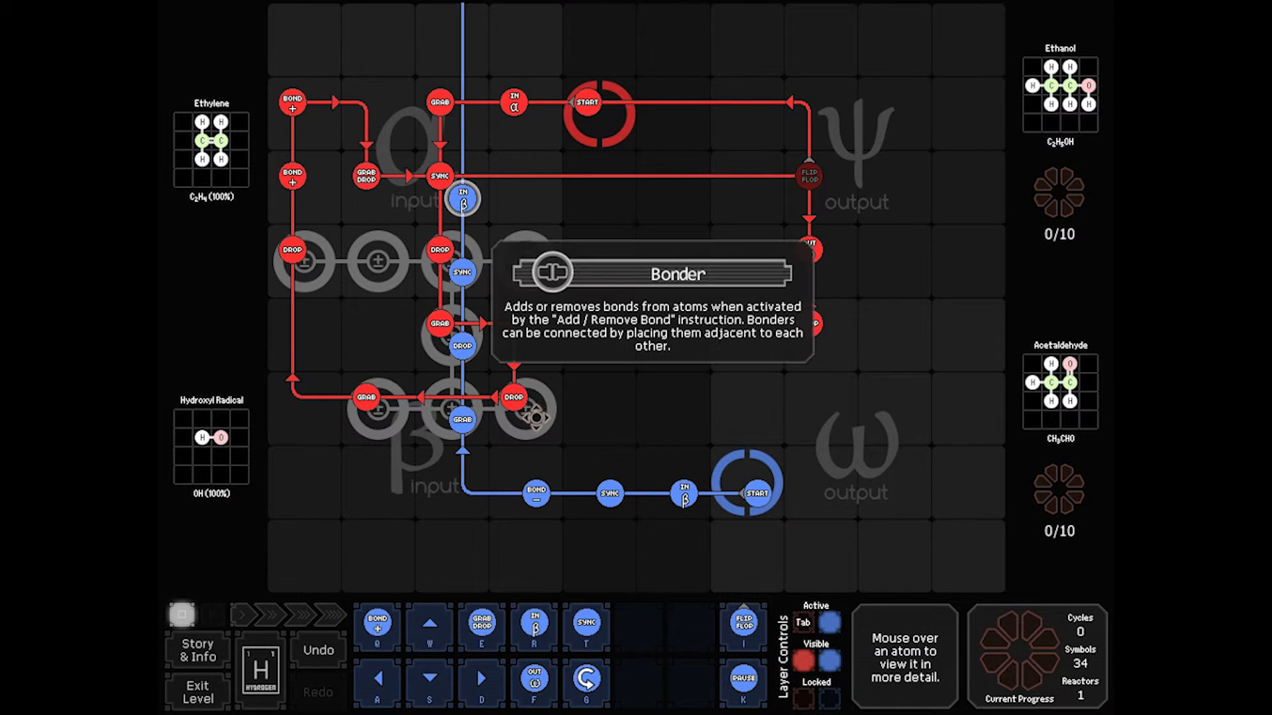
Test-run and pause after the first output, then add a sync command to the blue path
{"action": "left_click", "coordinate": [181, 616]}
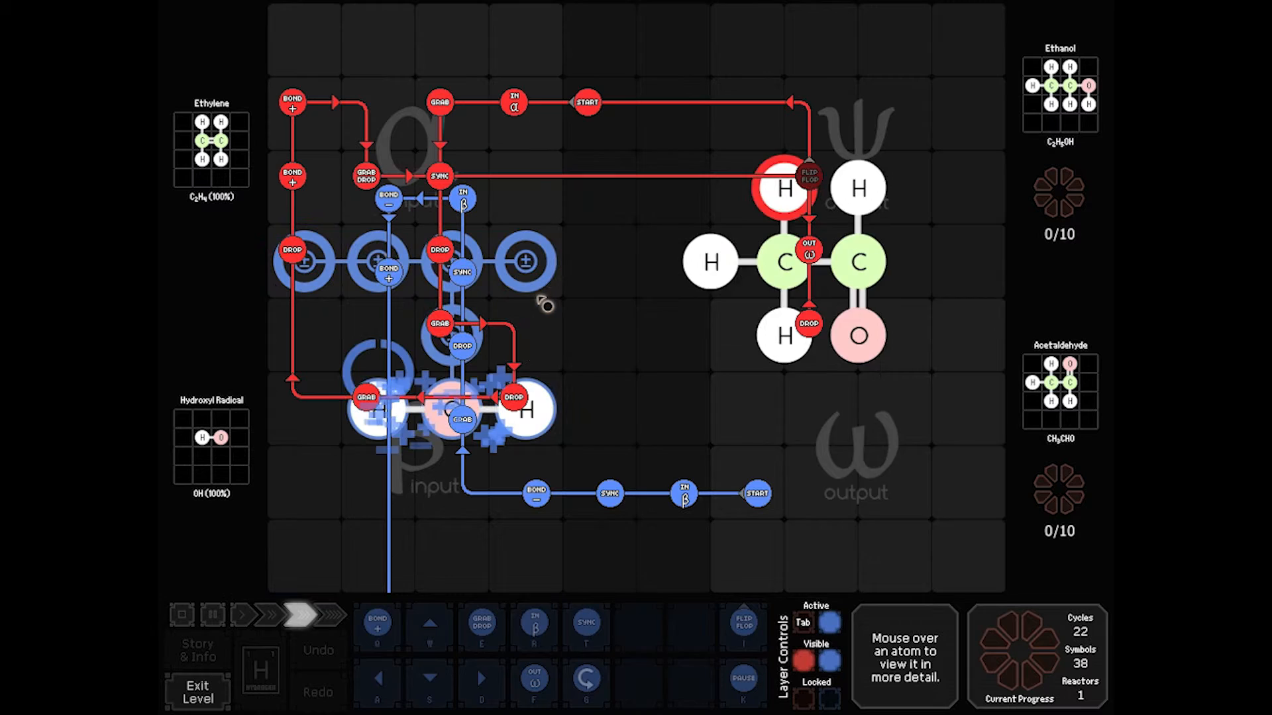
{"action": "left_click", "coordinate": [207, 613]}
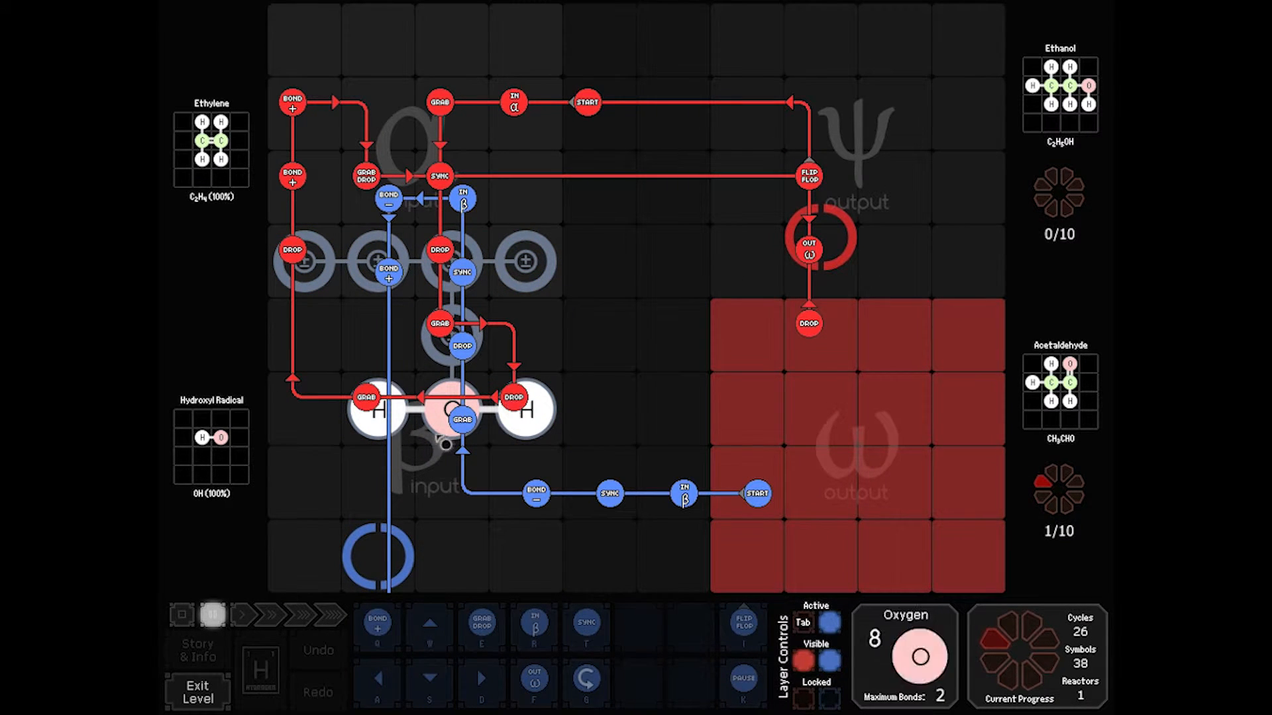
{"action": "mouse_move", "coordinate": [560, 427]}
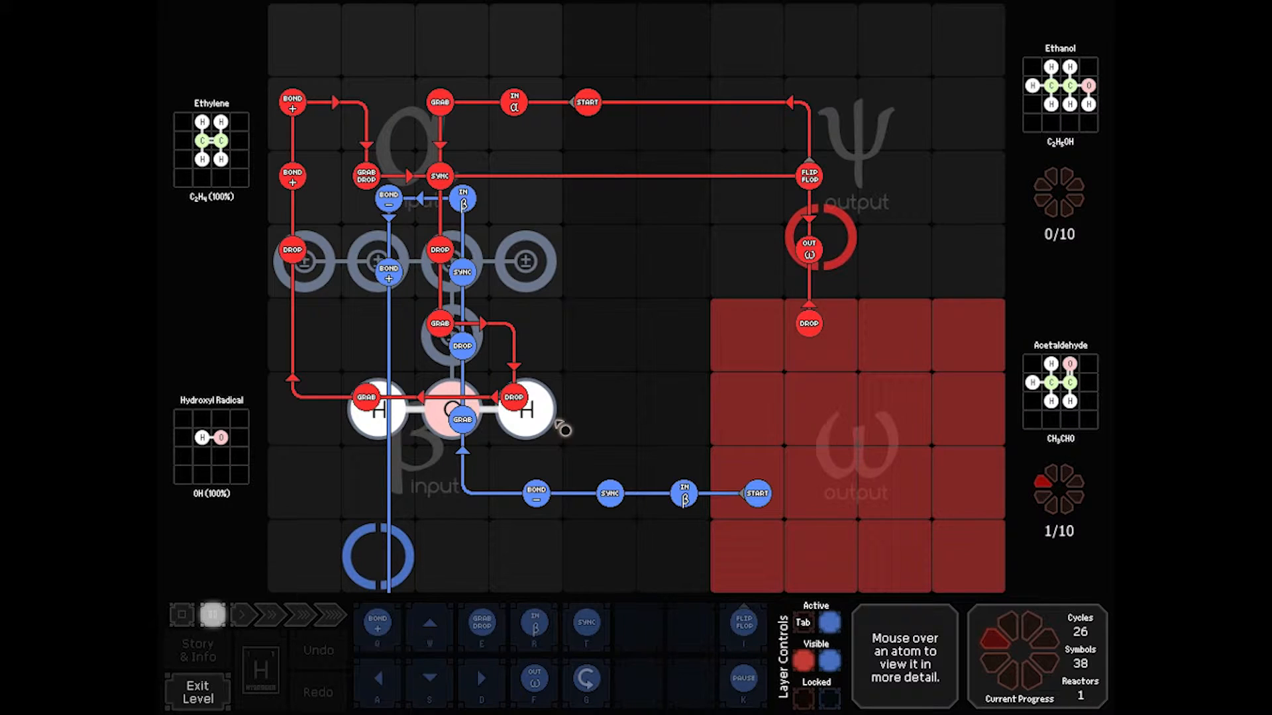
{"action": "mouse_move", "coordinate": [448, 419]}
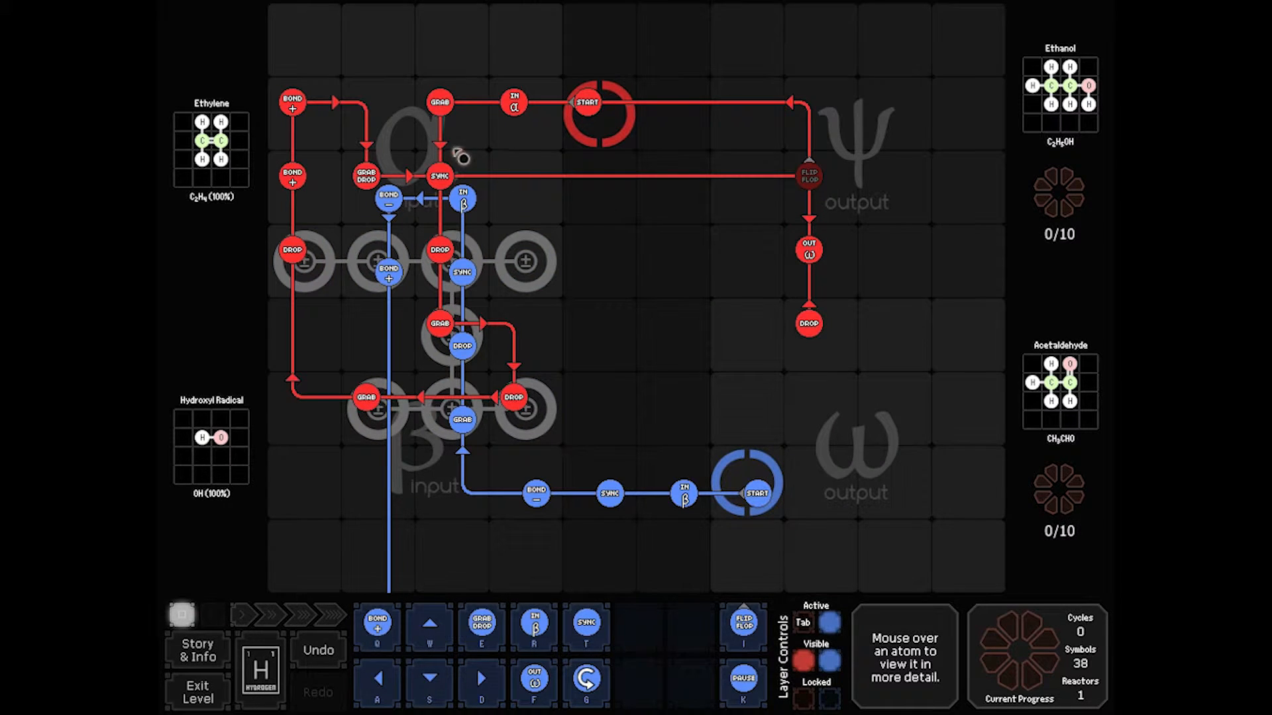
{"action": "mouse_move", "coordinate": [603, 267]}
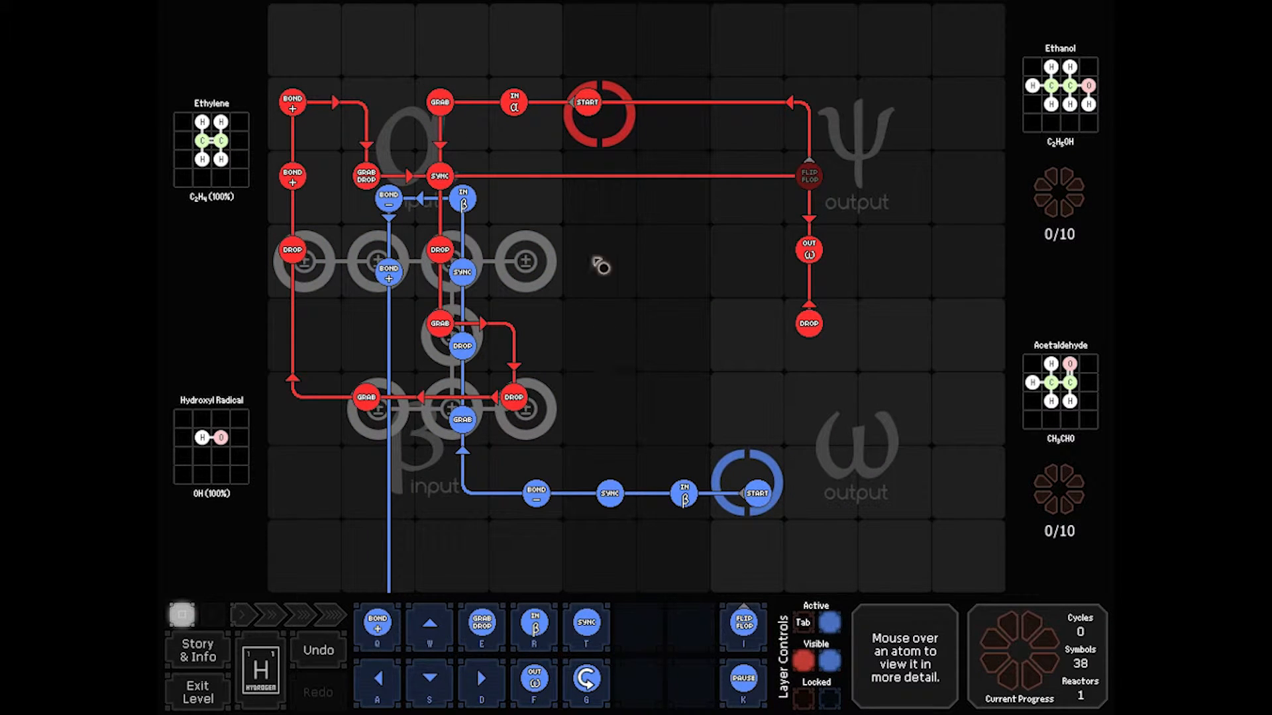
{"action": "mouse_move", "coordinate": [346, 465]}
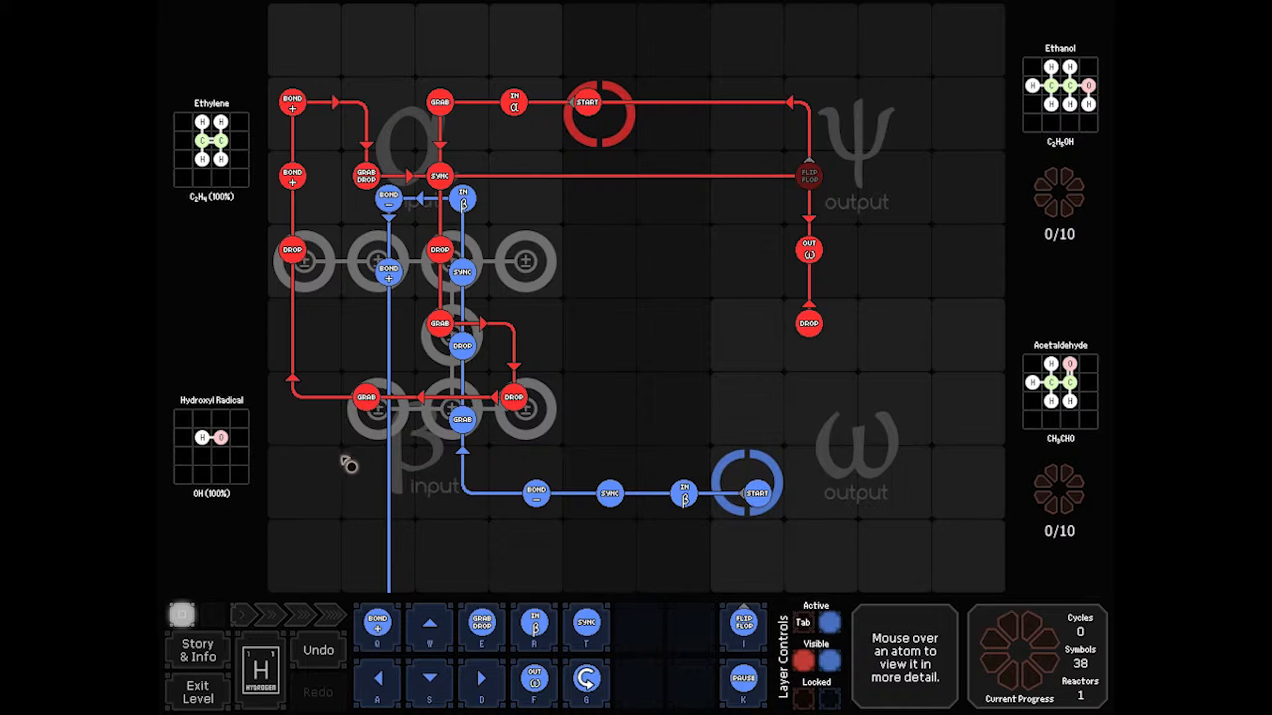
{"action": "mouse_move", "coordinate": [587, 300]}
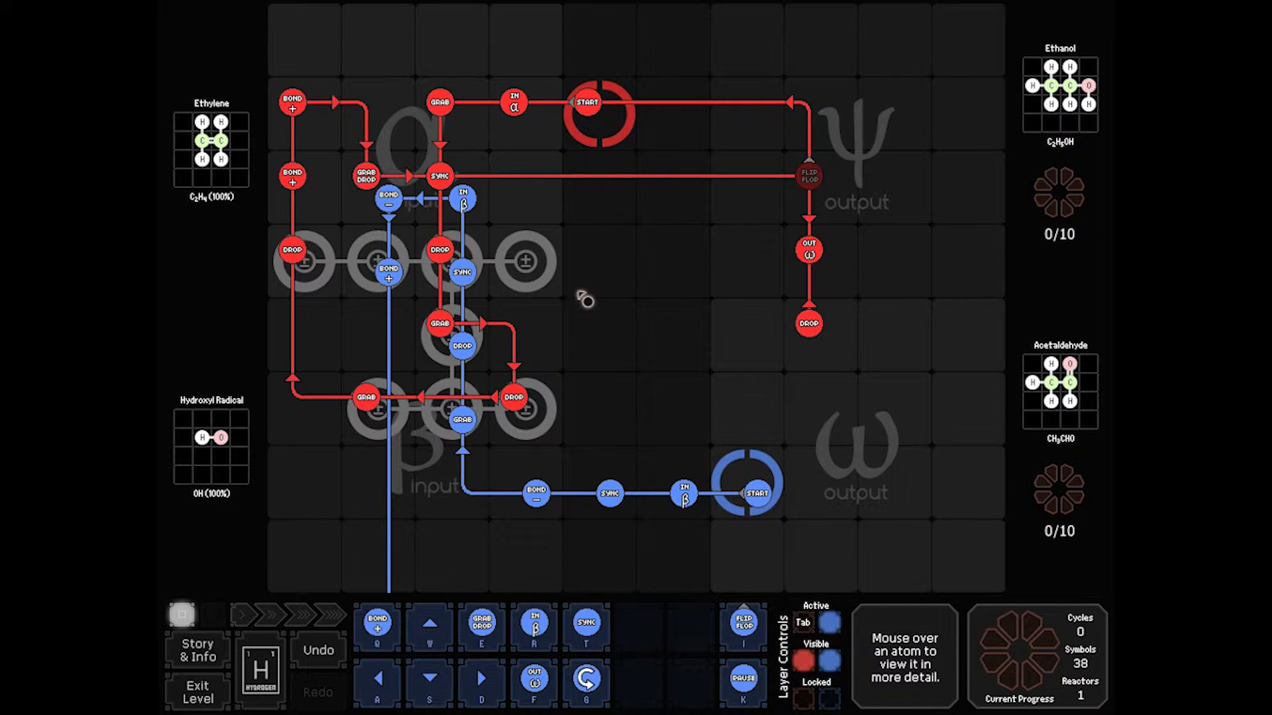
{"action": "mouse_move", "coordinate": [801, 58]}
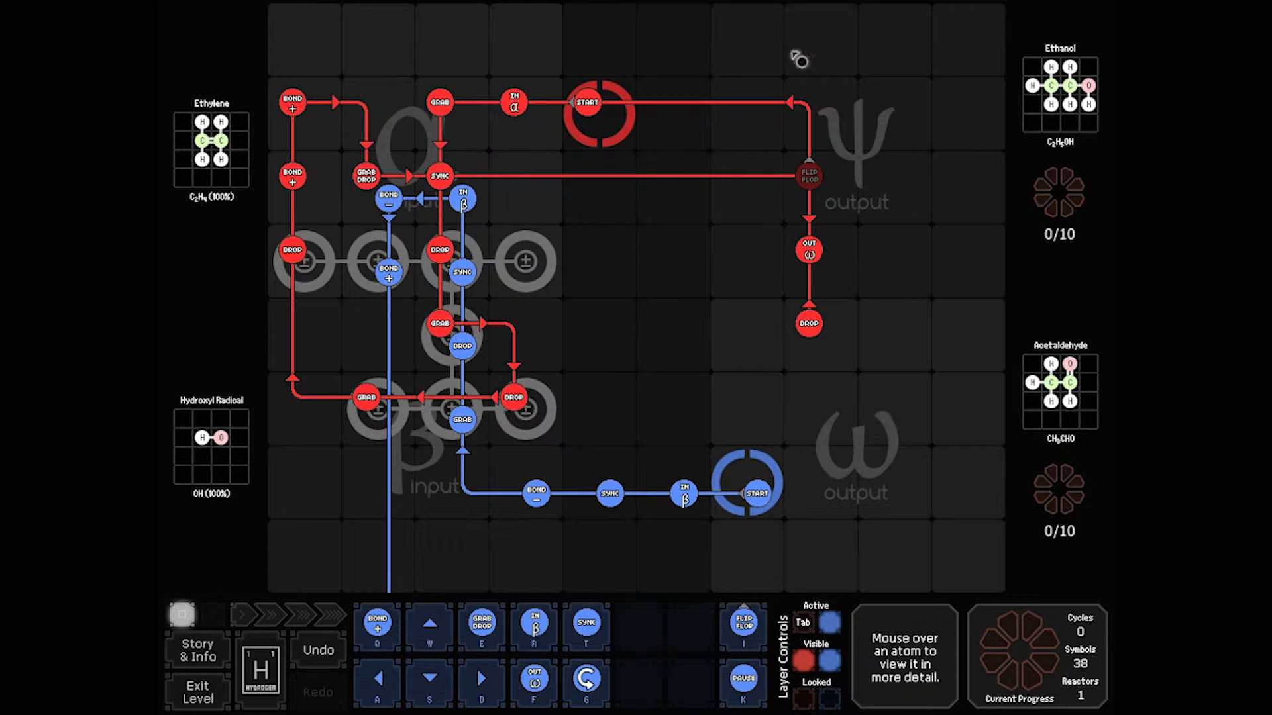
{"action": "mouse_move", "coordinate": [613, 200]}
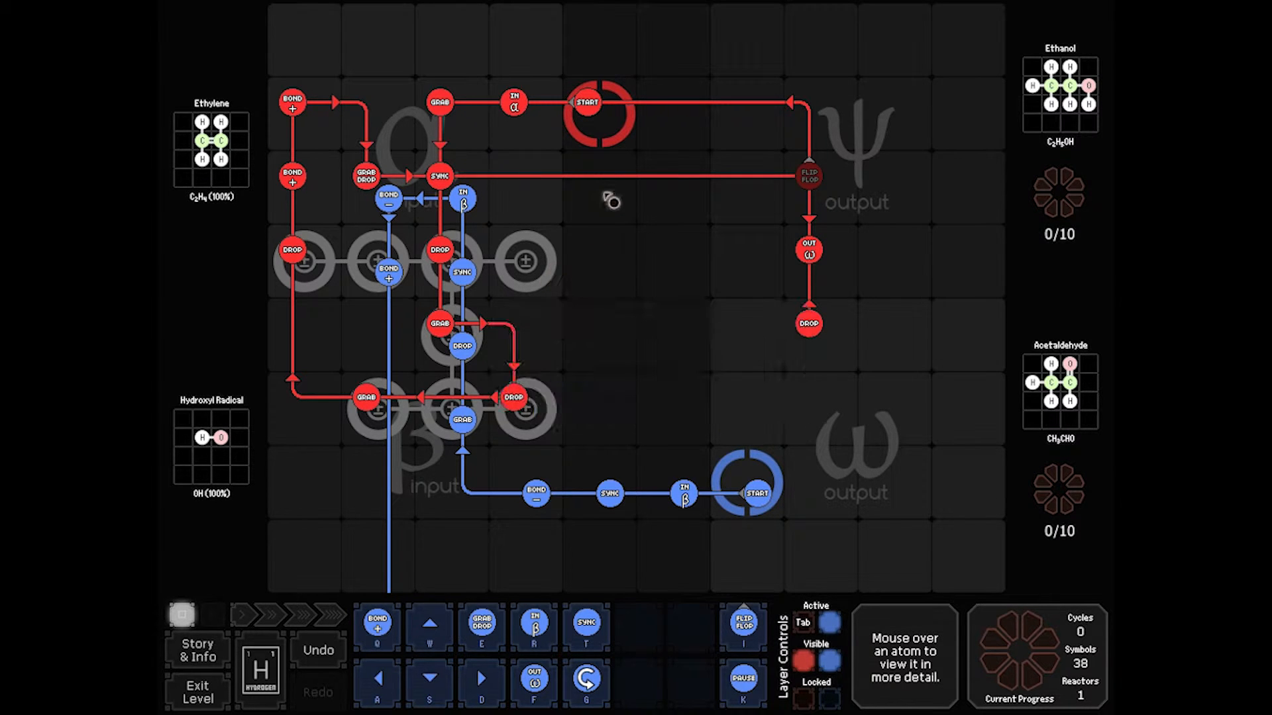
{"action": "mouse_move", "coordinate": [583, 261]}
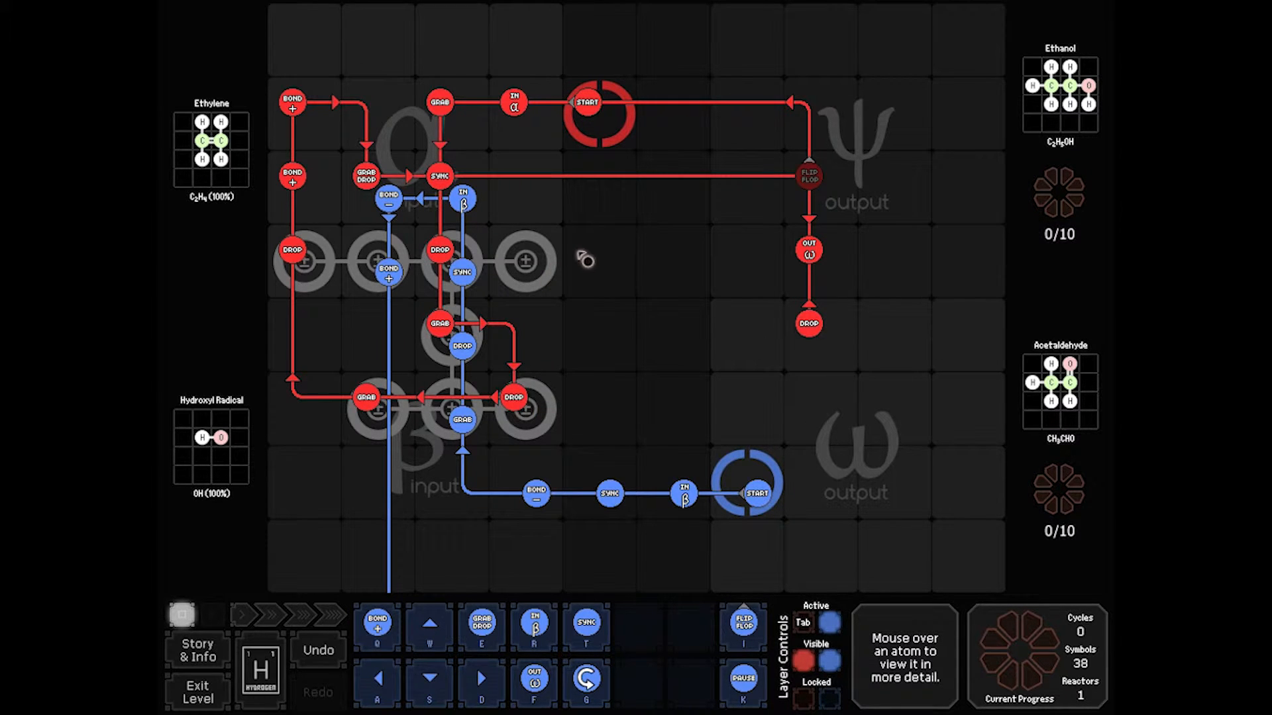
{"action": "mouse_move", "coordinate": [373, 465]}
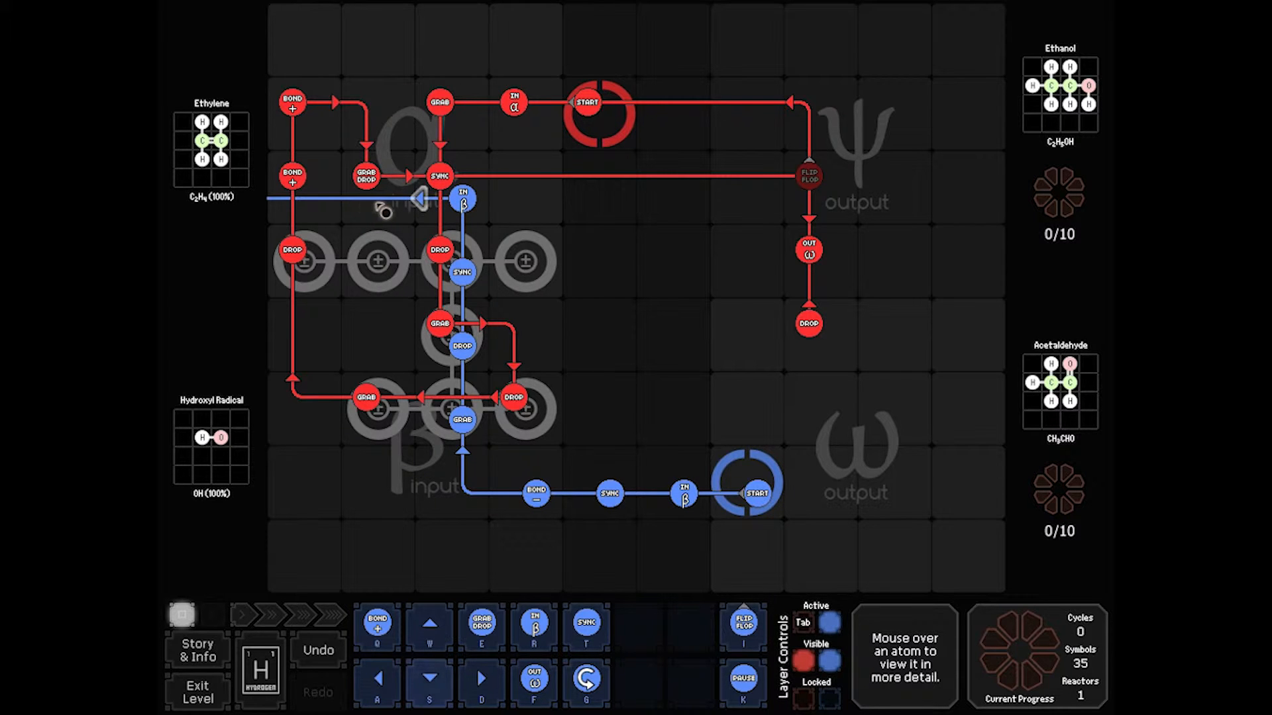
{"action": "left_click", "coordinate": [384, 200]}
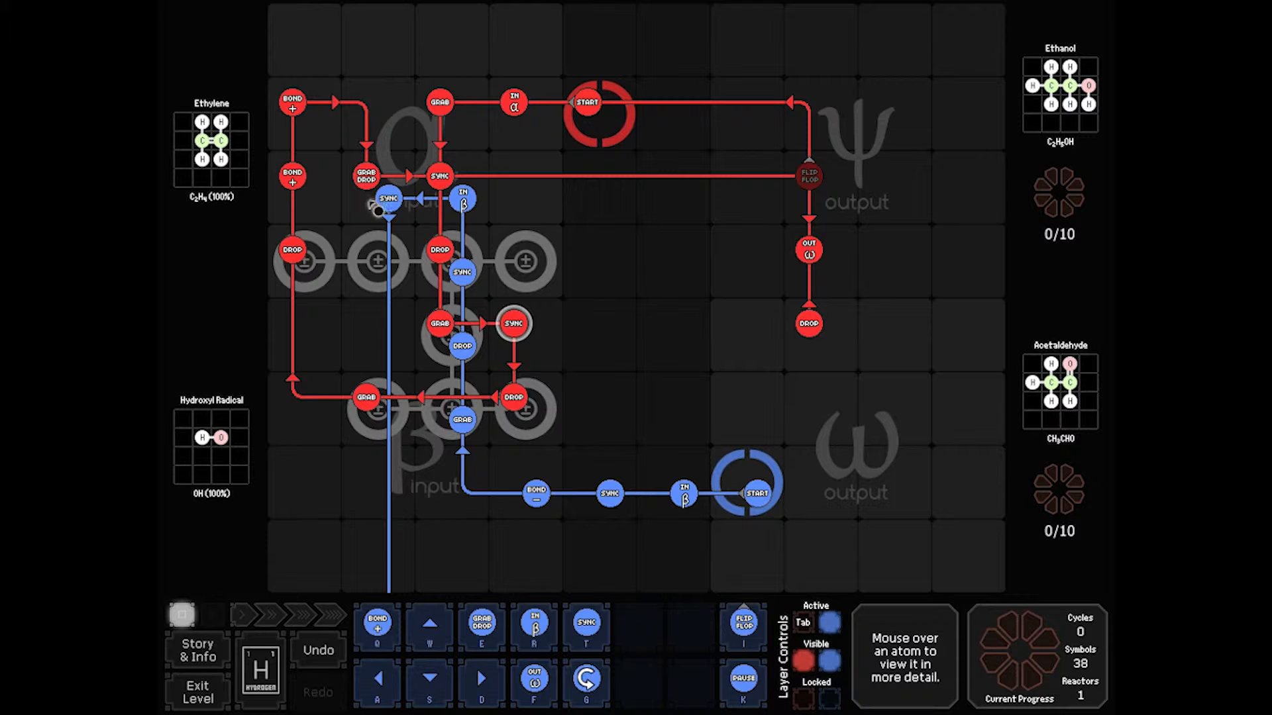
{"action": "mouse_move", "coordinate": [378, 262]}
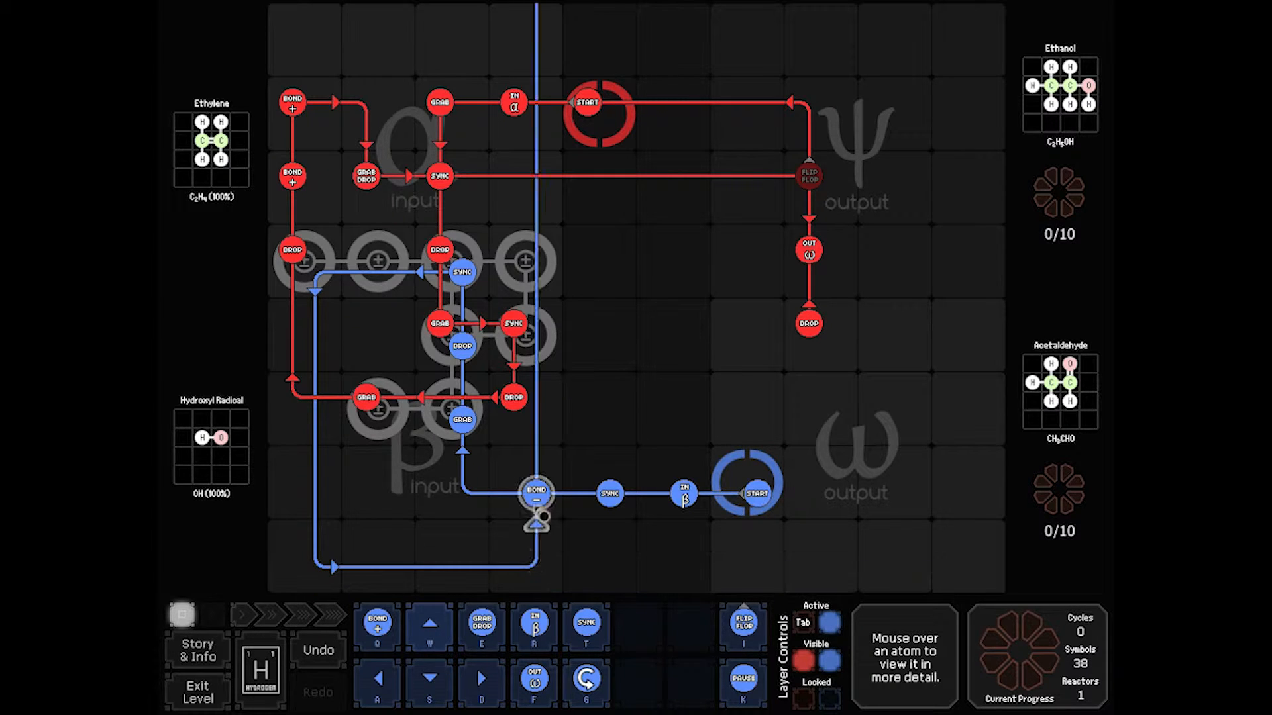
Add a drop command to the blue path beside the right bonders
{"action": "left_click", "coordinate": [534, 419]}
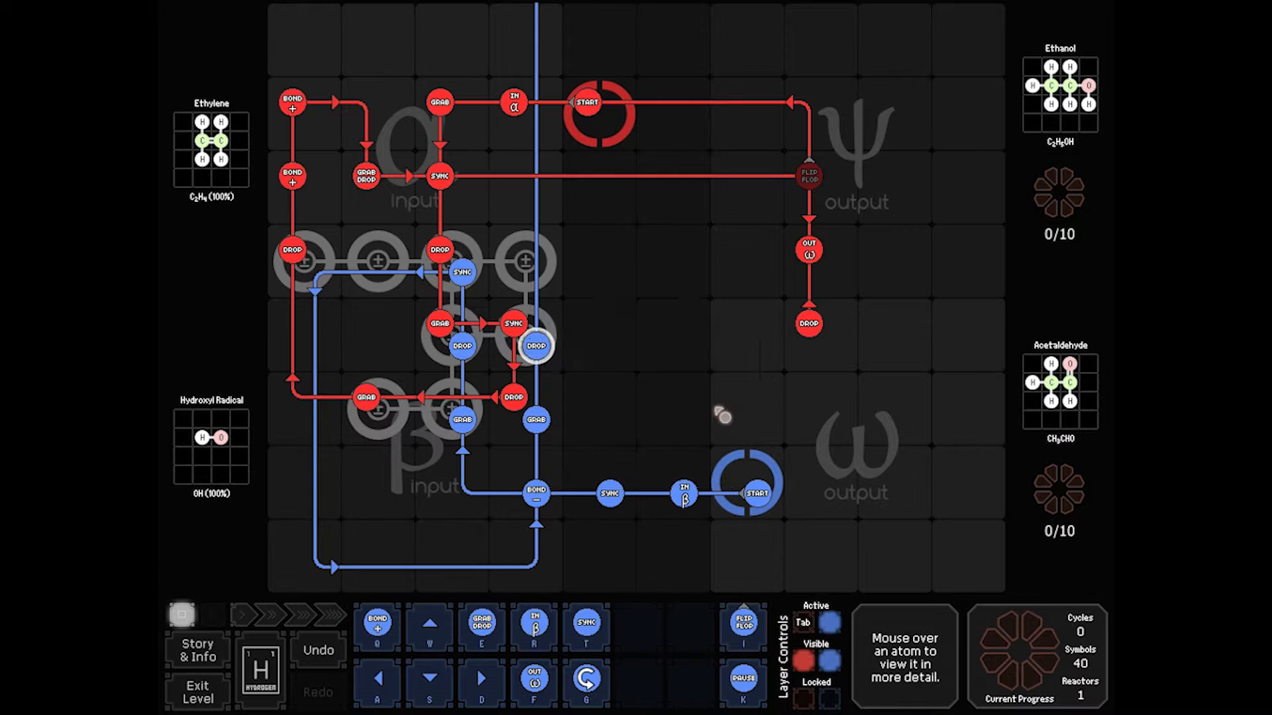
{"action": "mouse_move", "coordinate": [601, 230]}
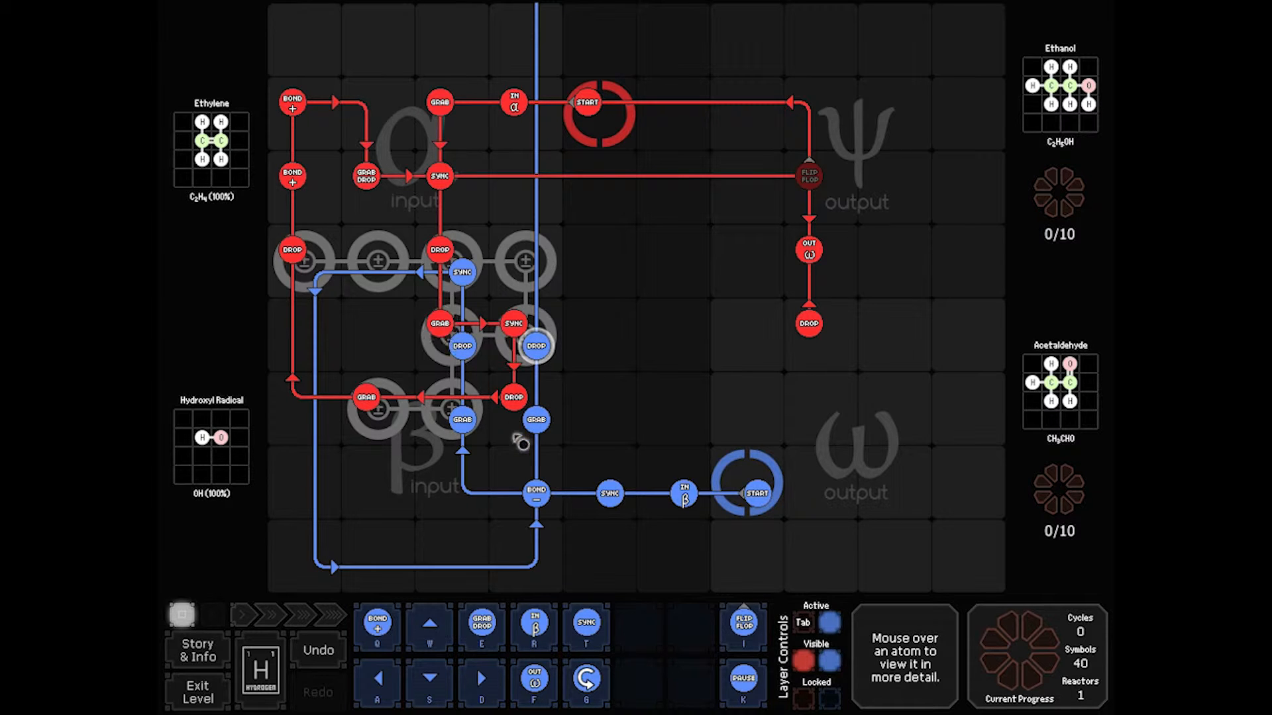
{"action": "mouse_move", "coordinate": [641, 314]}
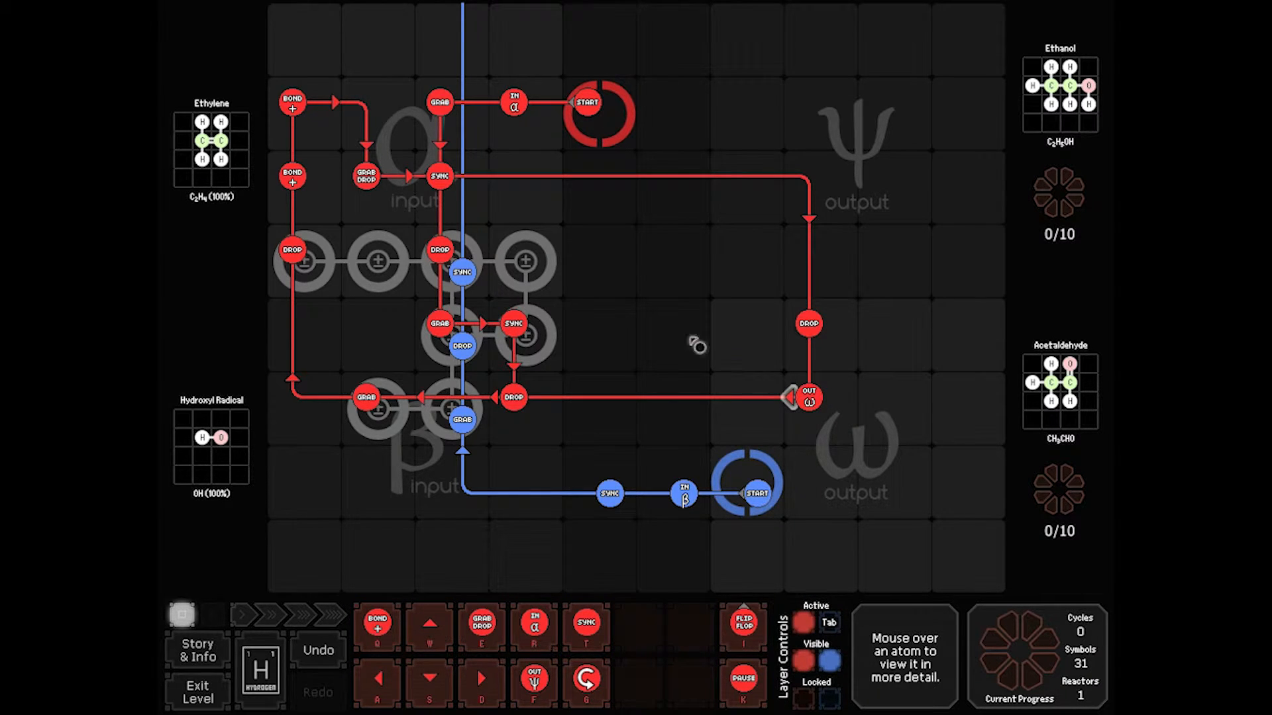
{"action": "mouse_move", "coordinate": [779, 395]}
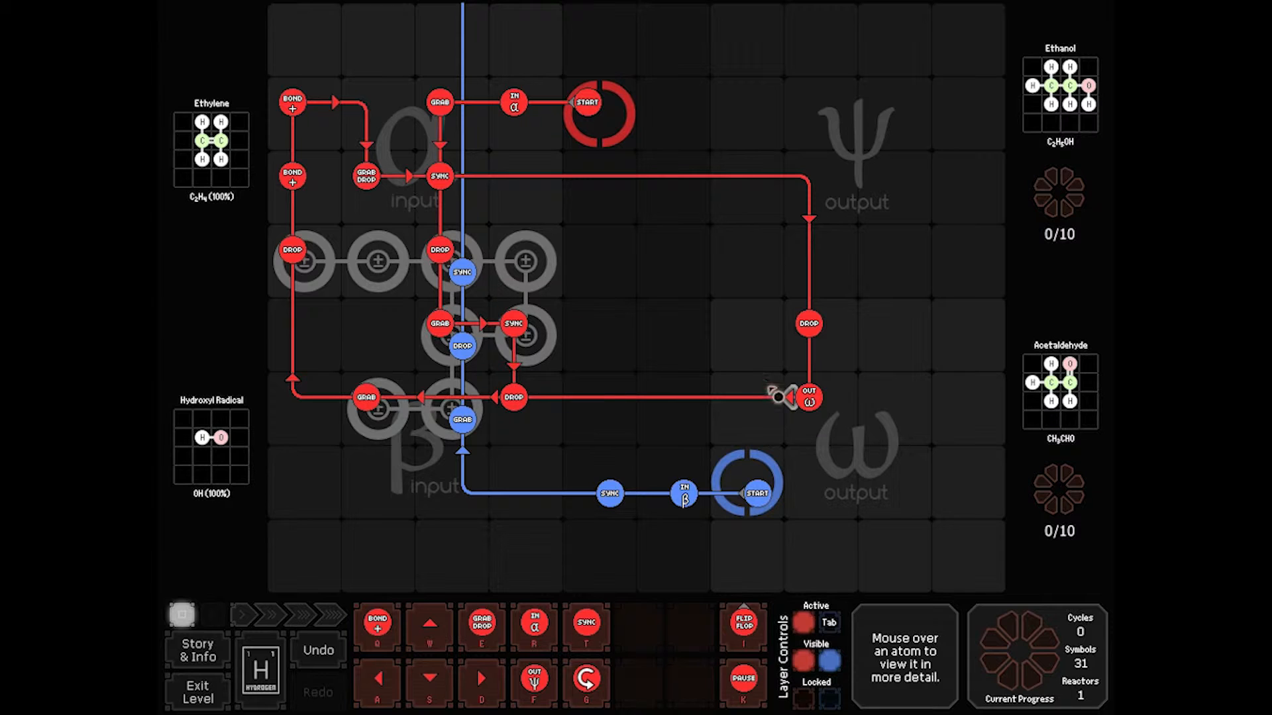
{"action": "mouse_move", "coordinate": [471, 199]}
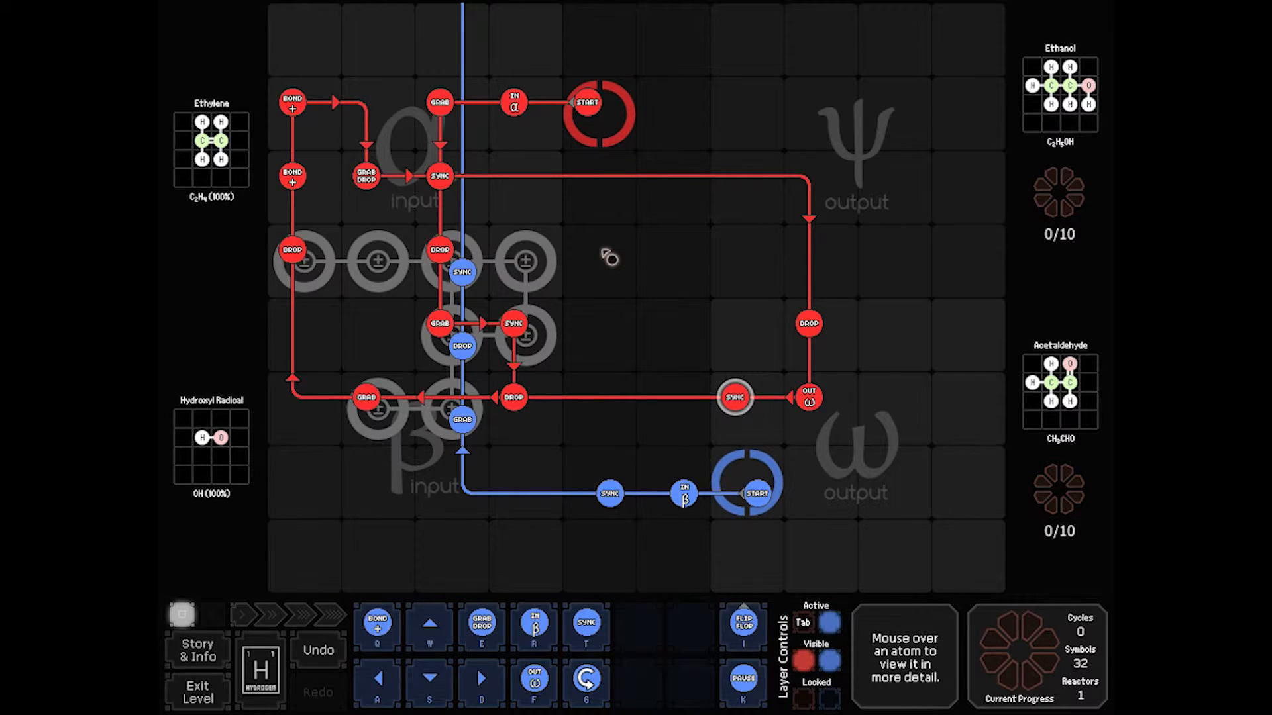
{"action": "mouse_move", "coordinate": [768, 414]}
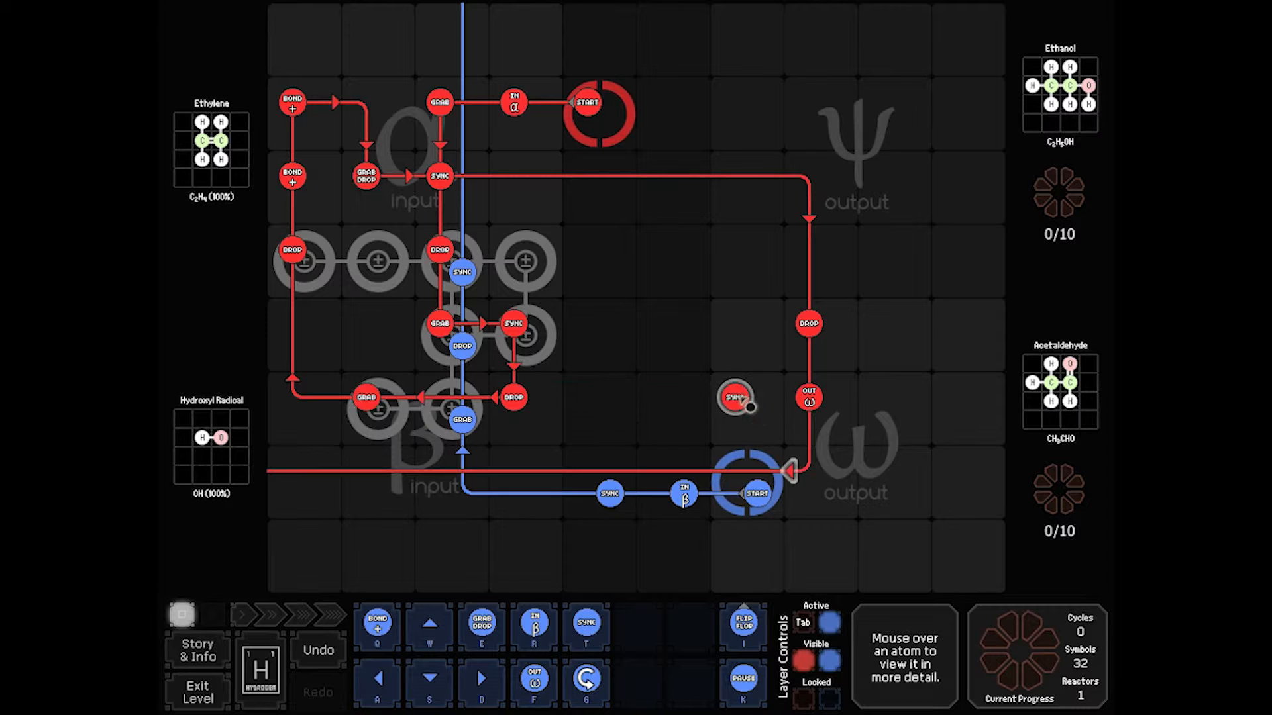
Move the red sync to just below the ω output
{"action": "left_click_drag", "start_coordinate": [734, 398], "coordinate": [807, 471]}
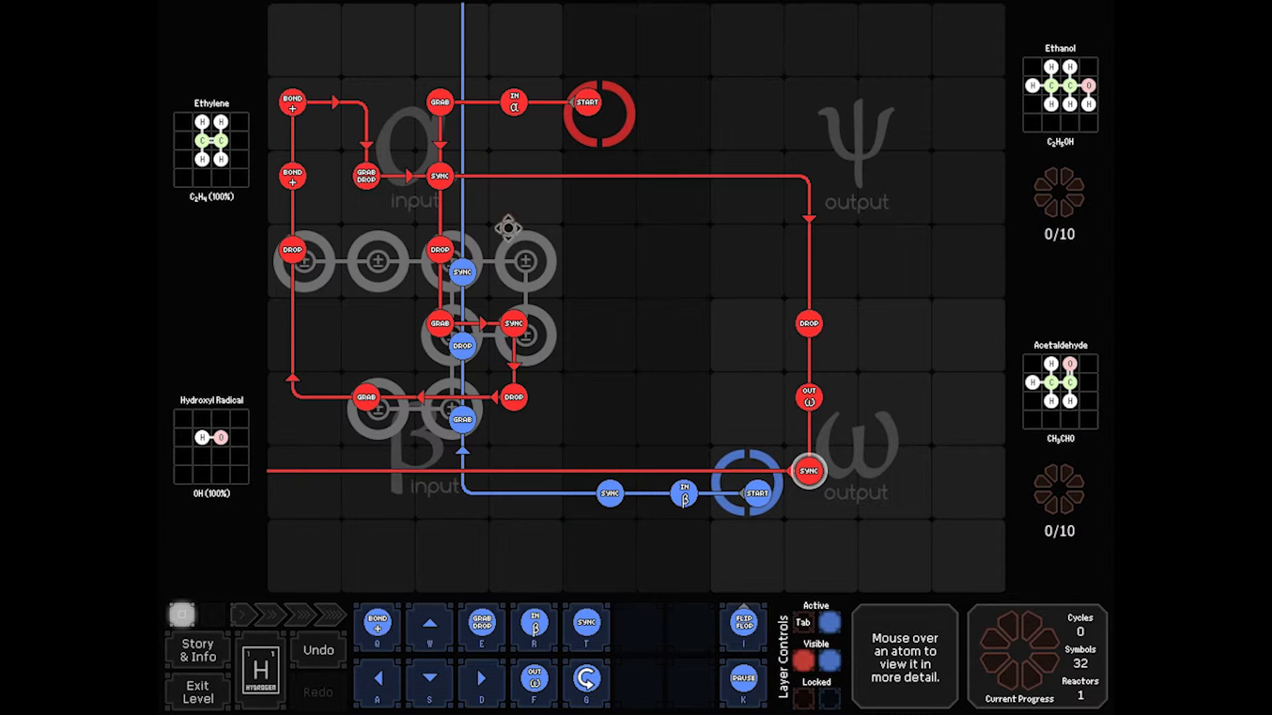
{"action": "mouse_move", "coordinate": [527, 198]}
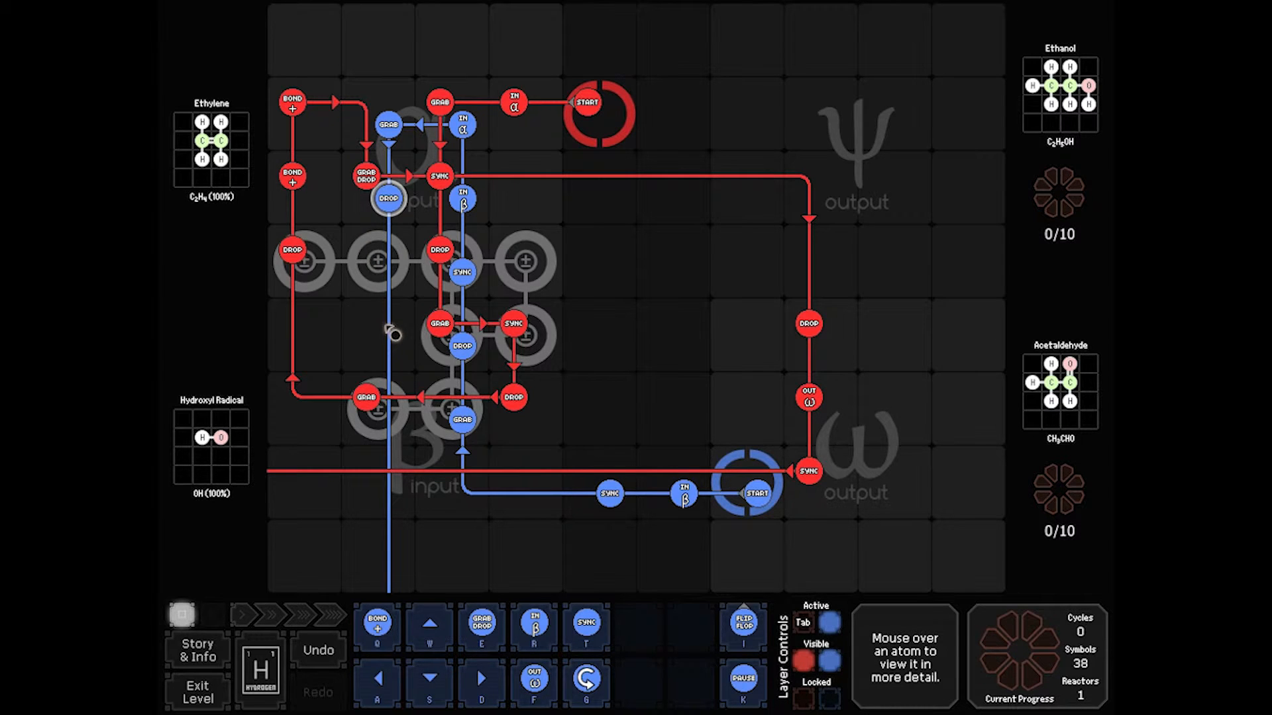
{"action": "mouse_move", "coordinate": [379, 268]}
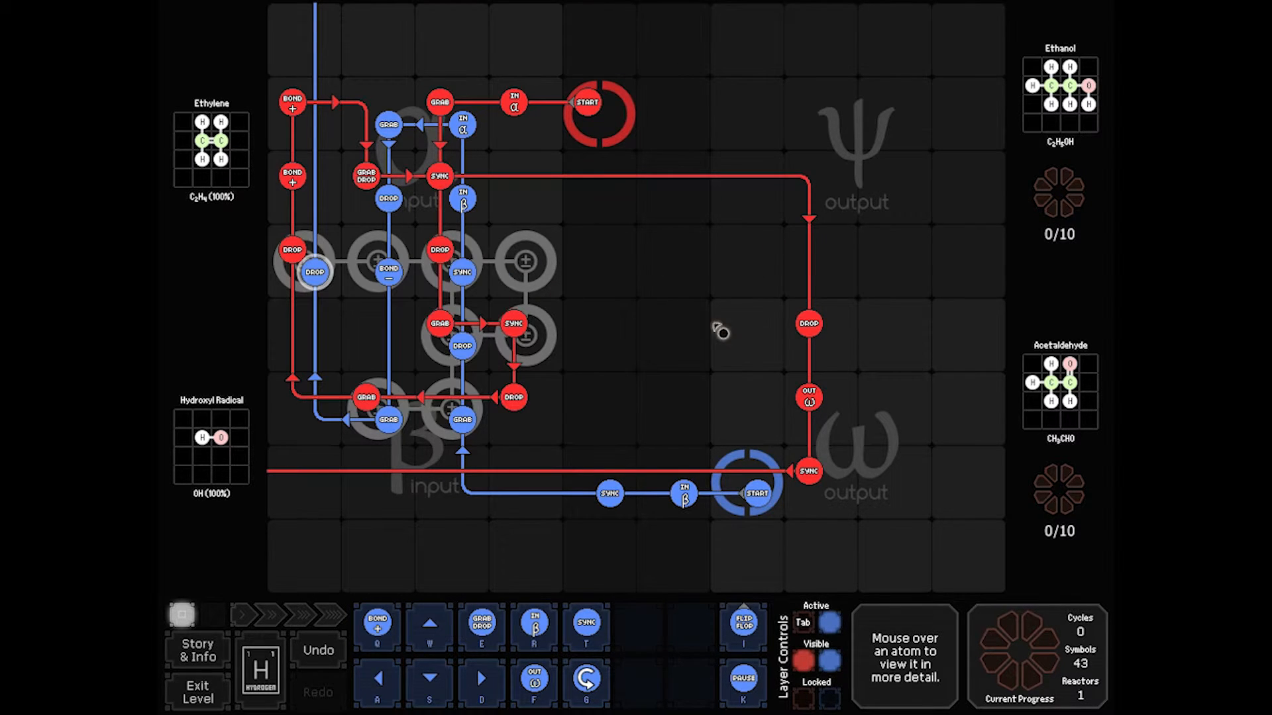
{"action": "mouse_move", "coordinate": [579, 315]}
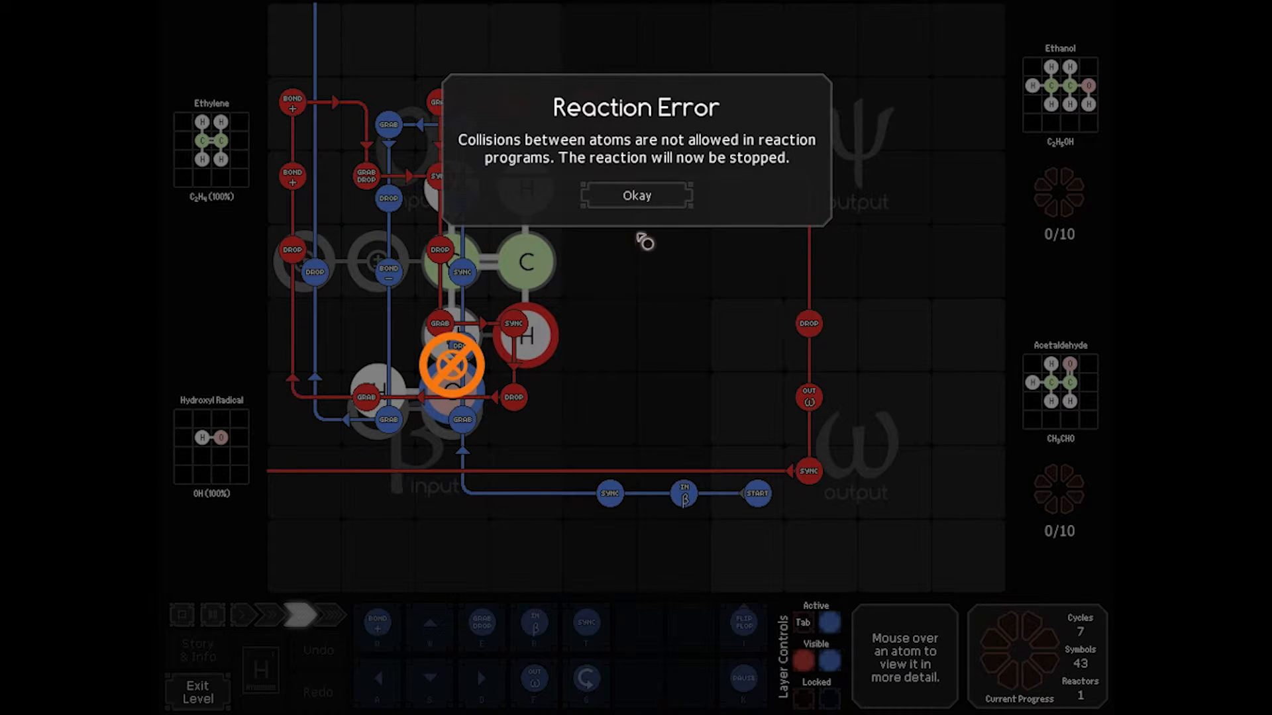
Dismiss repeated collision errors and rerun the test, reaching cycle 10 before another collision
{"action": "left_click", "coordinate": [637, 194]}
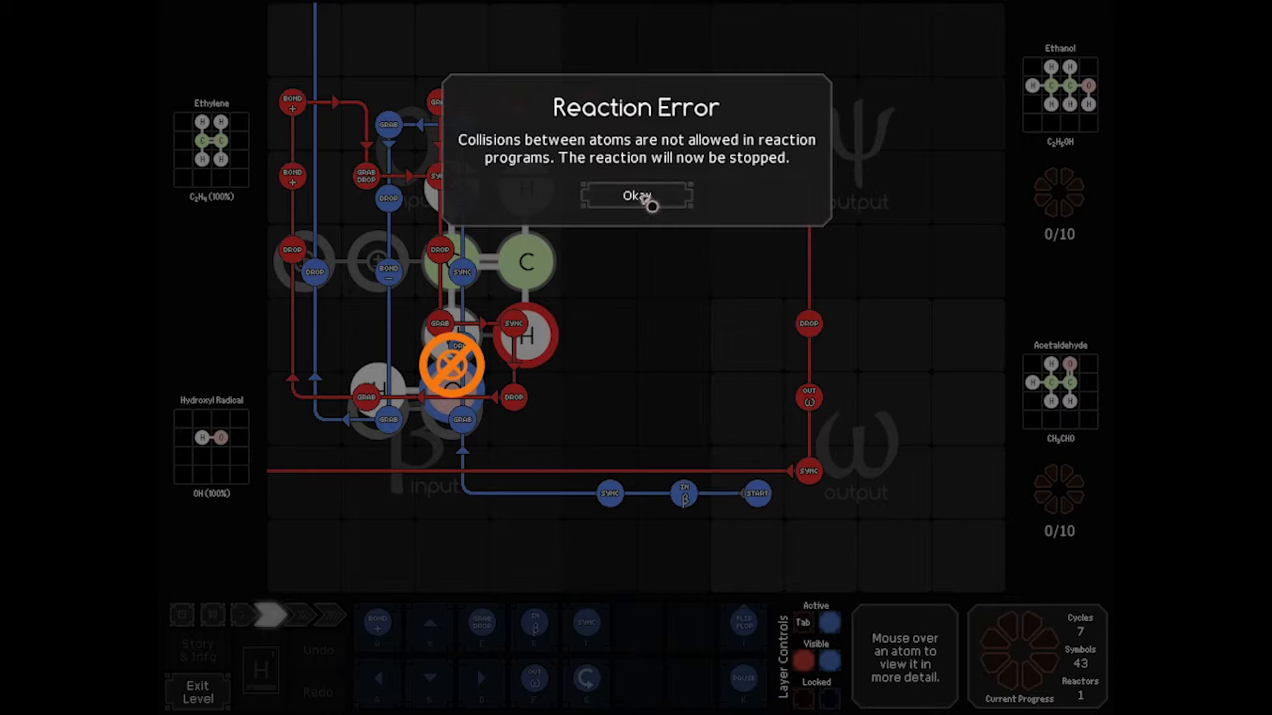
{"action": "left_click", "coordinate": [636, 196]}
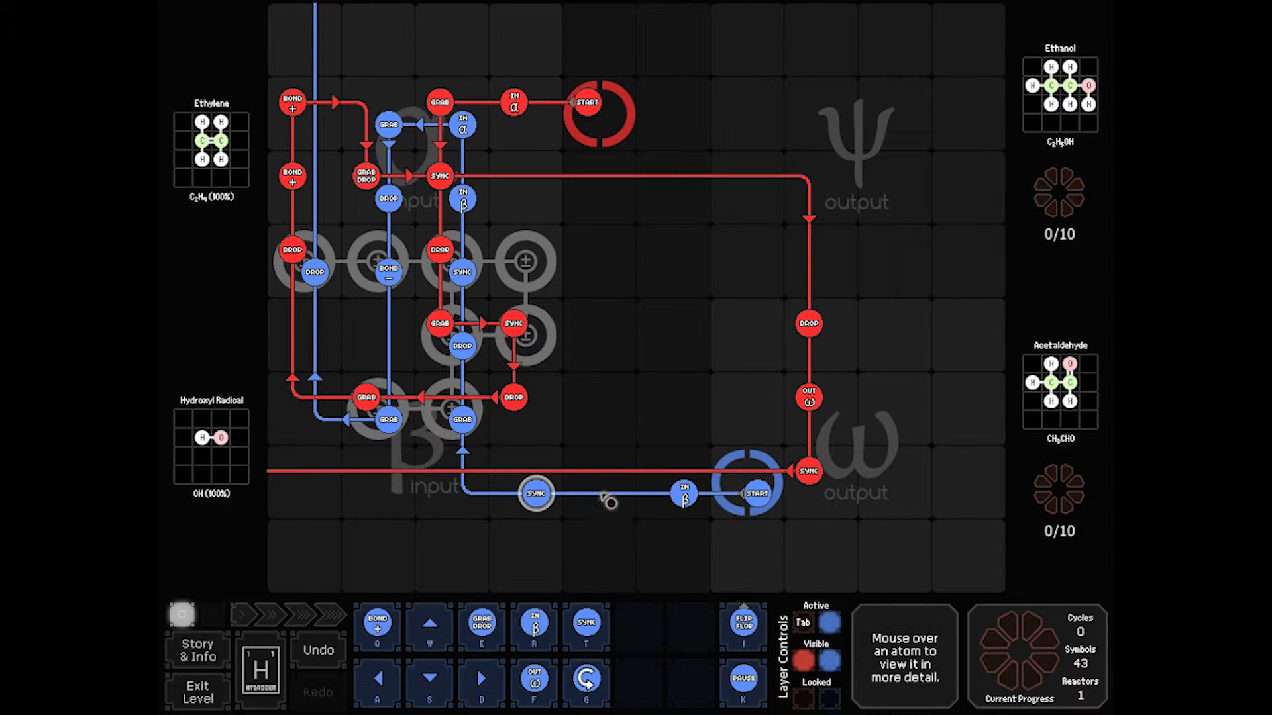
{"action": "left_click", "coordinate": [182, 616]}
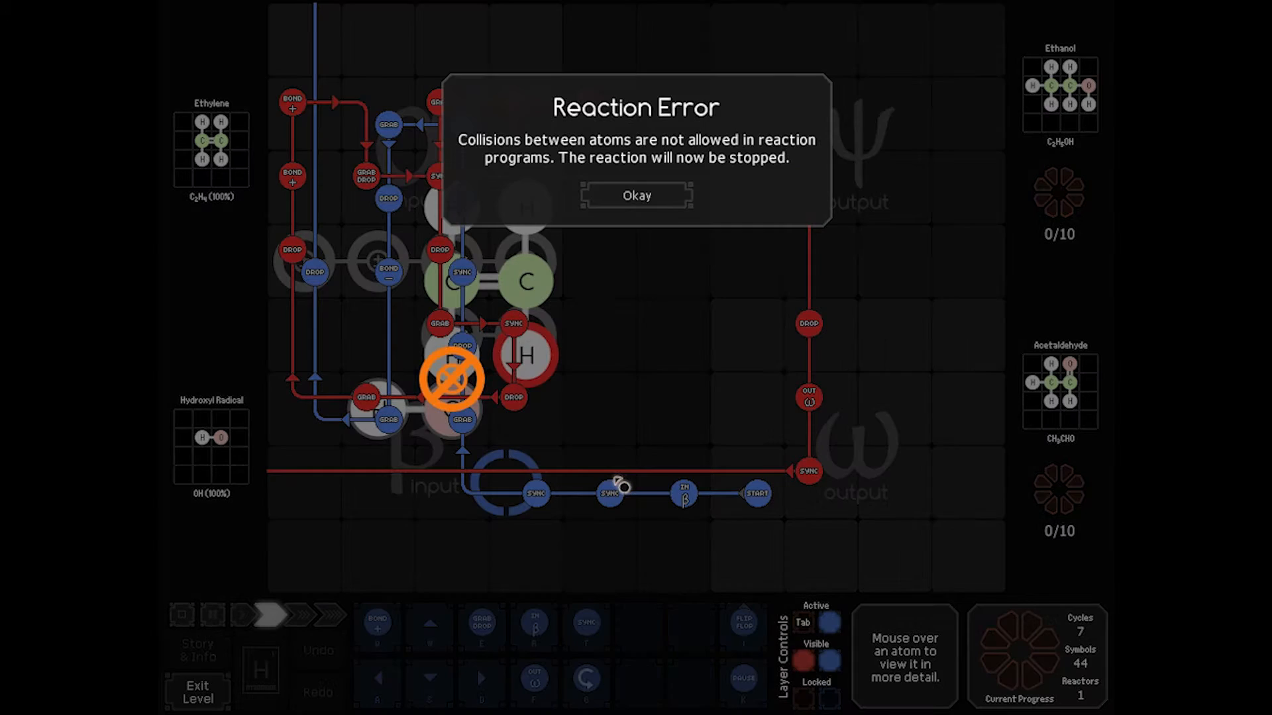
{"action": "left_click", "coordinate": [636, 195]}
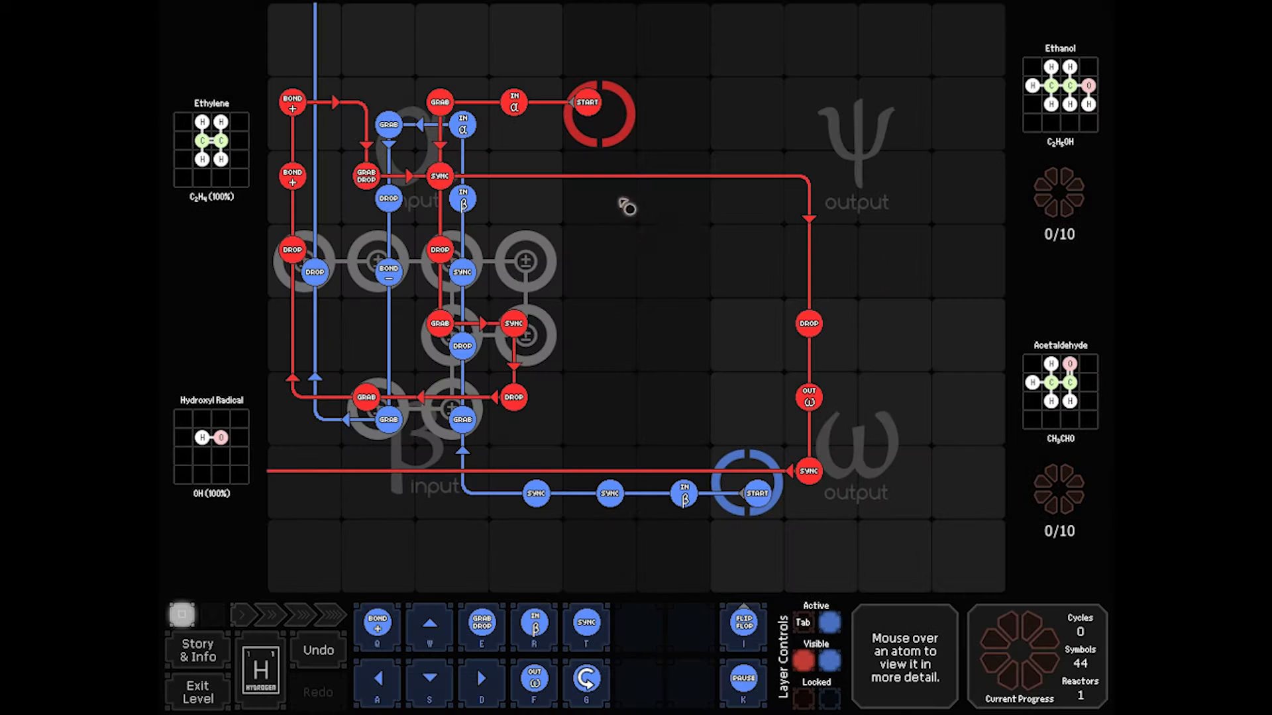
{"action": "mouse_move", "coordinate": [544, 402]}
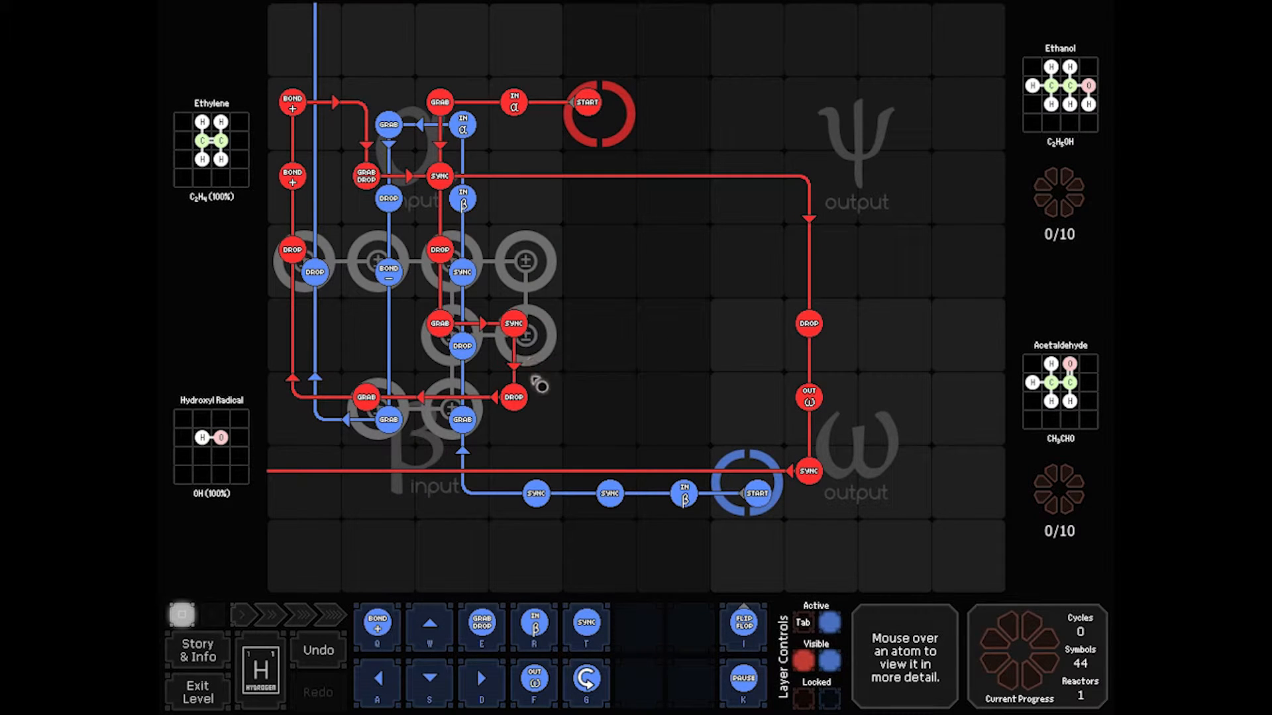
{"action": "mouse_move", "coordinate": [536, 494]}
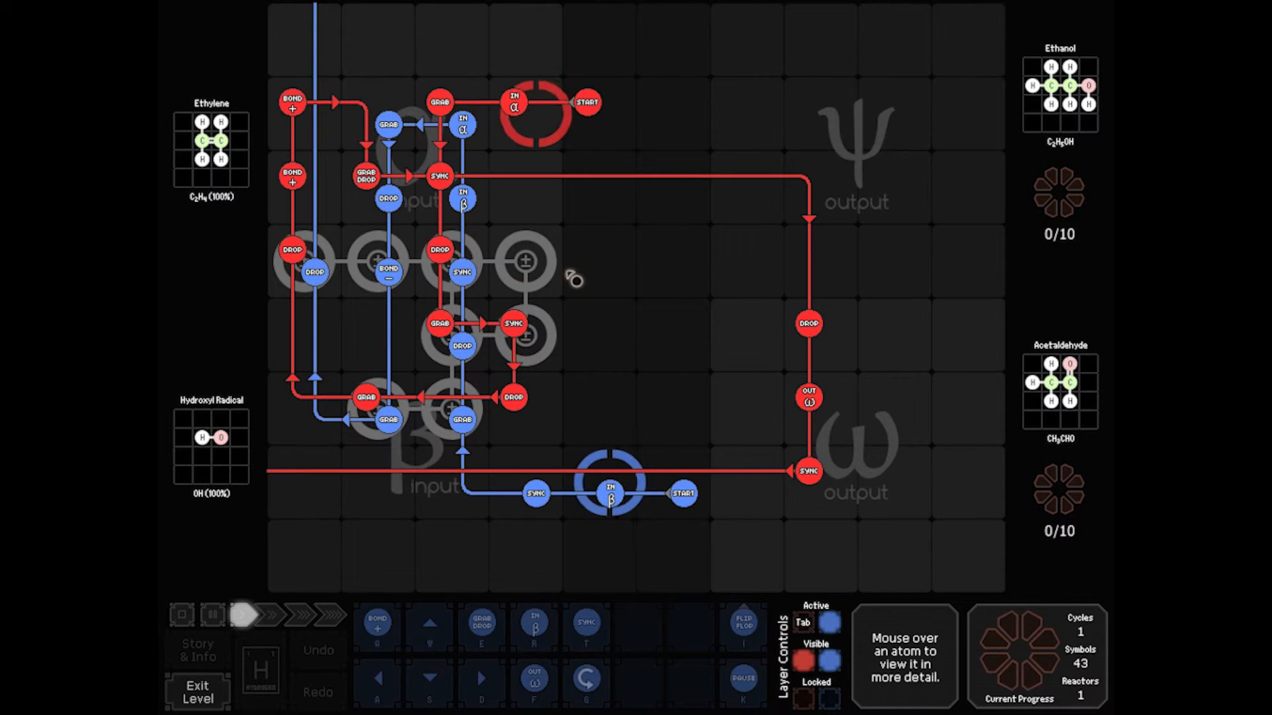
{"action": "left_click", "coordinate": [239, 616]}
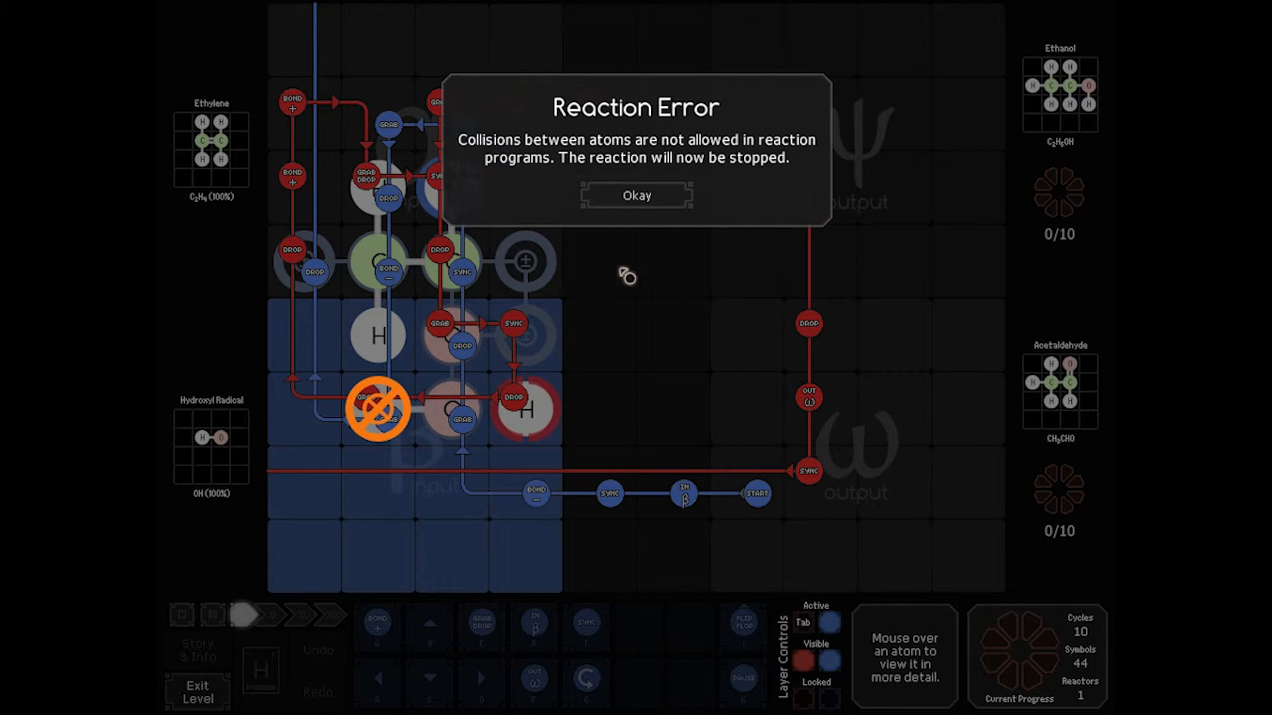
{"action": "left_click", "coordinate": [636, 195]}
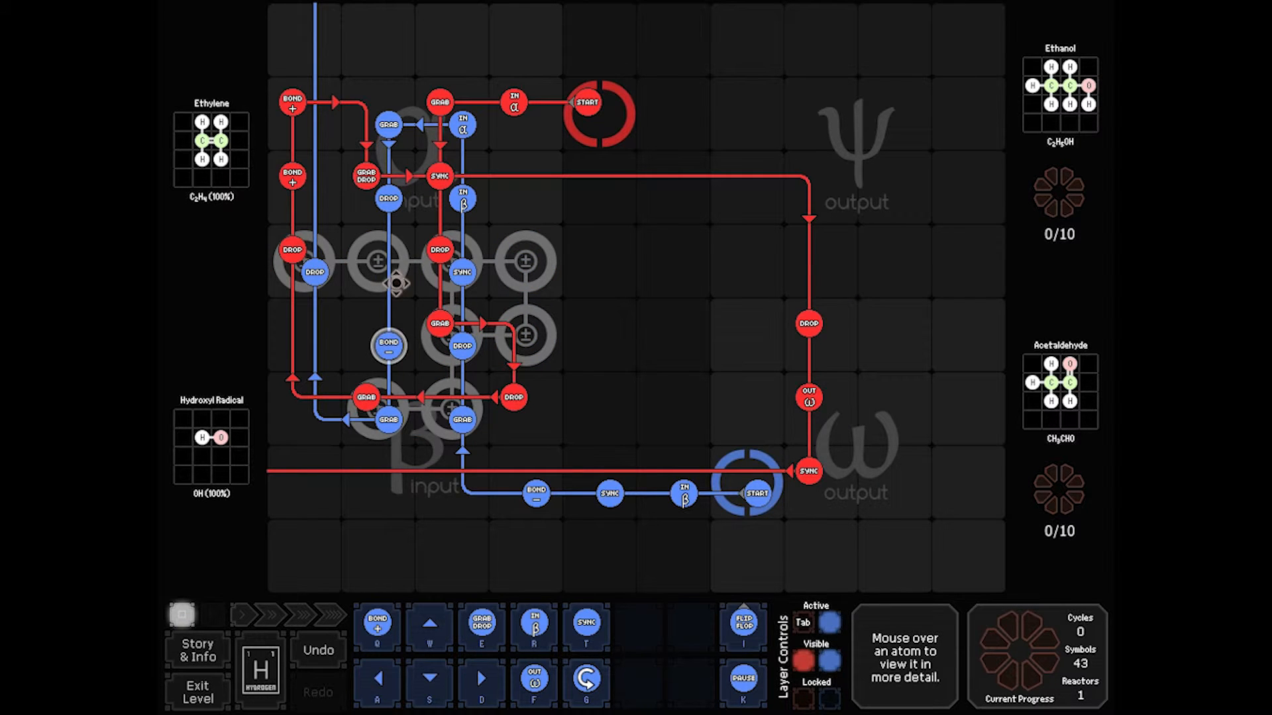
Run the reactor at normal speed and pause once the first acetaldehyde reaches 1 of 10
{"action": "left_click", "coordinate": [183, 616]}
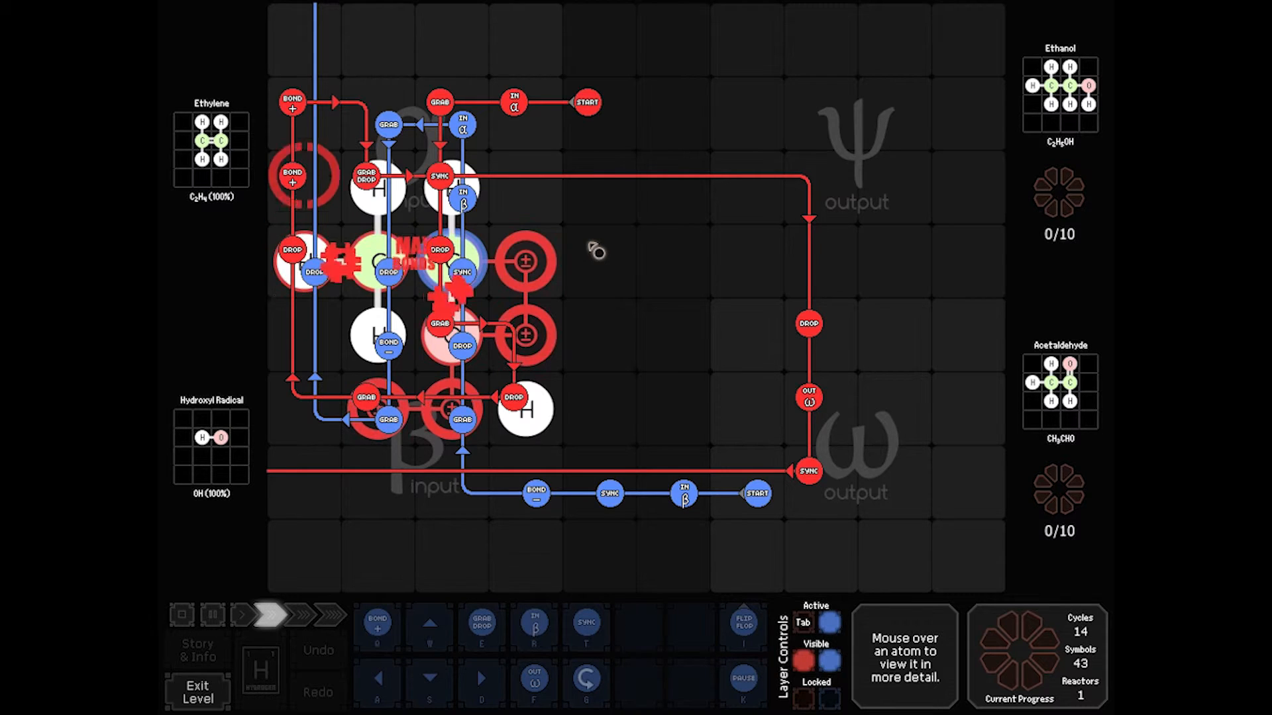
{"action": "left_click", "coordinate": [240, 616]}
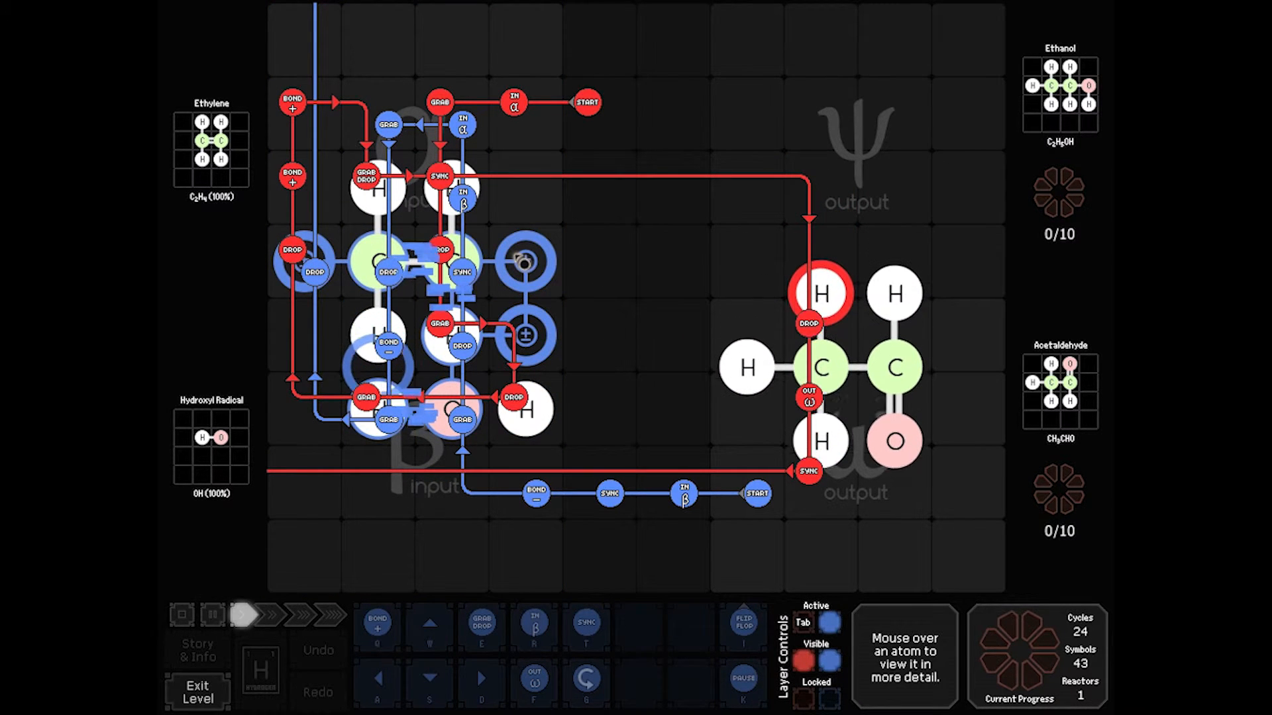
{"action": "left_click", "coordinate": [213, 616]}
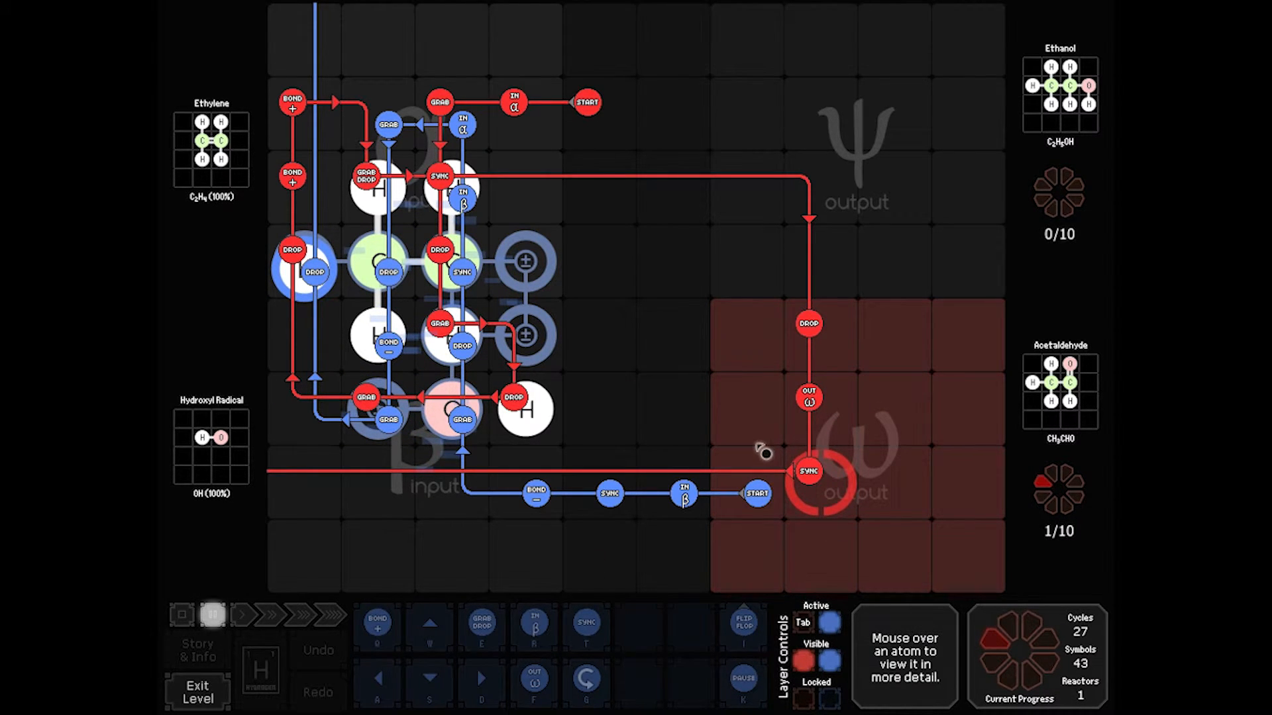
{"action": "mouse_move", "coordinate": [621, 398]}
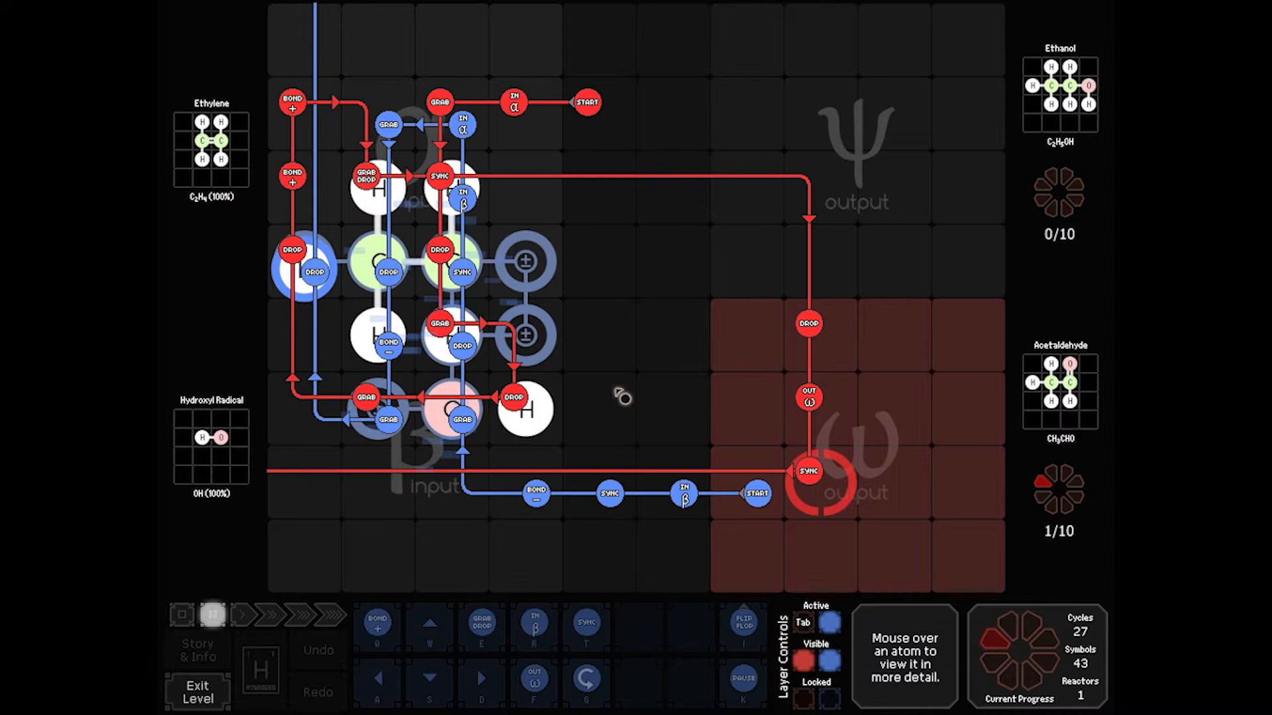
{"action": "mouse_move", "coordinate": [466, 438]}
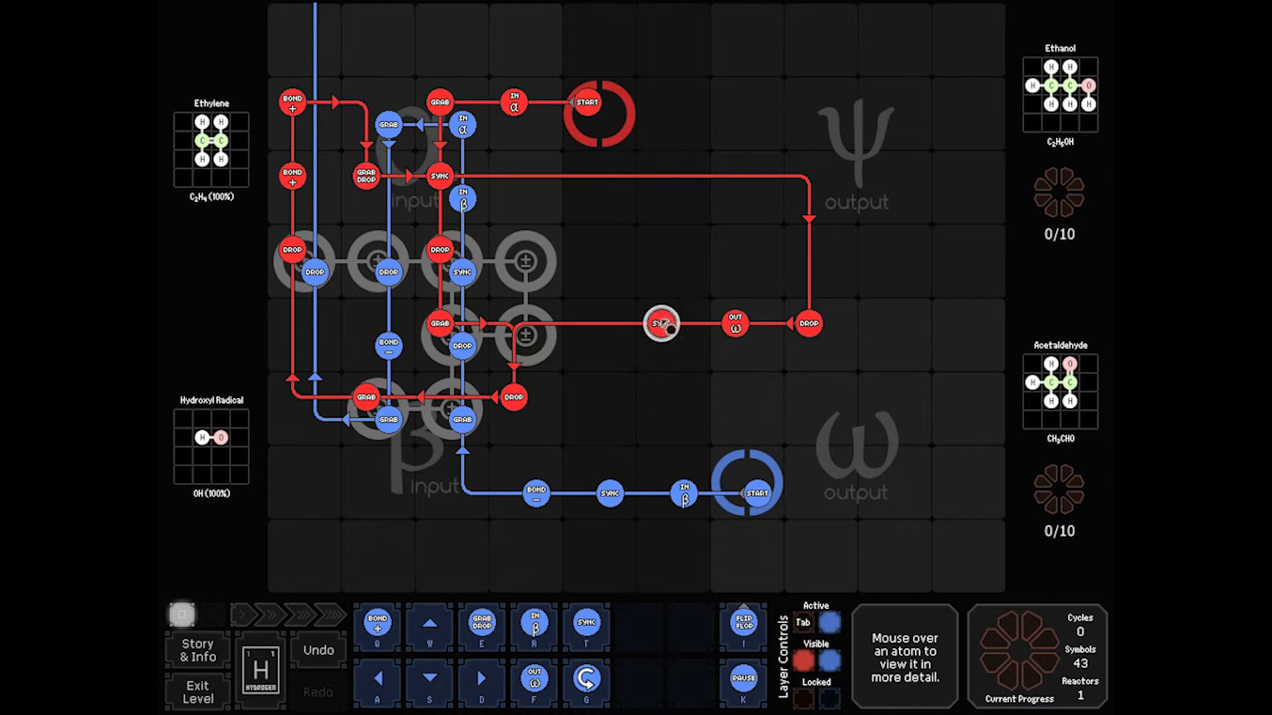
{"action": "mouse_move", "coordinate": [639, 402]}
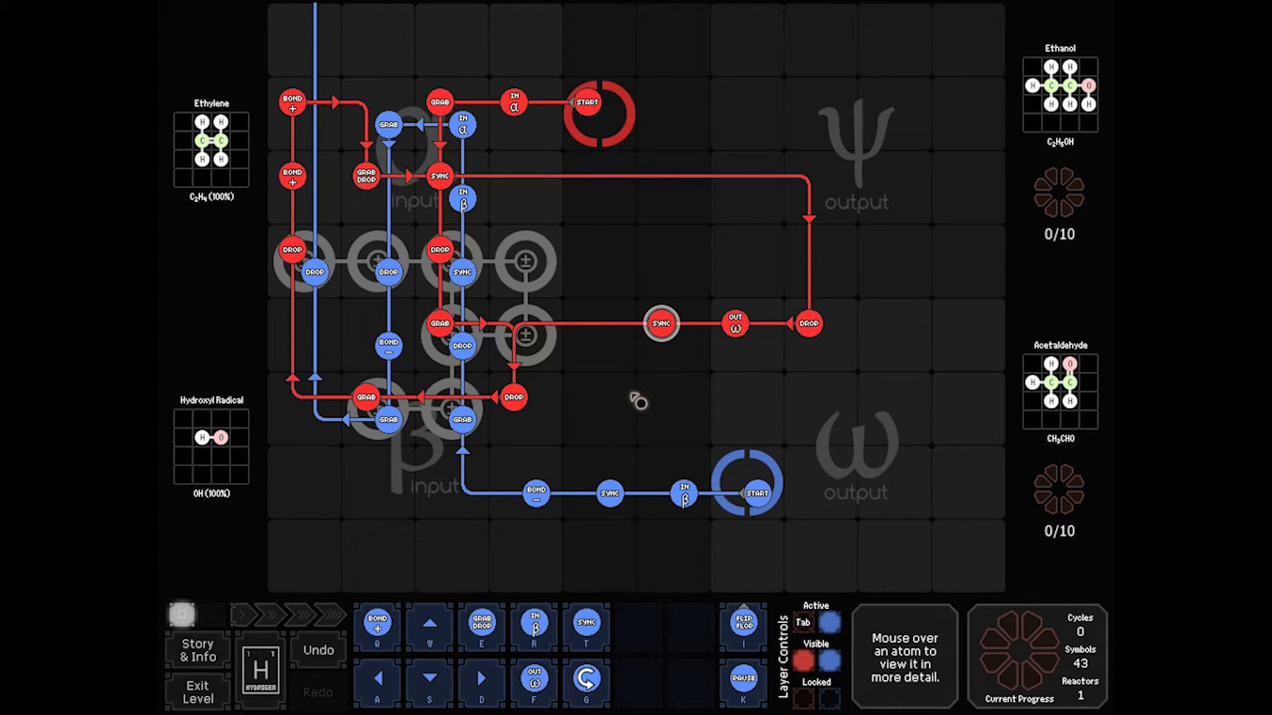
{"action": "mouse_move", "coordinate": [579, 408]}
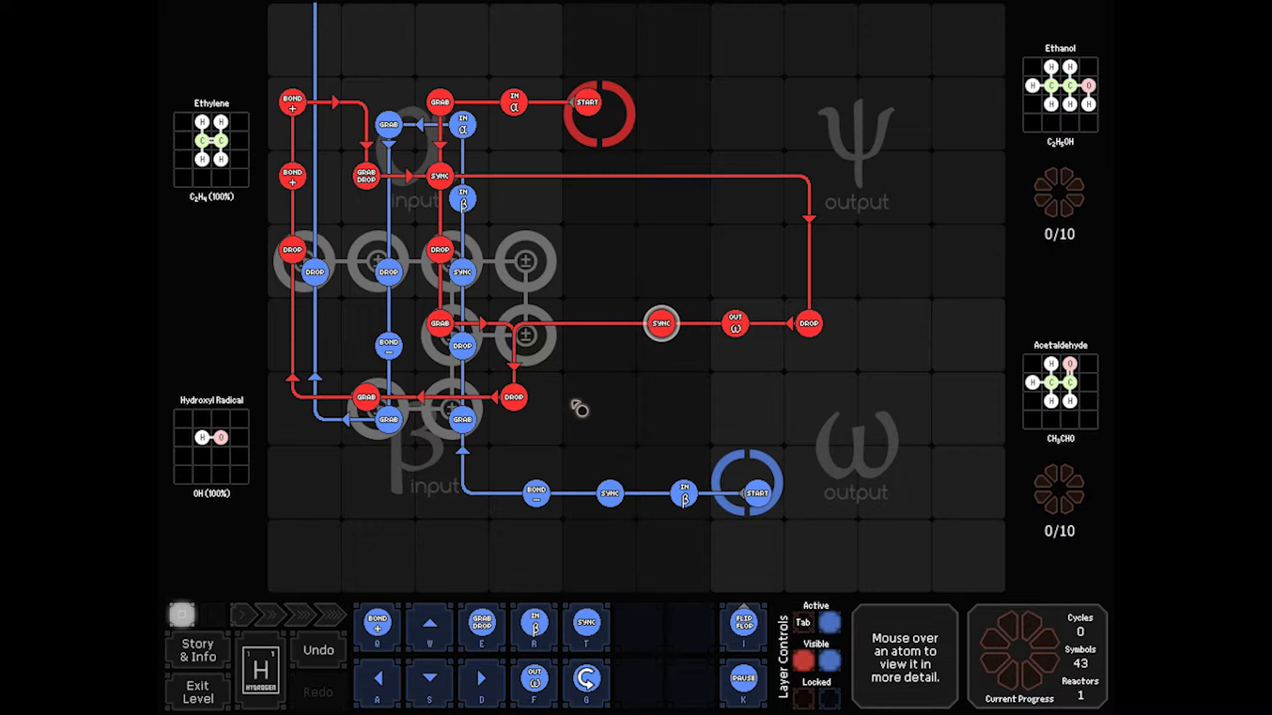
{"action": "mouse_move", "coordinate": [352, 429]}
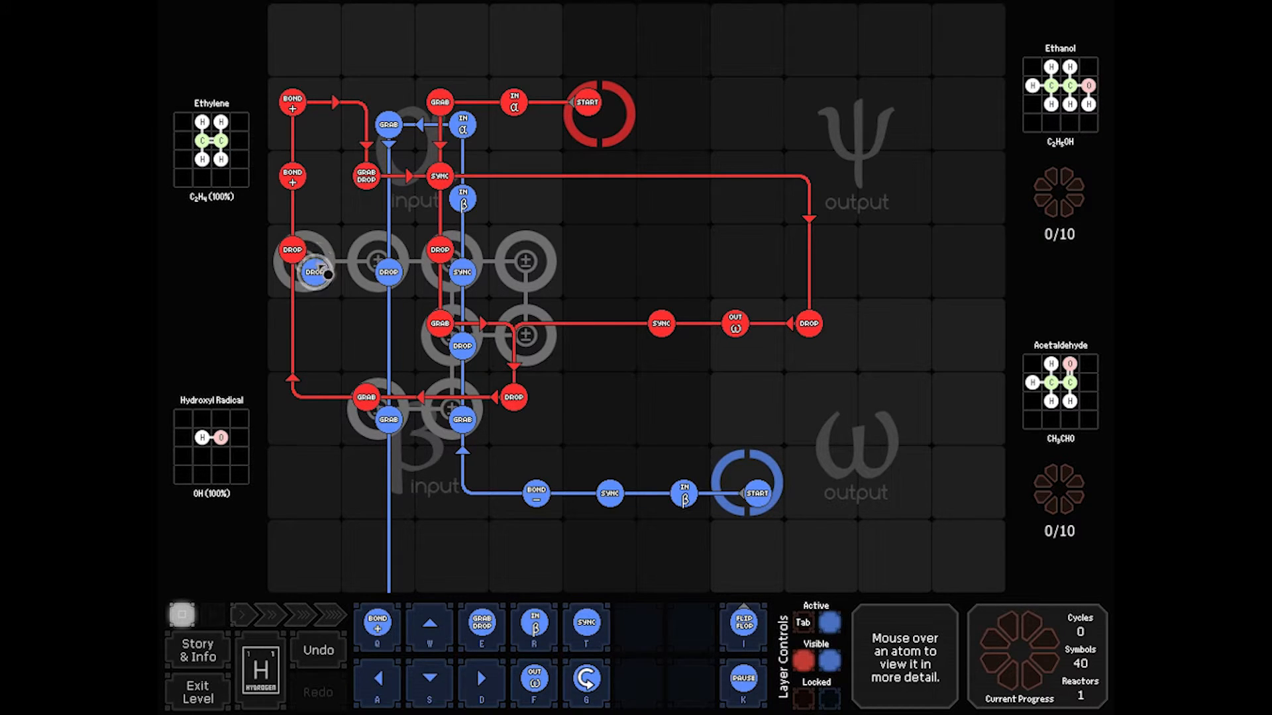
Delete the left blue Drop, place a new blue symbol, and add a Rotate to the blue loop
{"action": "left_click", "coordinate": [661, 341]}
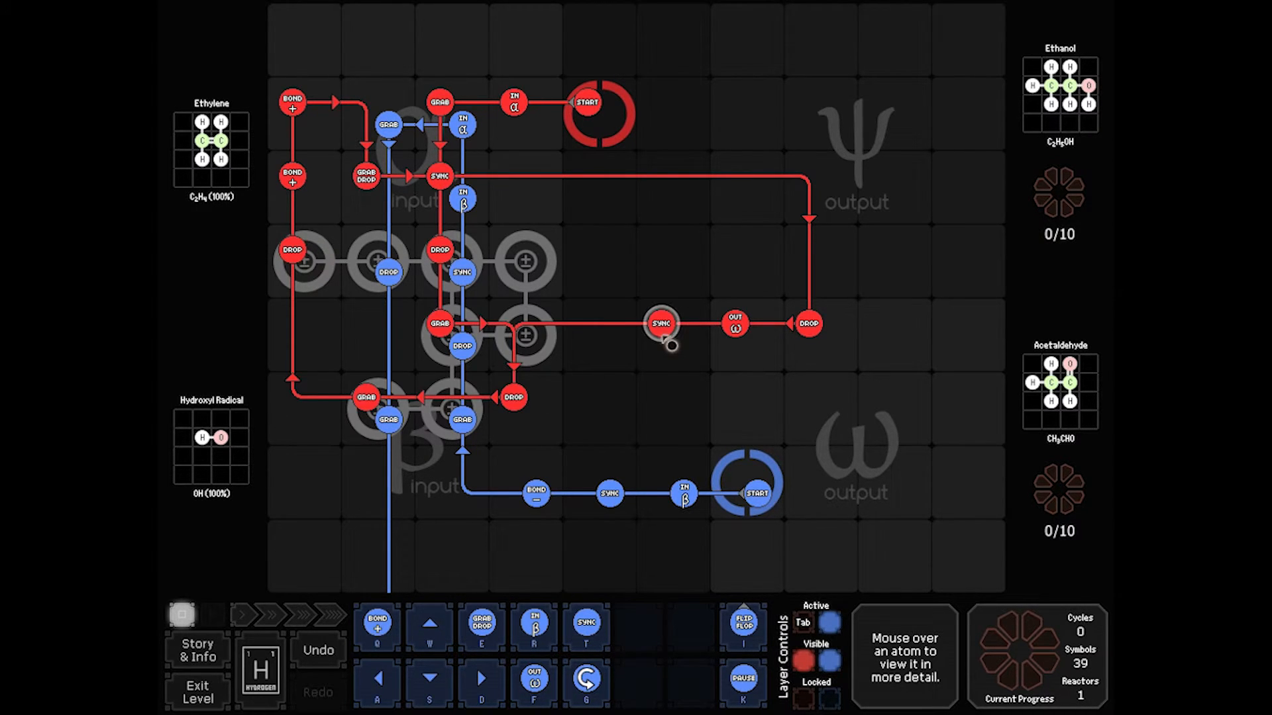
{"action": "mouse_move", "coordinate": [611, 371]}
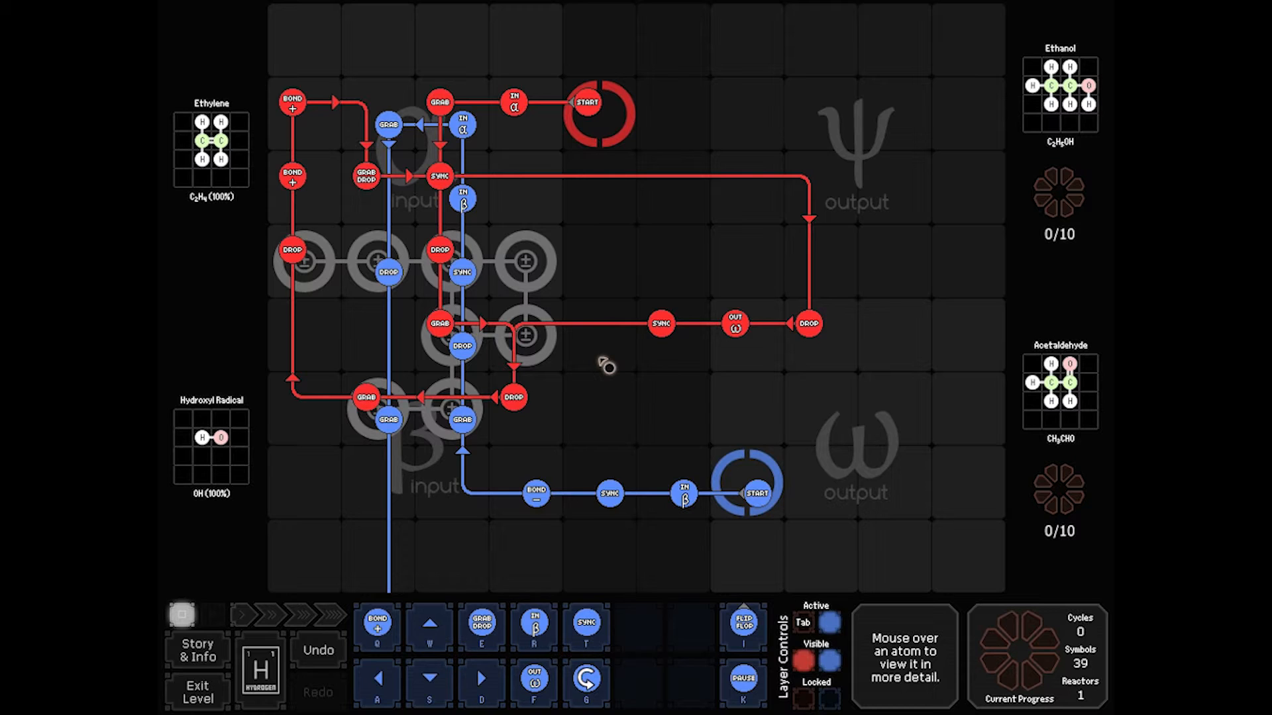
{"action": "mouse_move", "coordinate": [547, 404]}
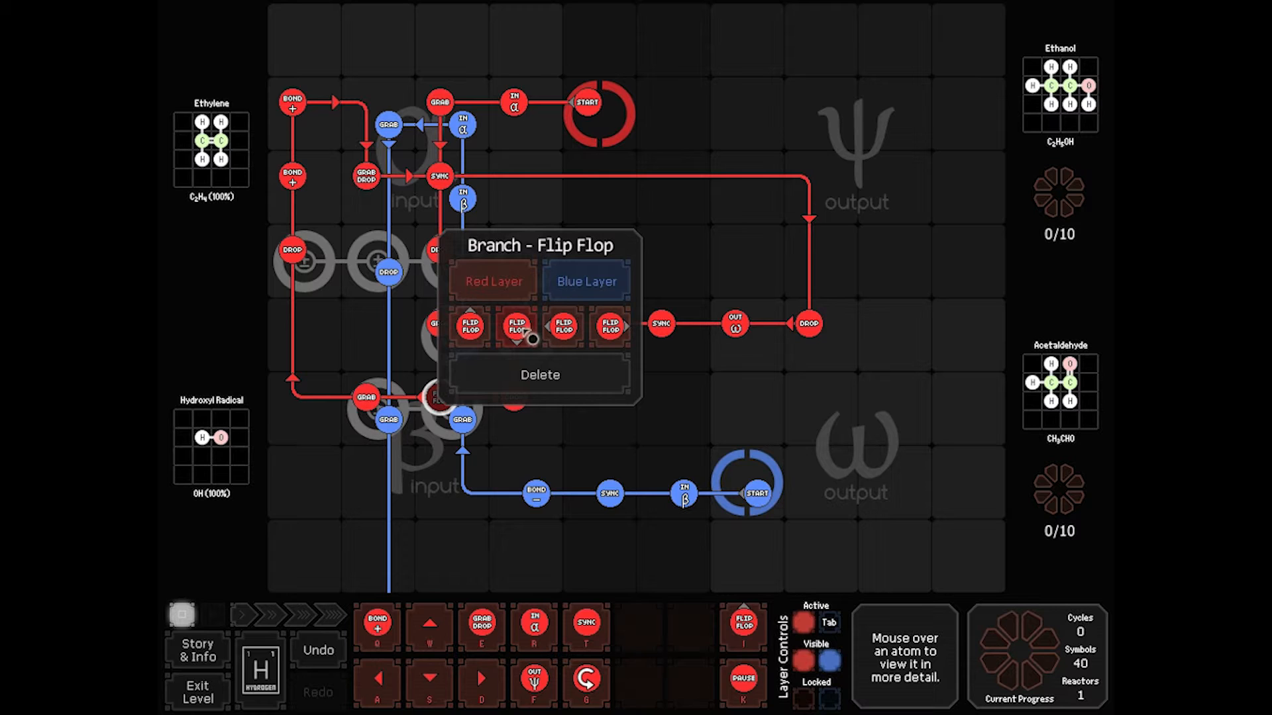
{"action": "left_click", "coordinate": [642, 435]}
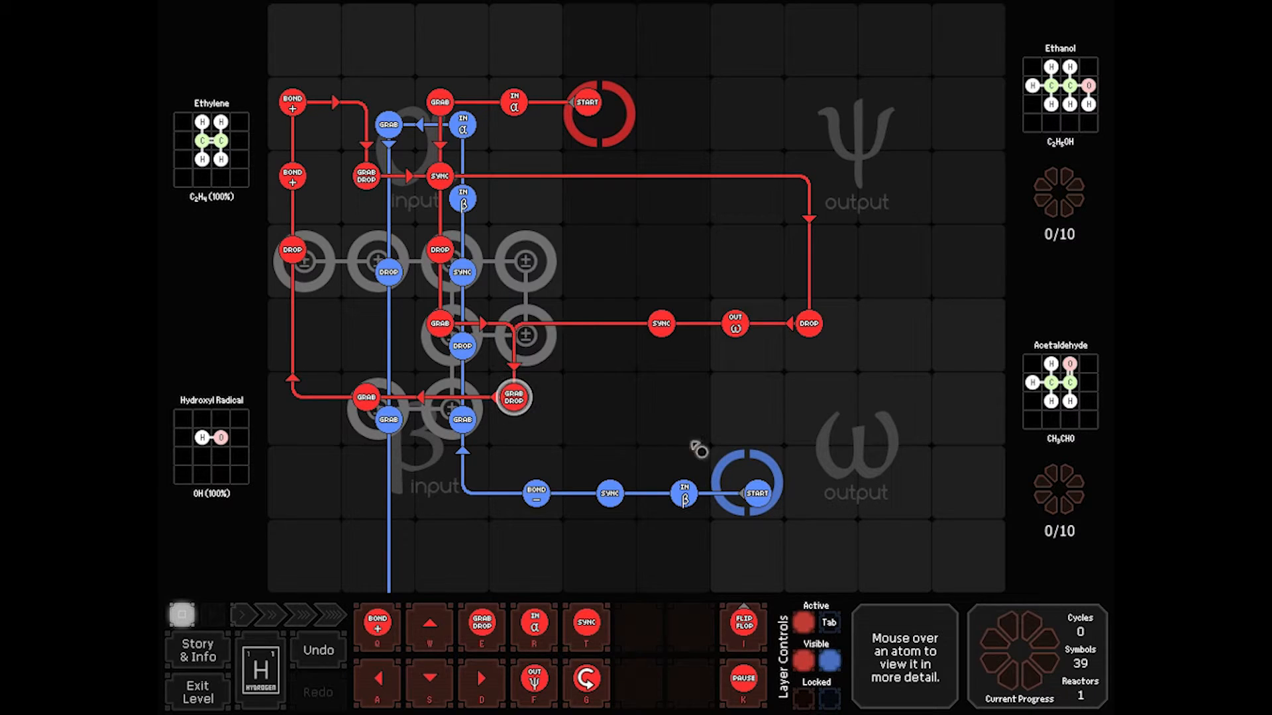
{"action": "mouse_move", "coordinate": [391, 574]}
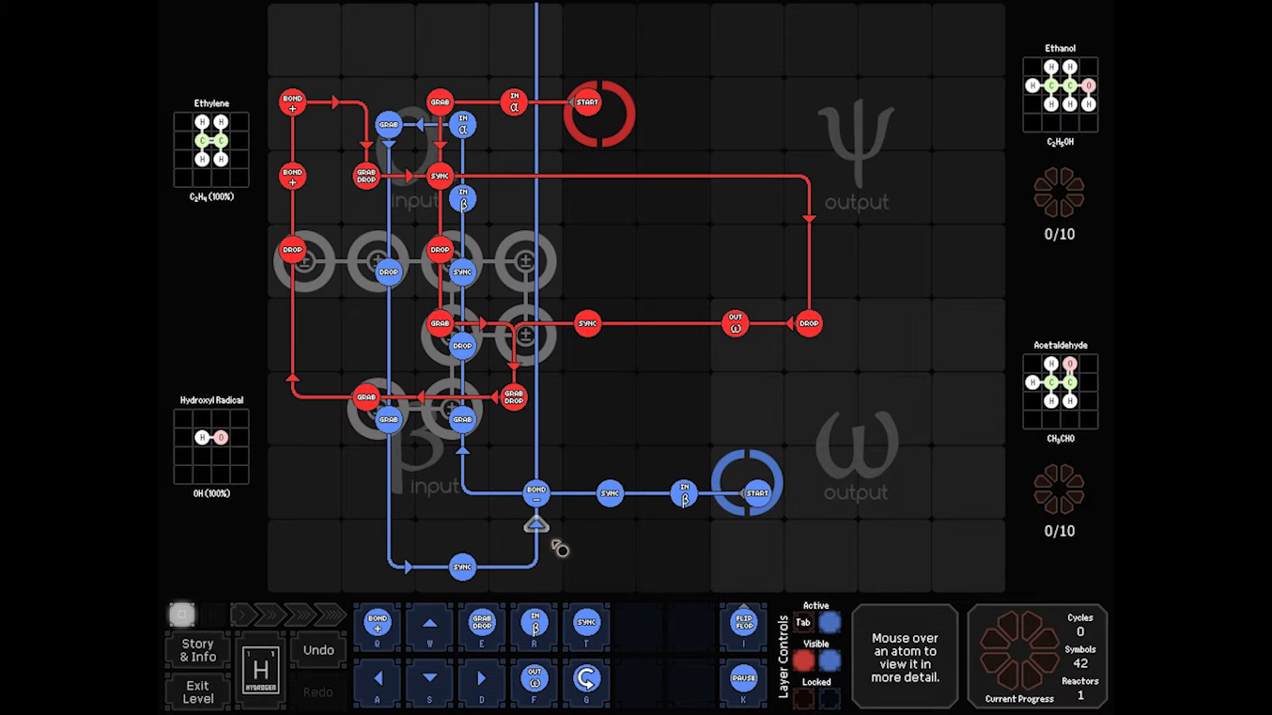
{"action": "left_click", "coordinate": [533, 567]}
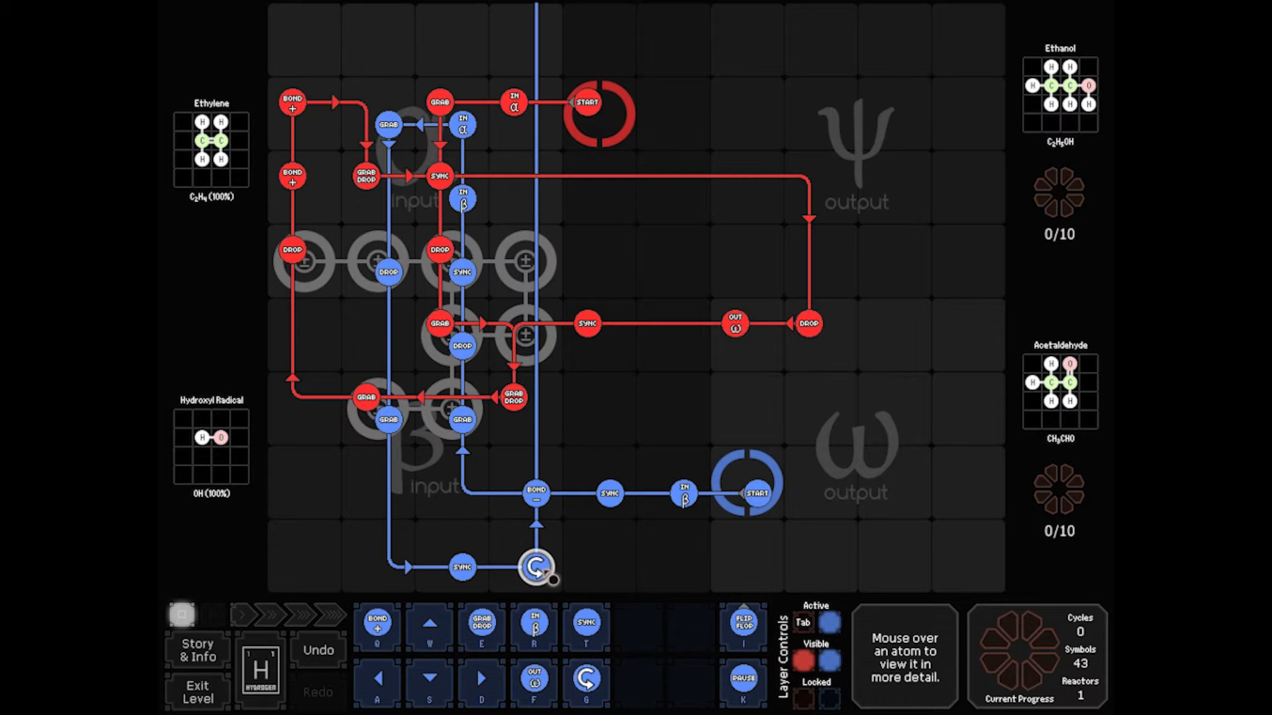
{"action": "mouse_move", "coordinate": [569, 493]}
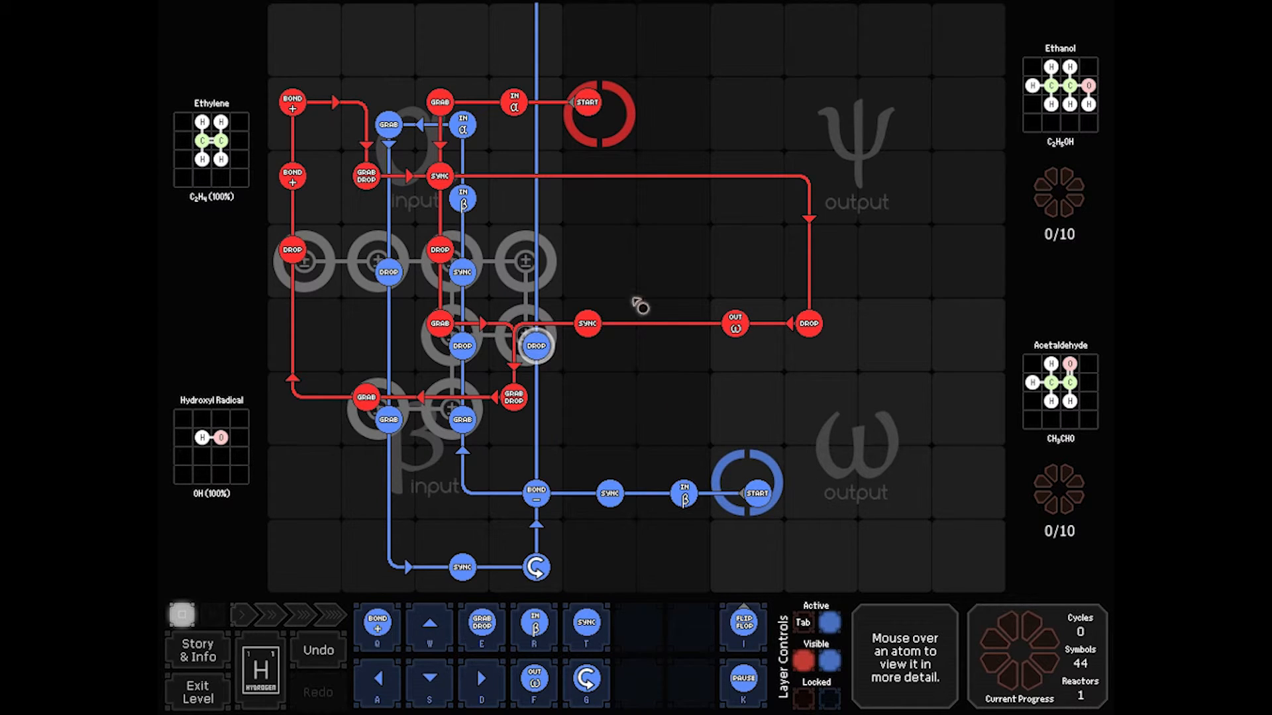
{"action": "mouse_move", "coordinate": [297, 407]}
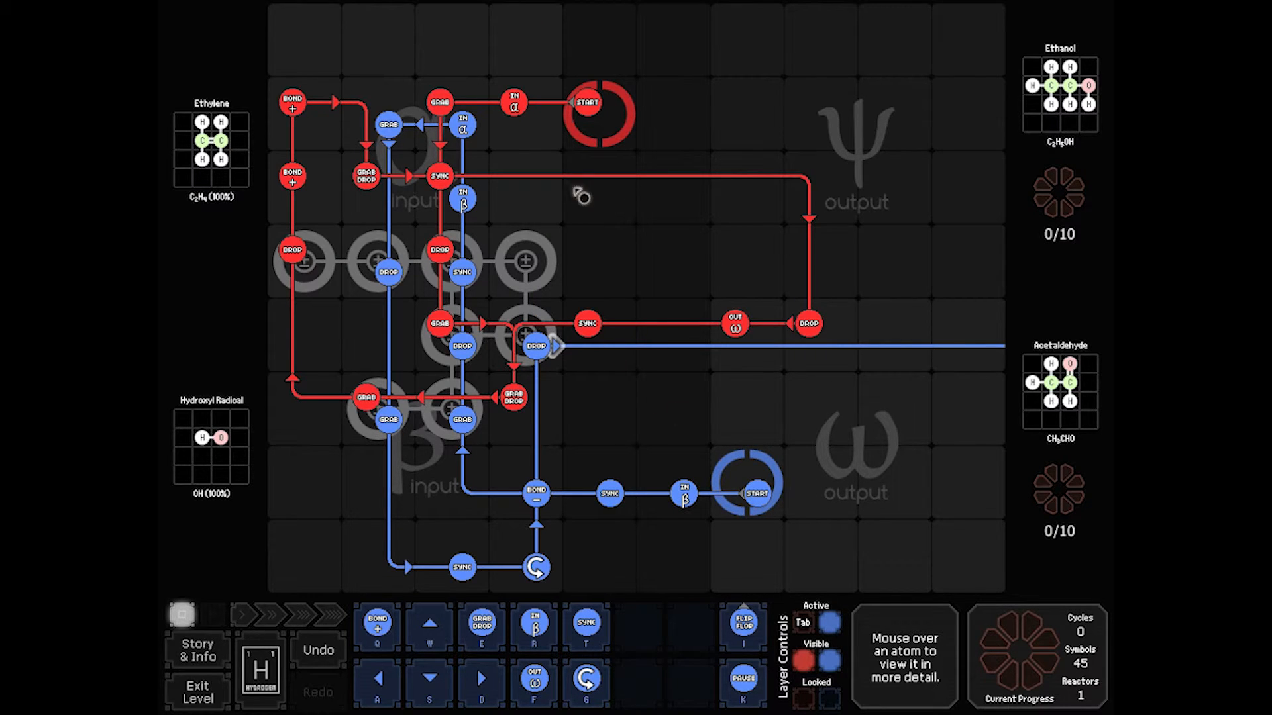
{"action": "mouse_move", "coordinate": [673, 257]}
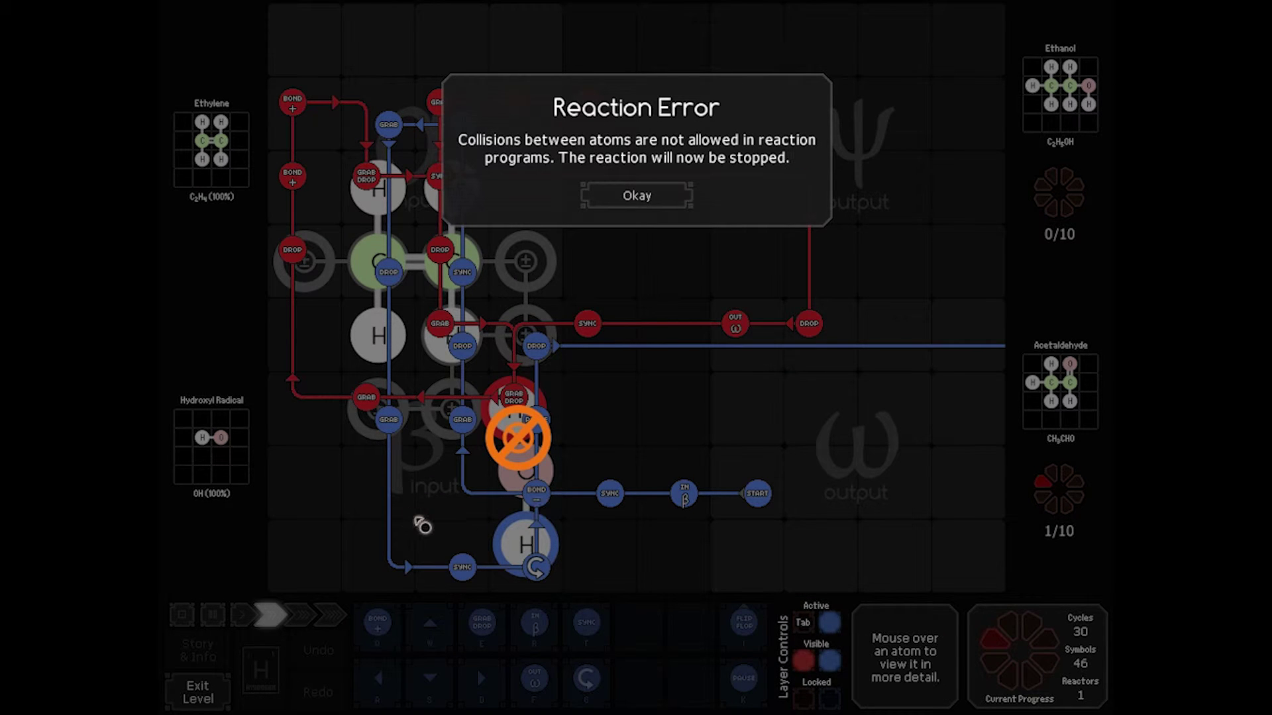
Dismiss the collision error, rerun until atoms collide at cycle 18, then reset the reactor
{"action": "left_click", "coordinate": [637, 195]}
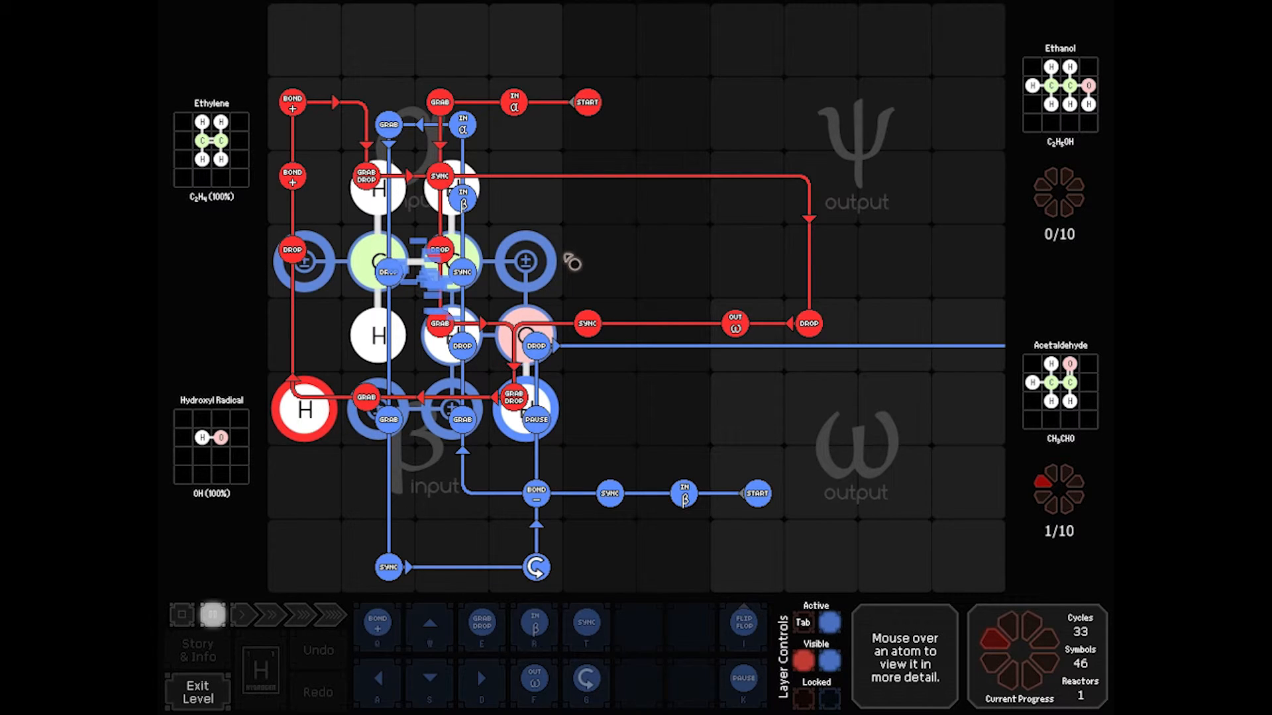
{"action": "mouse_move", "coordinate": [342, 555]}
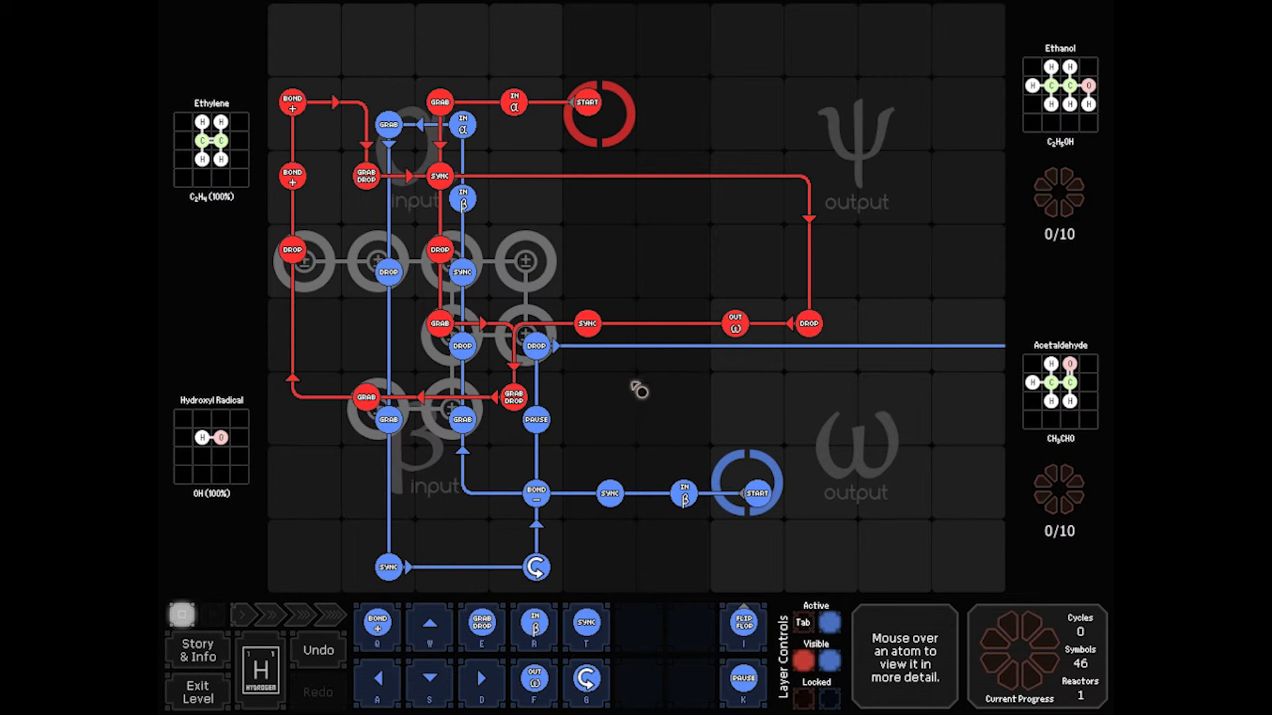
{"action": "mouse_move", "coordinate": [562, 382]}
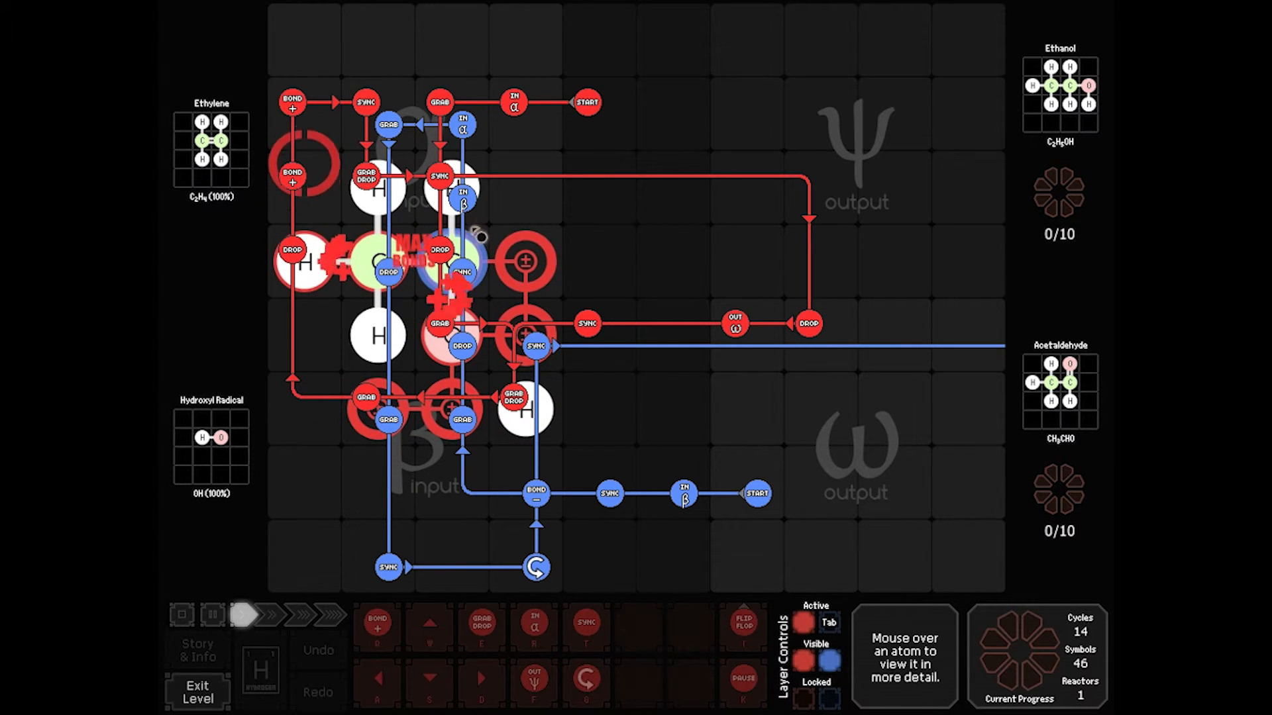
{"action": "left_click", "coordinate": [212, 615]}
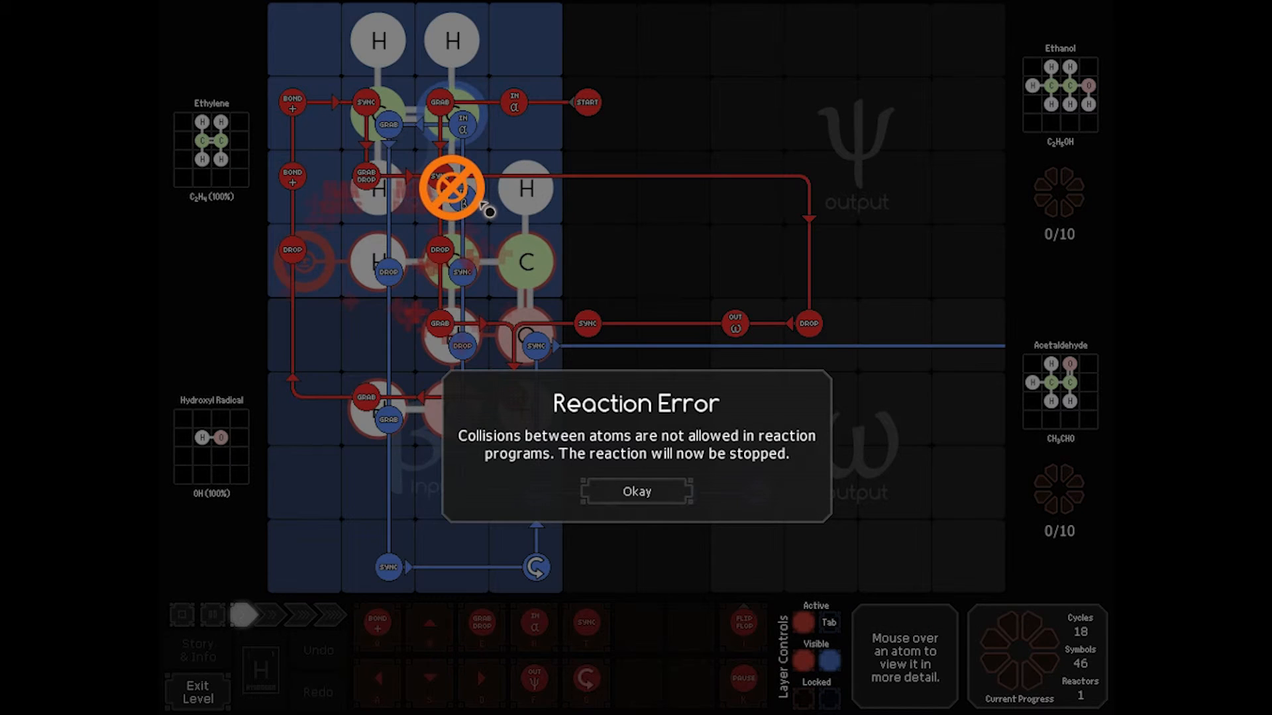
{"action": "left_click", "coordinate": [637, 491]}
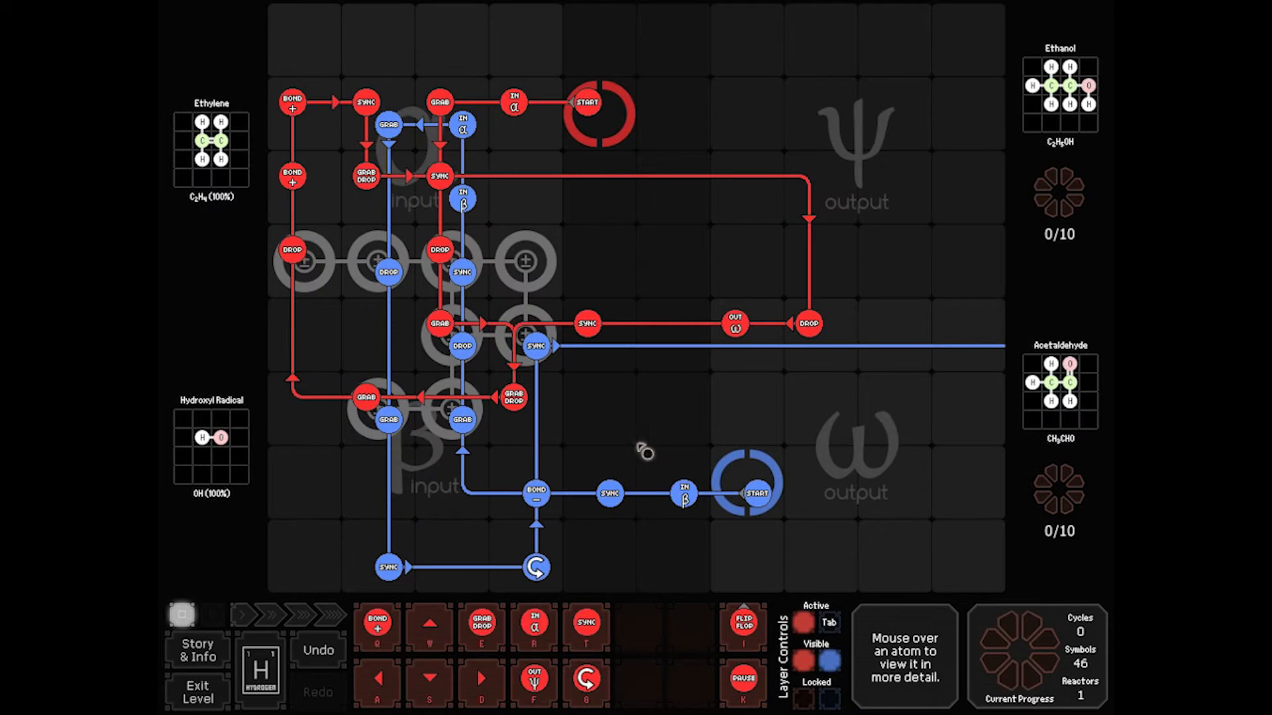
{"action": "mouse_move", "coordinate": [418, 129]}
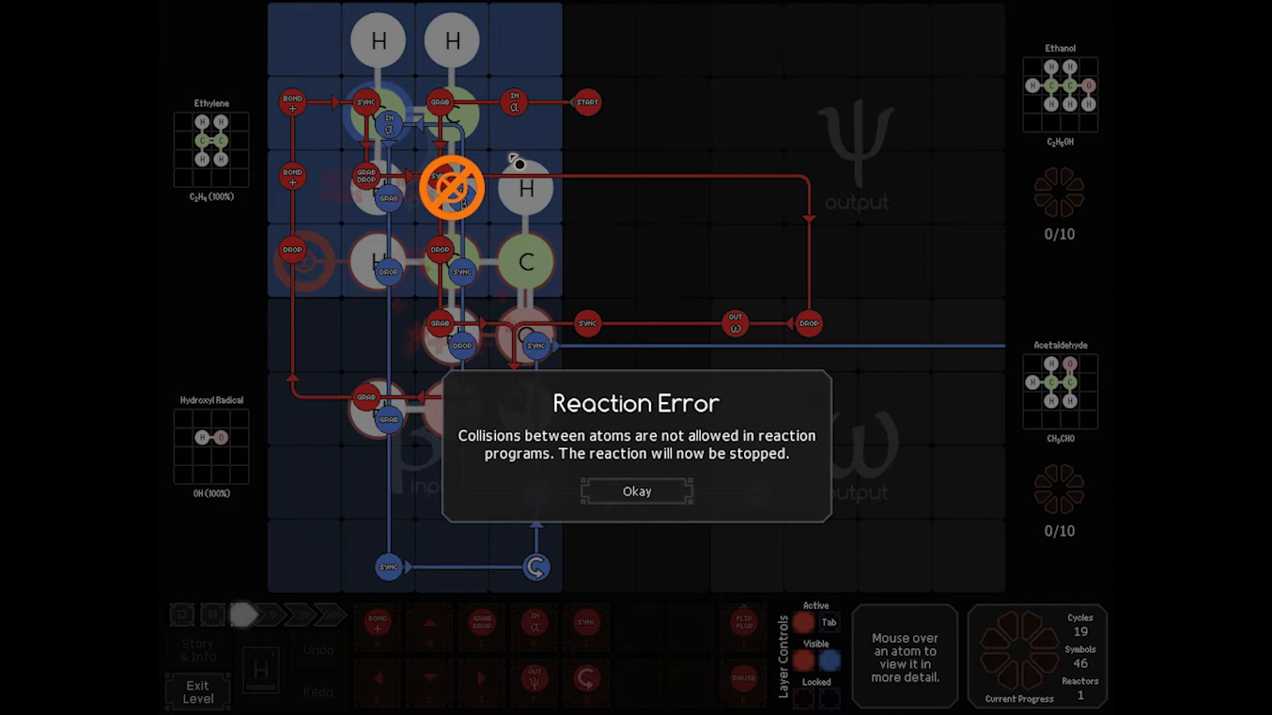
{"action": "mouse_move", "coordinate": [454, 188]}
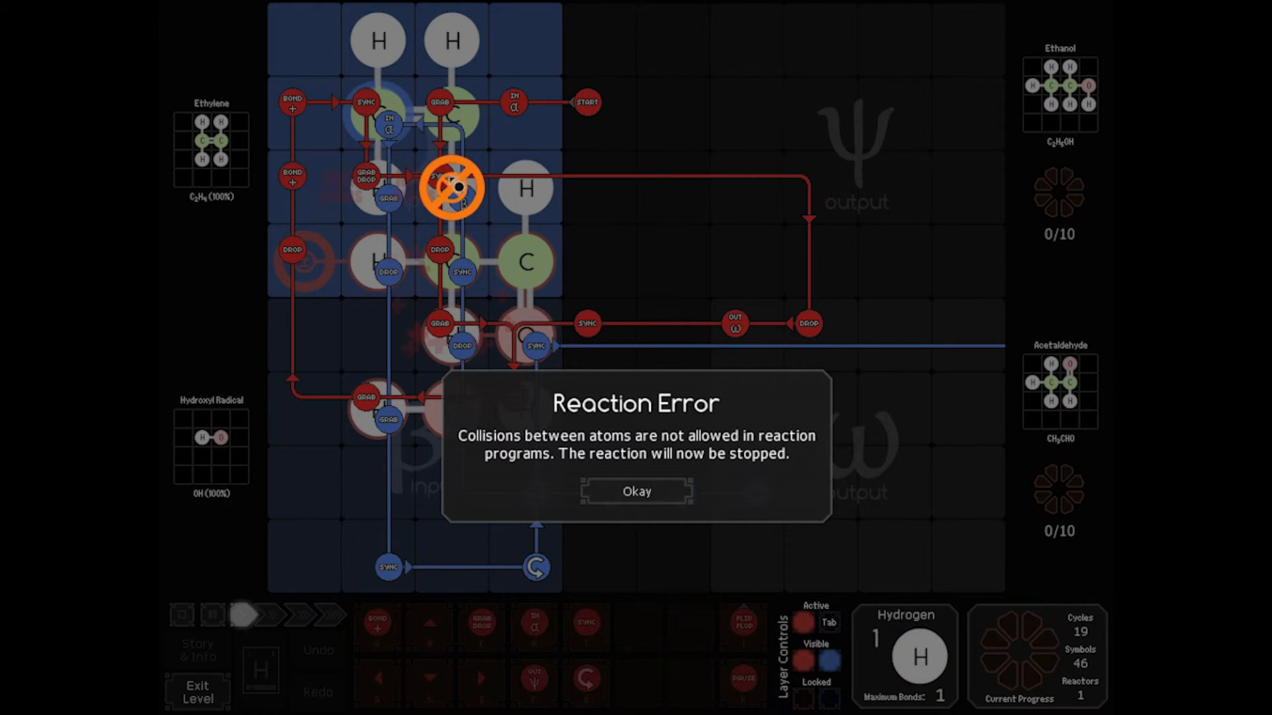
Reset, test the new top blue Sync until one acetaldehyde is delivered, then stop the reaction
{"action": "left_click", "coordinate": [637, 491]}
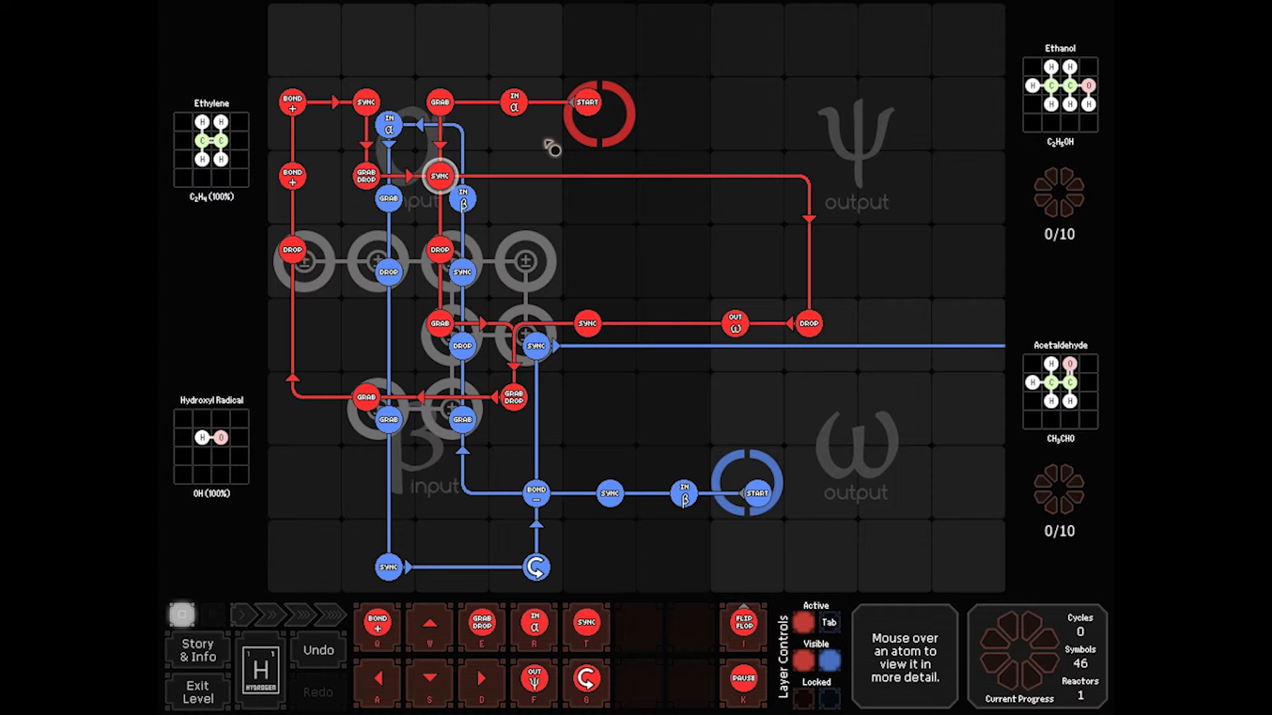
{"action": "mouse_move", "coordinate": [519, 145]}
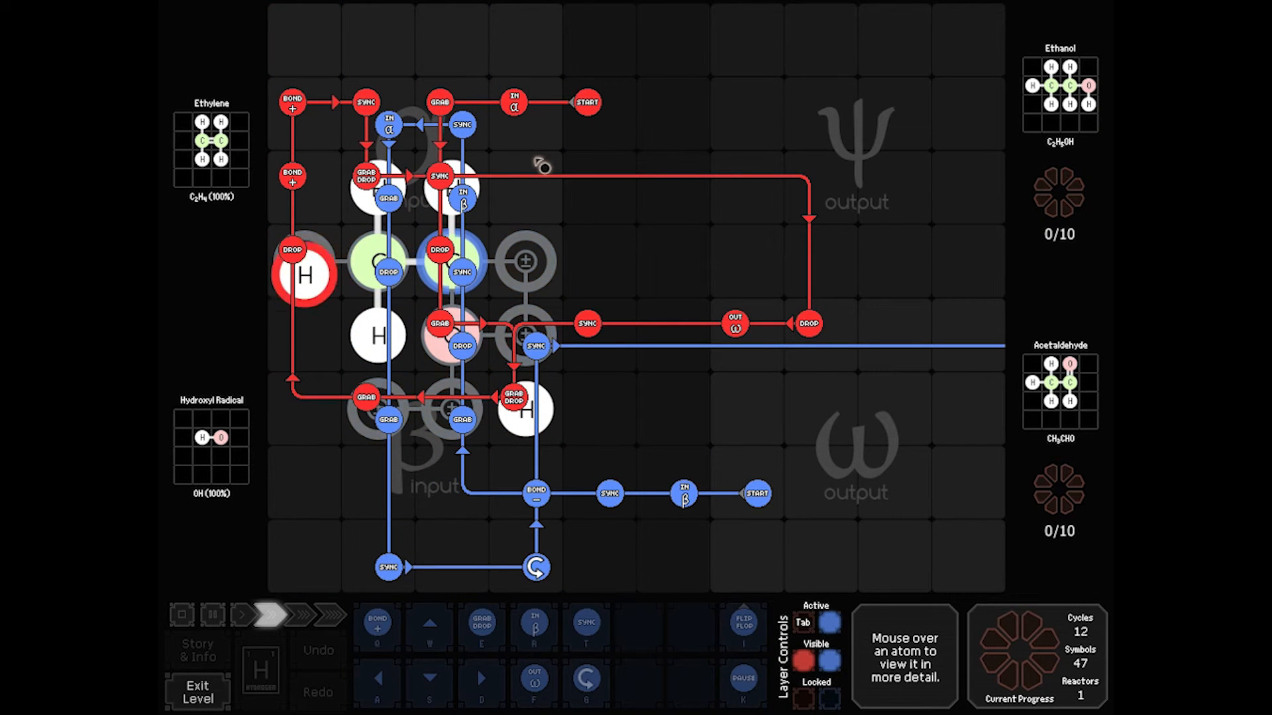
{"action": "left_click", "coordinate": [268, 615]}
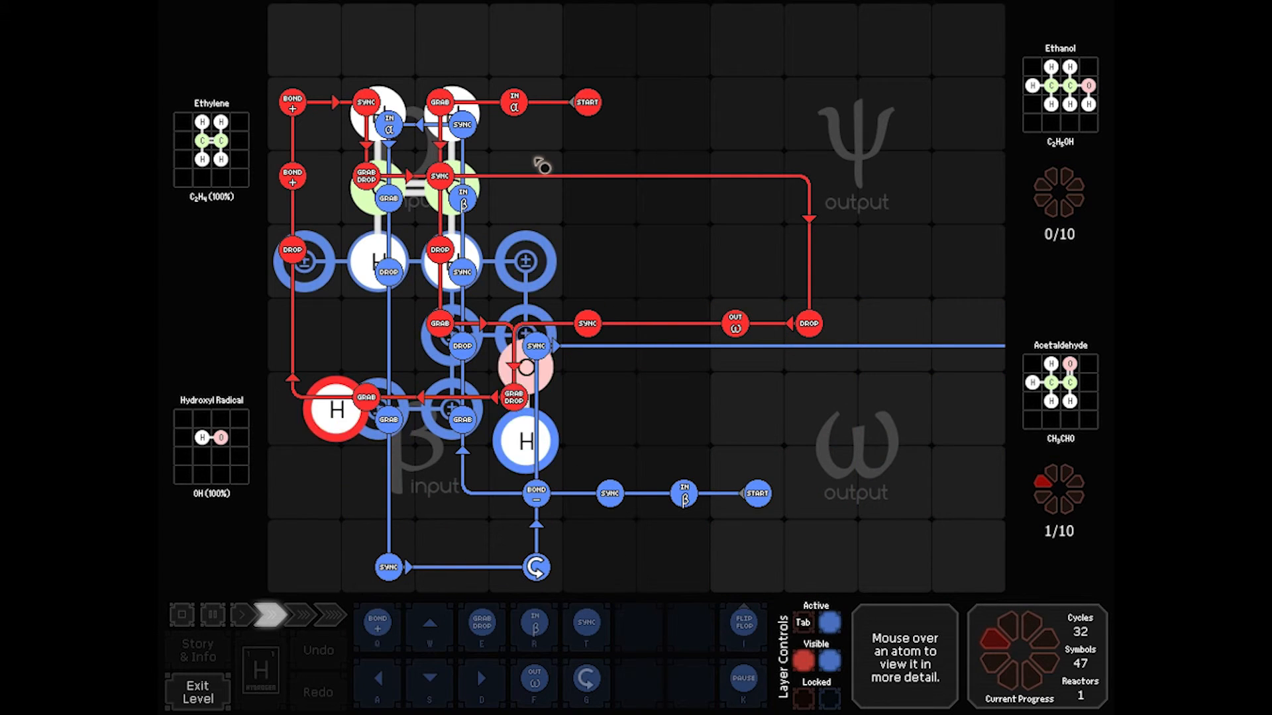
{"action": "left_click", "coordinate": [212, 616]}
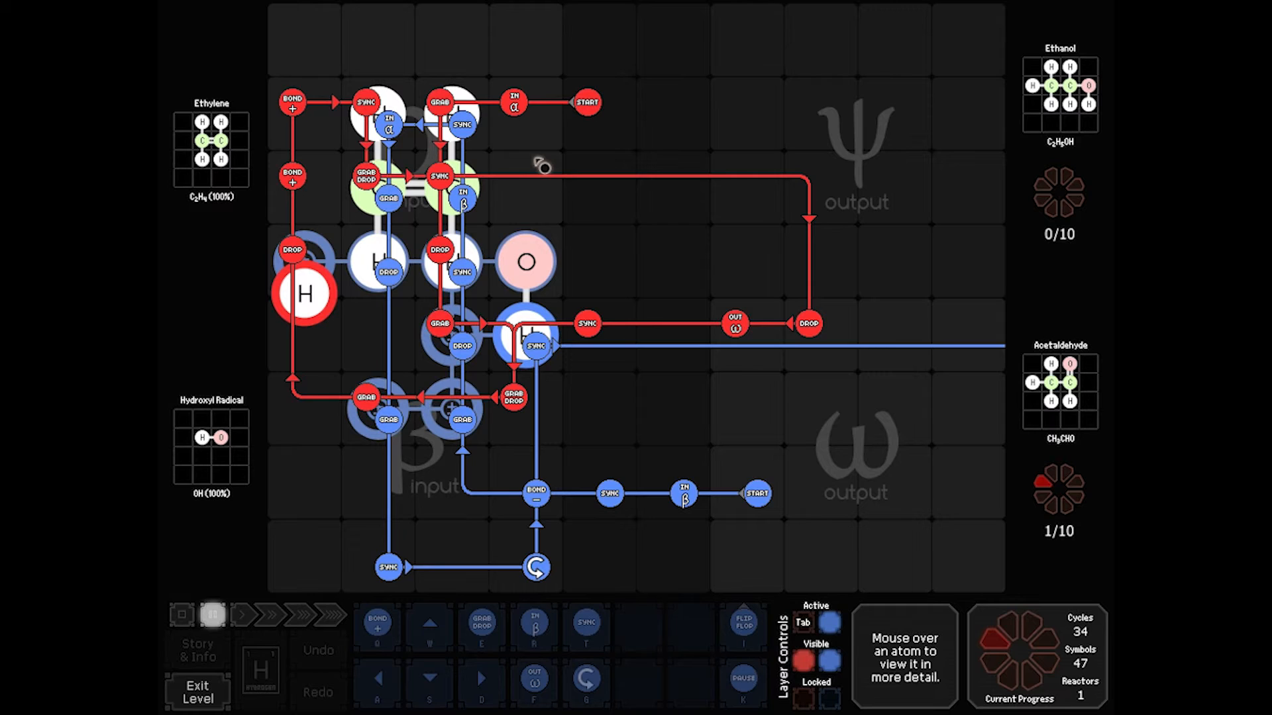
{"action": "mouse_move", "coordinate": [382, 198]}
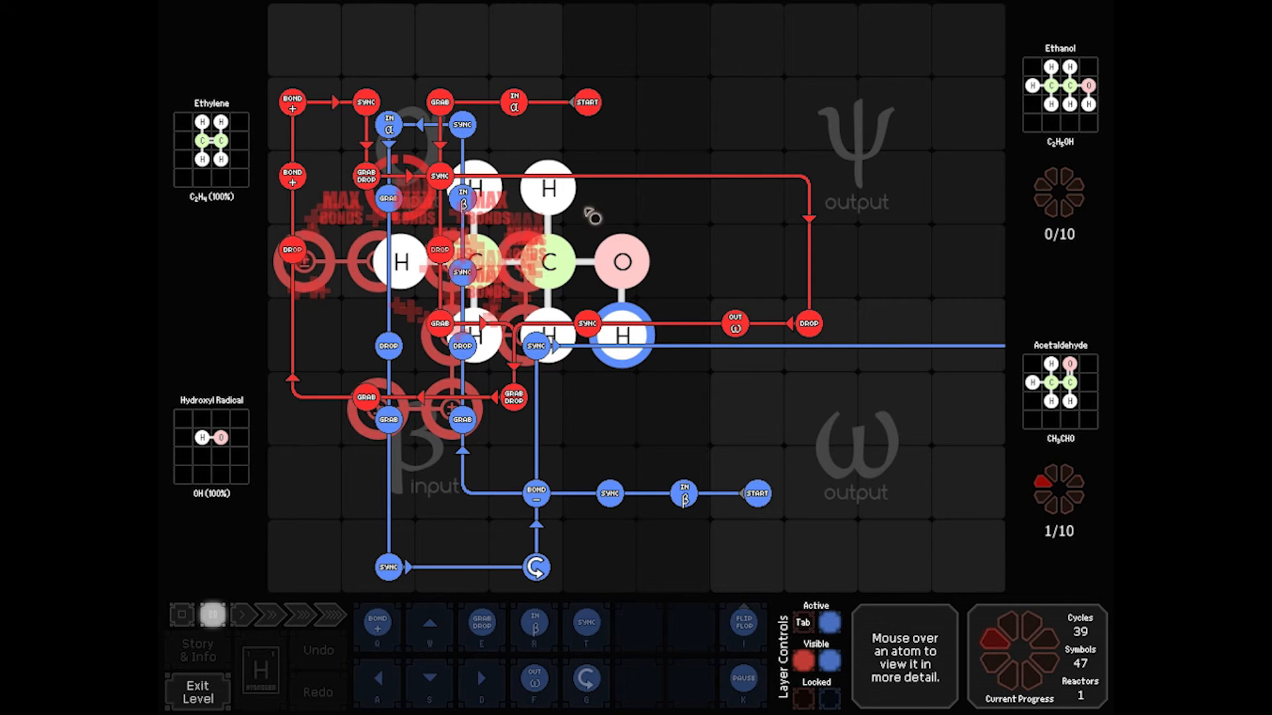
{"action": "left_click", "coordinate": [181, 614]}
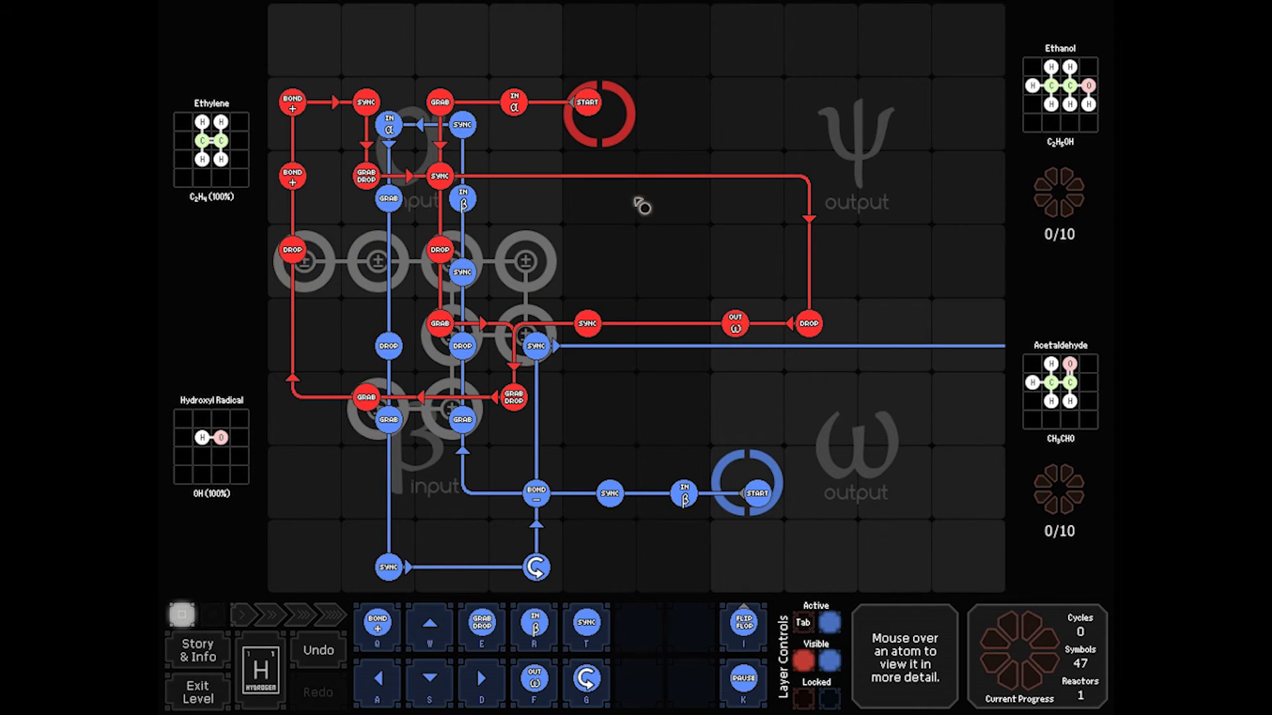
{"action": "mouse_move", "coordinate": [529, 182]}
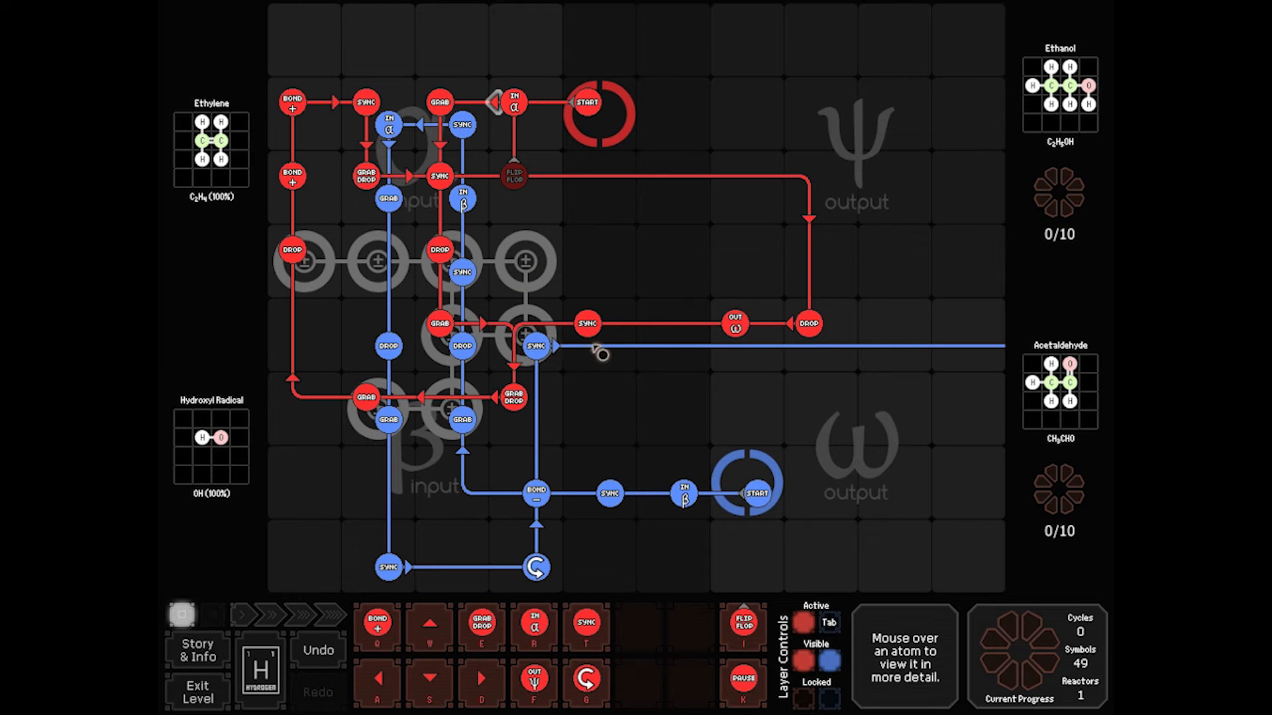
{"action": "mouse_move", "coordinate": [653, 350]}
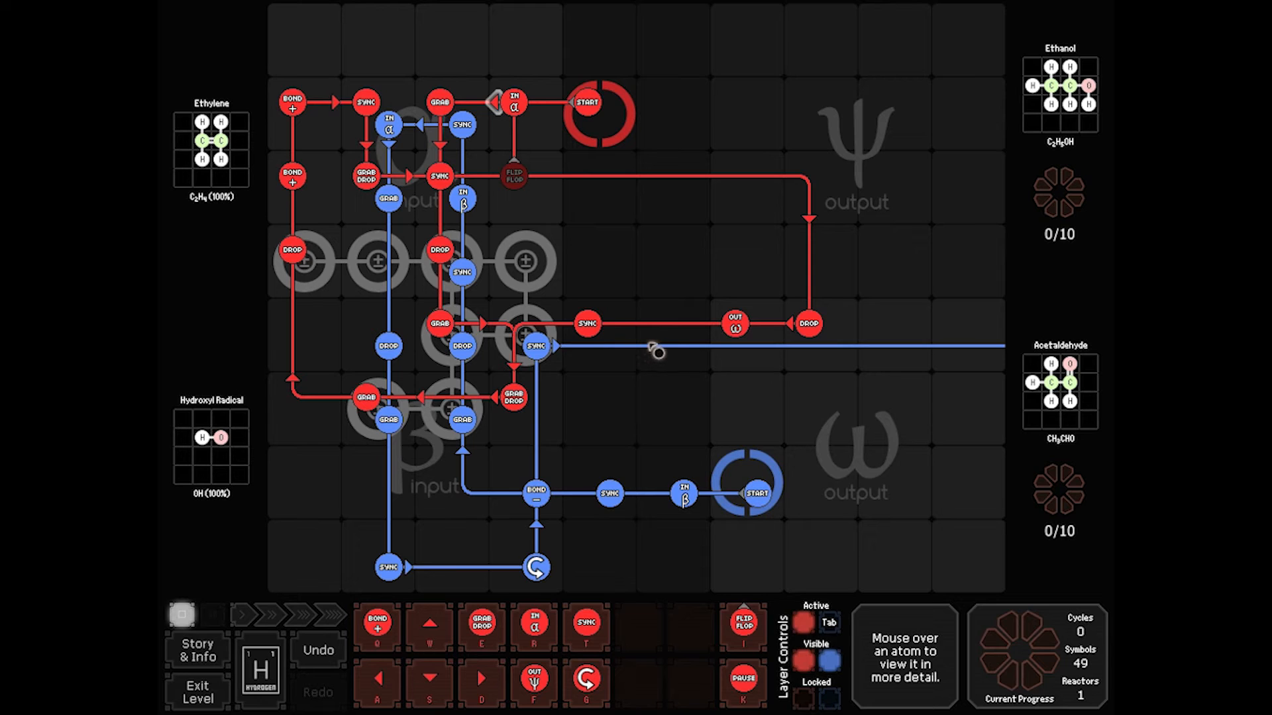
{"action": "mouse_move", "coordinate": [985, 167]}
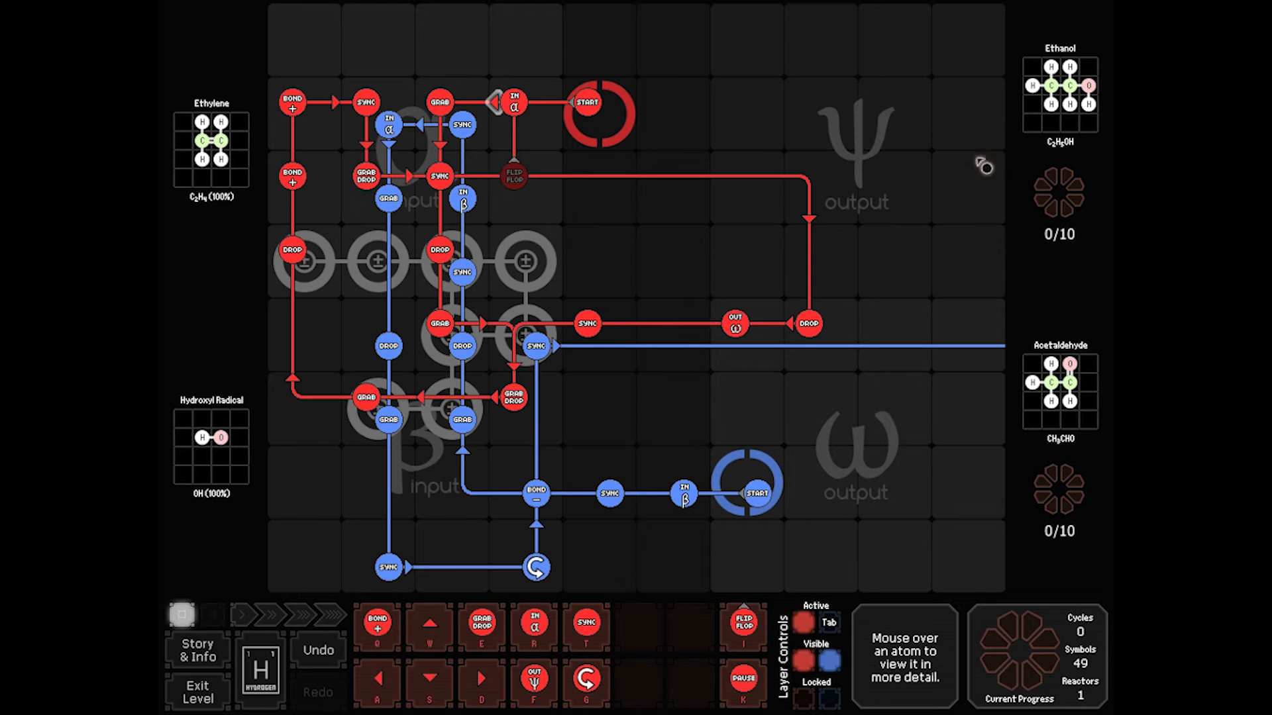
{"action": "mouse_move", "coordinate": [682, 357]}
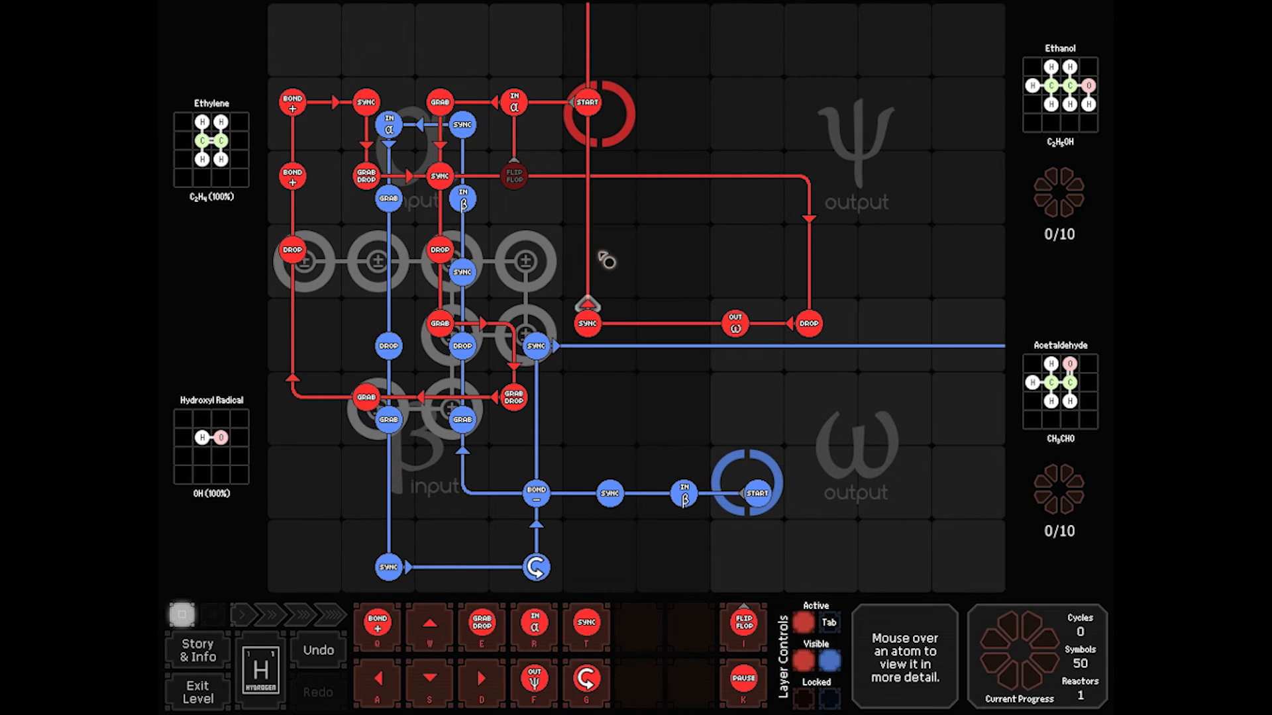
Test the red flip-flop and blue ψ route, delivering one ethanol and one acetaldehyde
{"action": "key", "text": "Tab"}
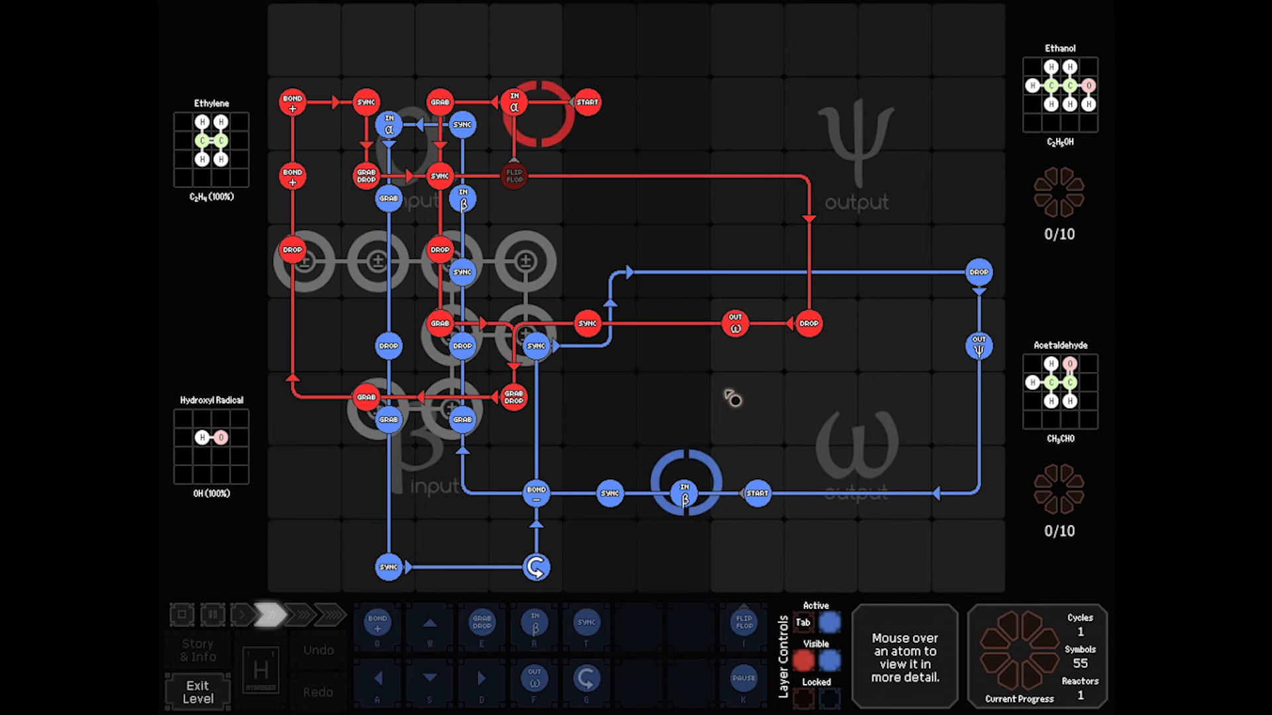
{"action": "left_click", "coordinate": [270, 615]}
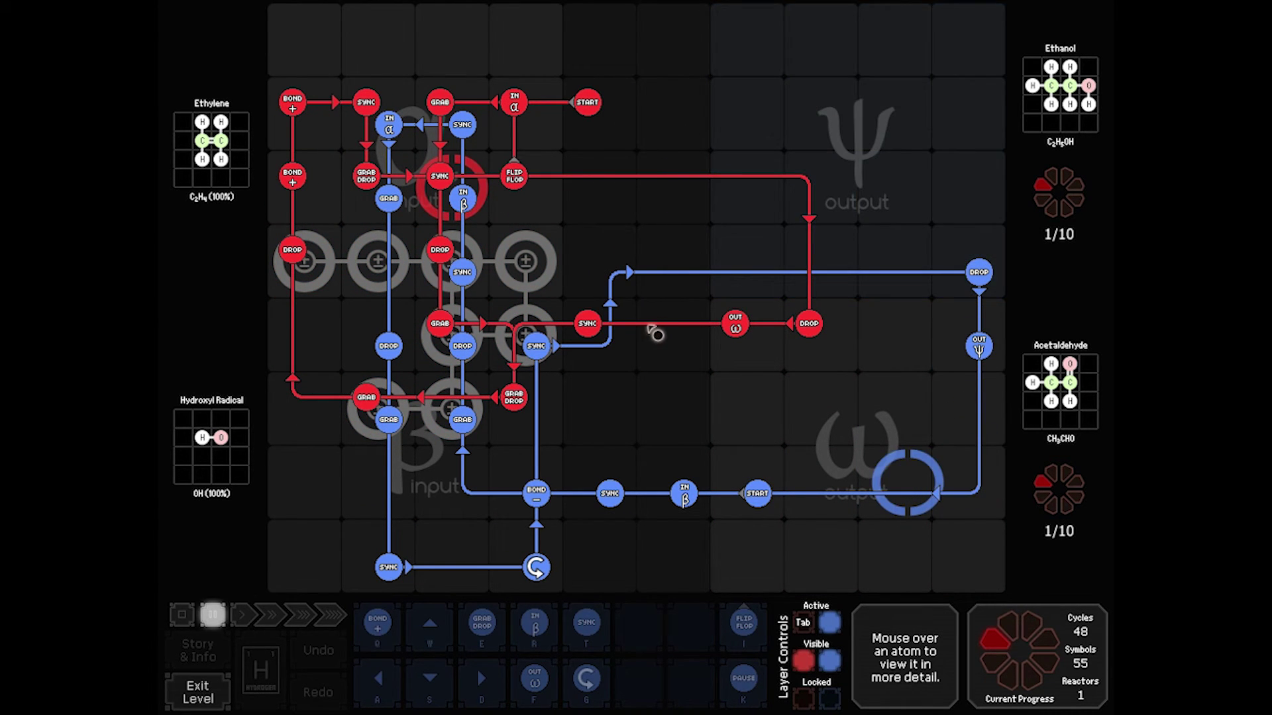
{"action": "mouse_move", "coordinate": [346, 462]}
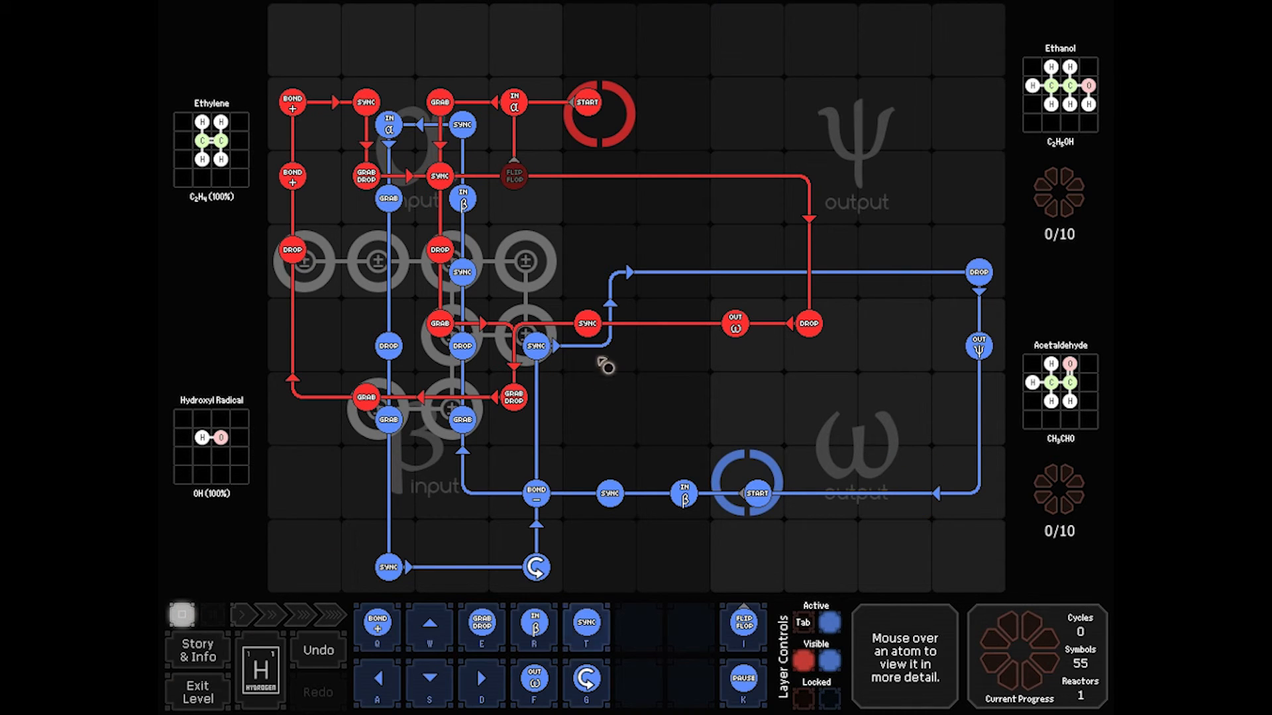
Add a blue Sync, clear the out-of-bounds error, and run at top speed to completion in 439 cycles
{"action": "left_click", "coordinate": [608, 348]}
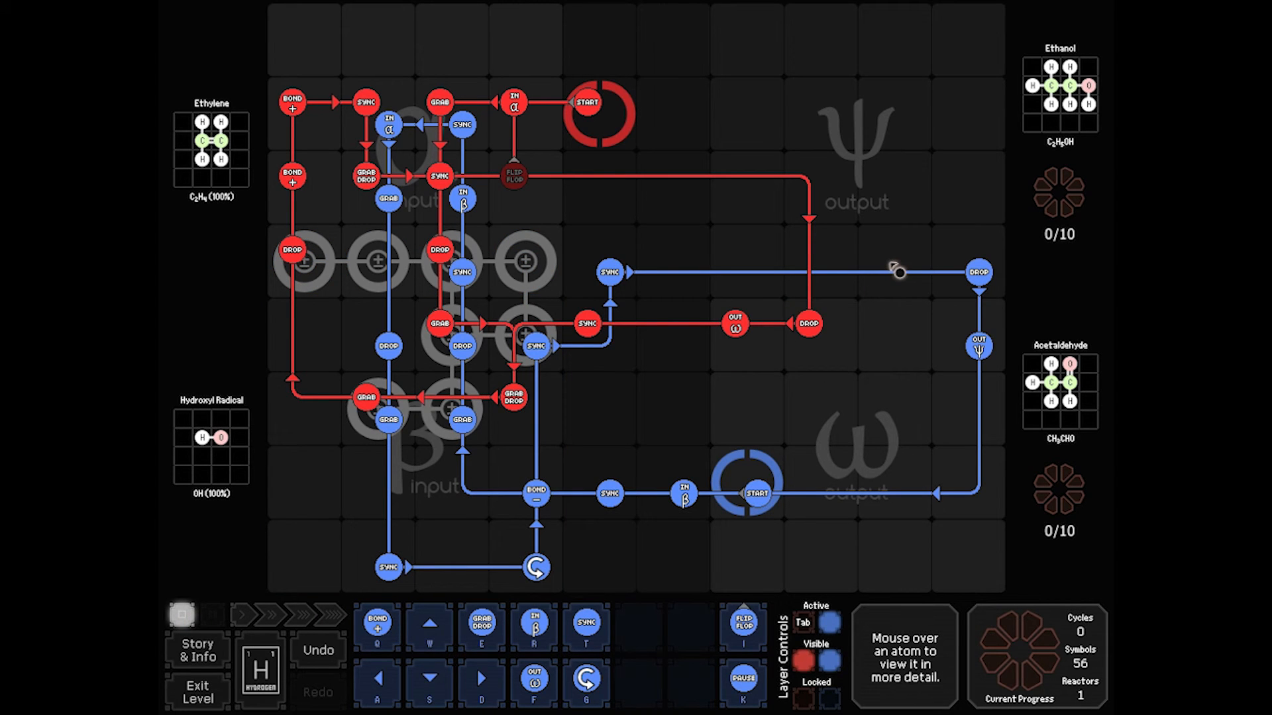
{"action": "mouse_move", "coordinate": [561, 296]}
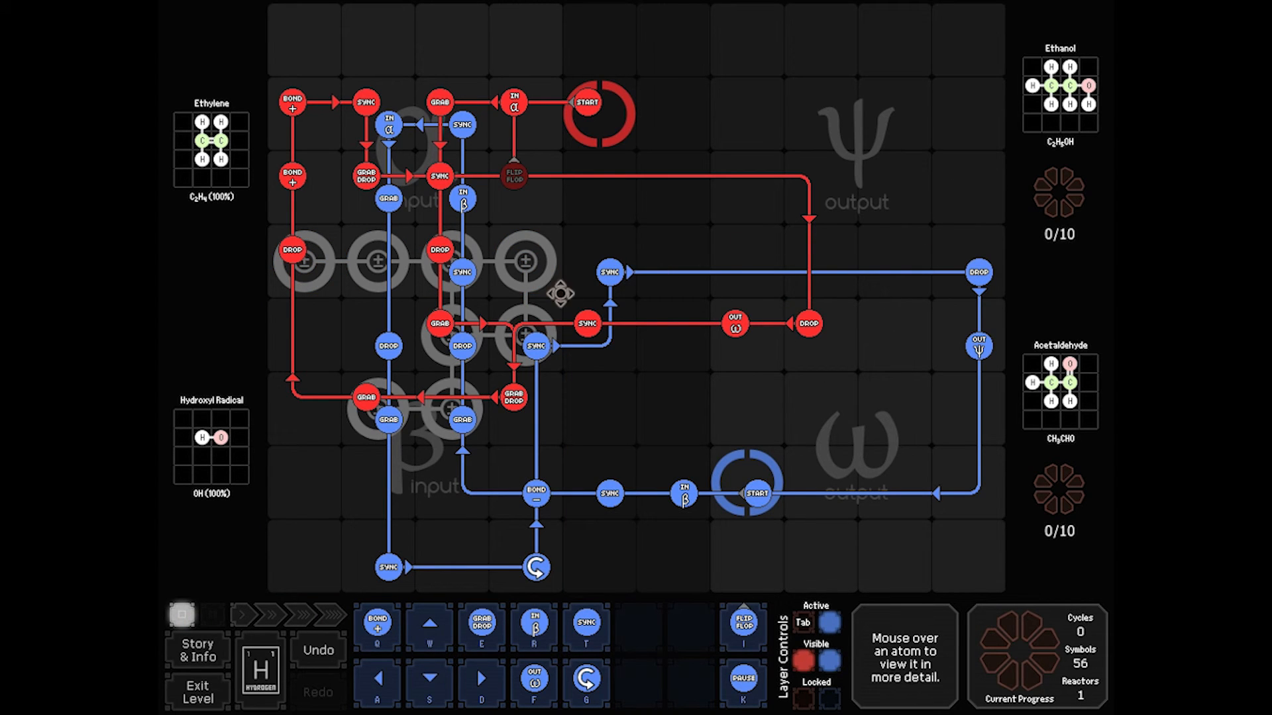
{"action": "mouse_move", "coordinate": [1093, 111]}
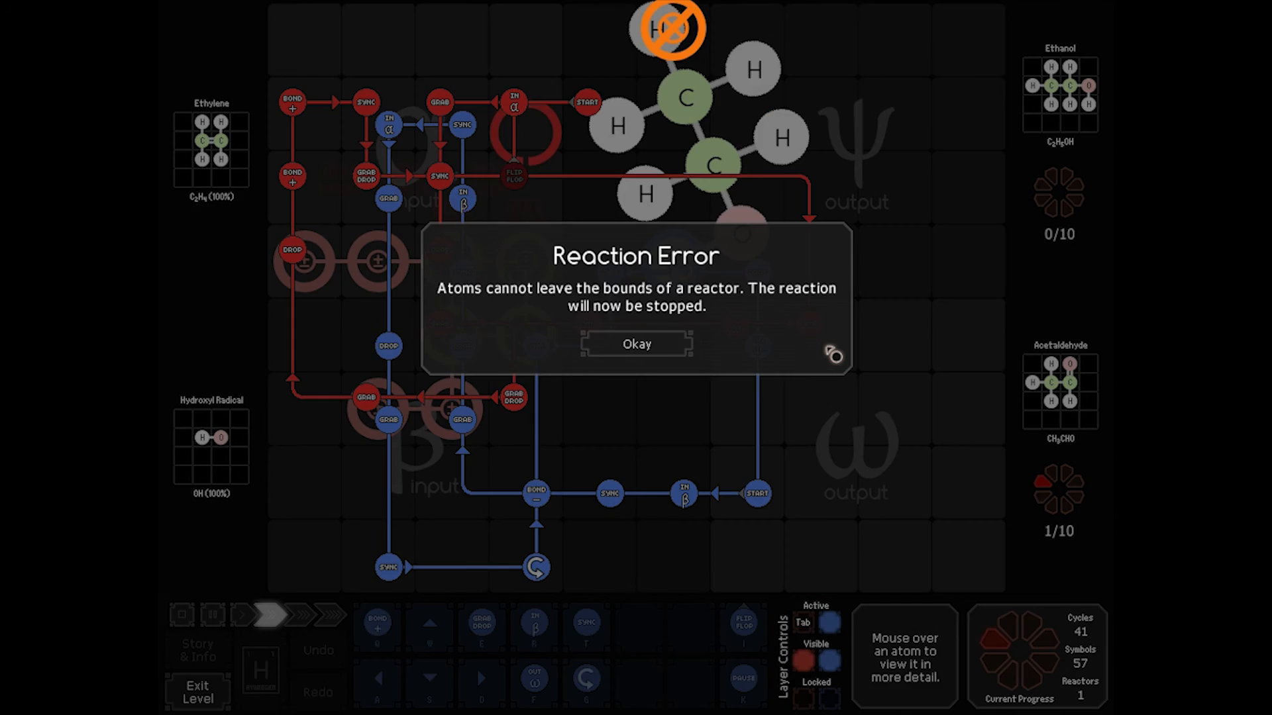
{"action": "left_click", "coordinate": [637, 344]}
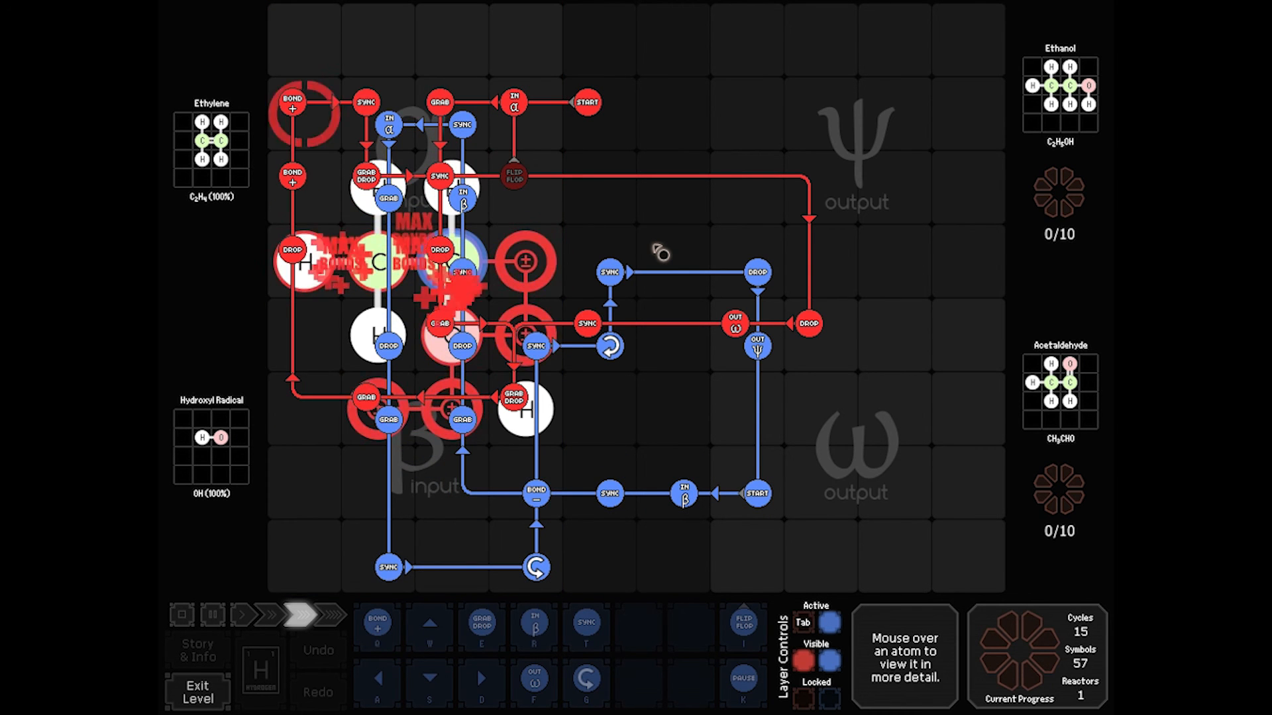
{"action": "left_click", "coordinate": [244, 632]}
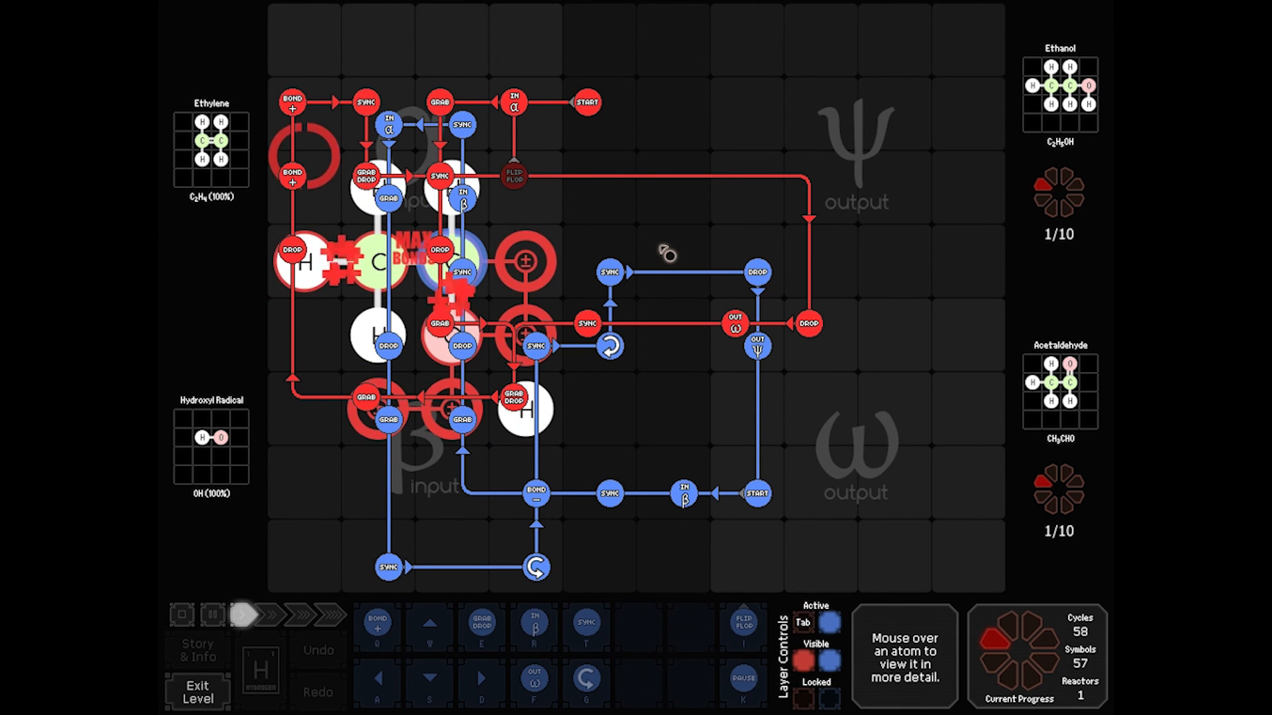
{"action": "left_click", "coordinate": [303, 632]}
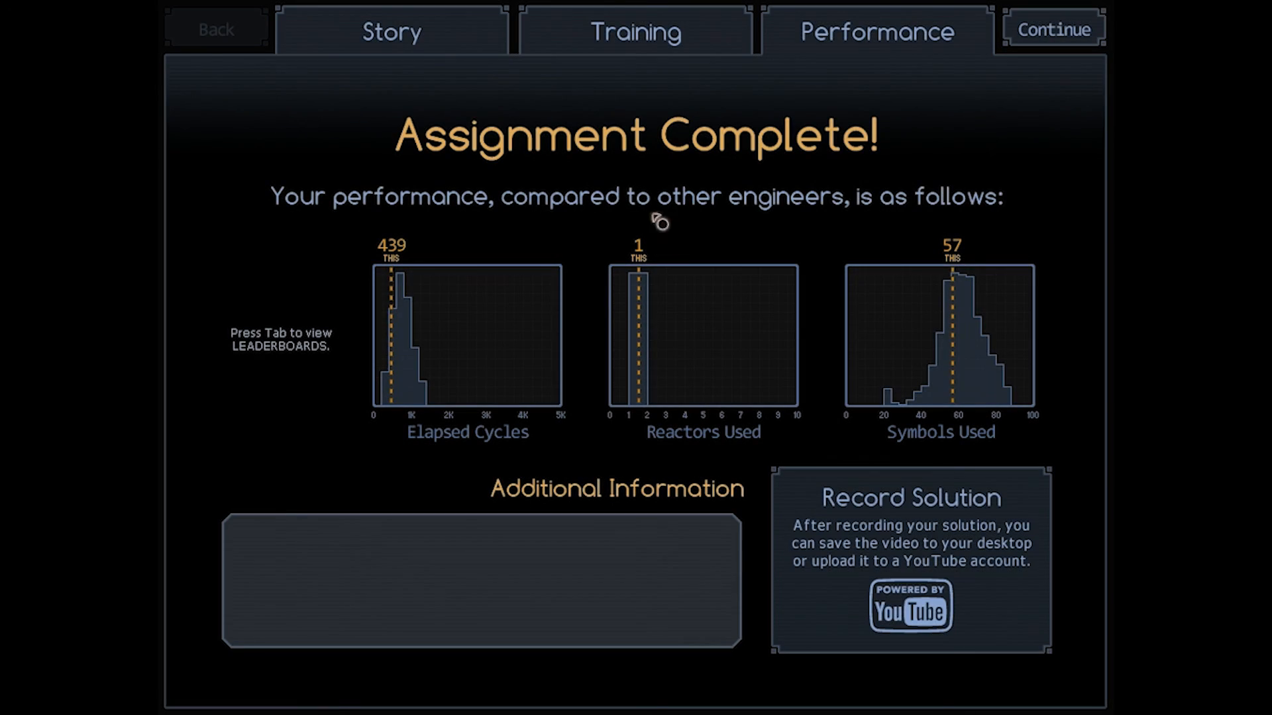
{"action": "mouse_move", "coordinate": [449, 245]}
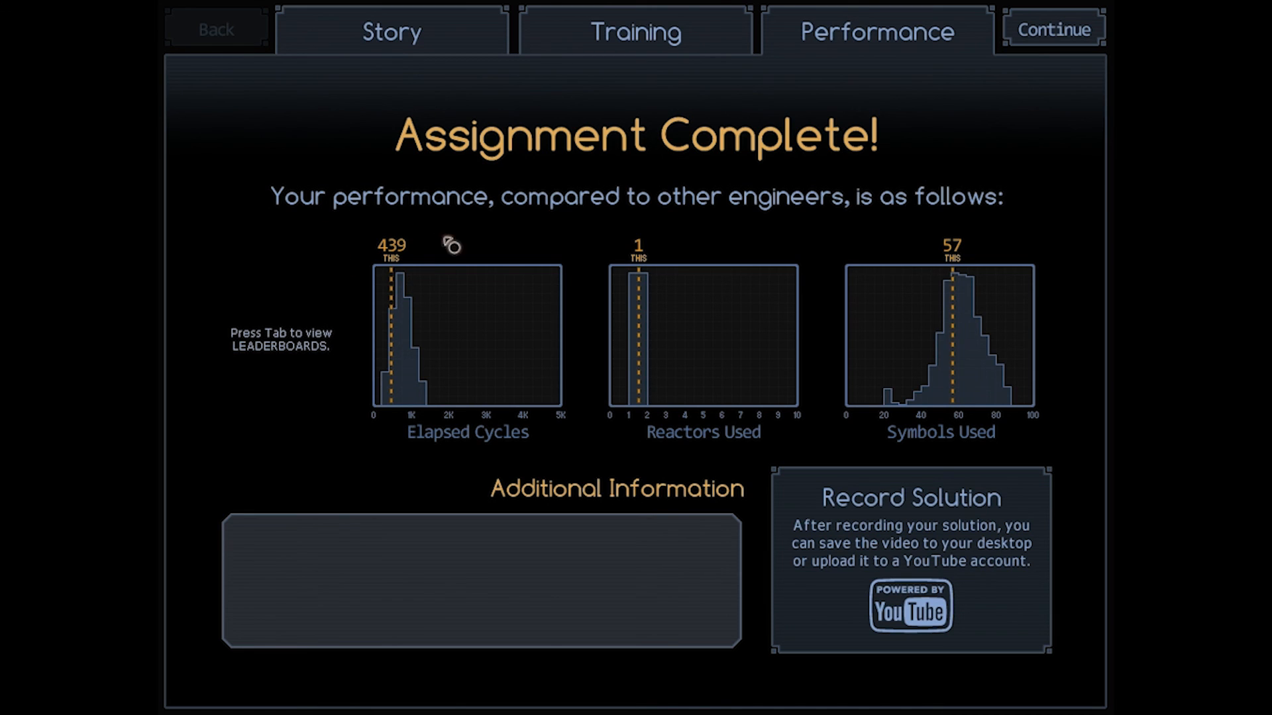
{"action": "mouse_move", "coordinate": [478, 218]}
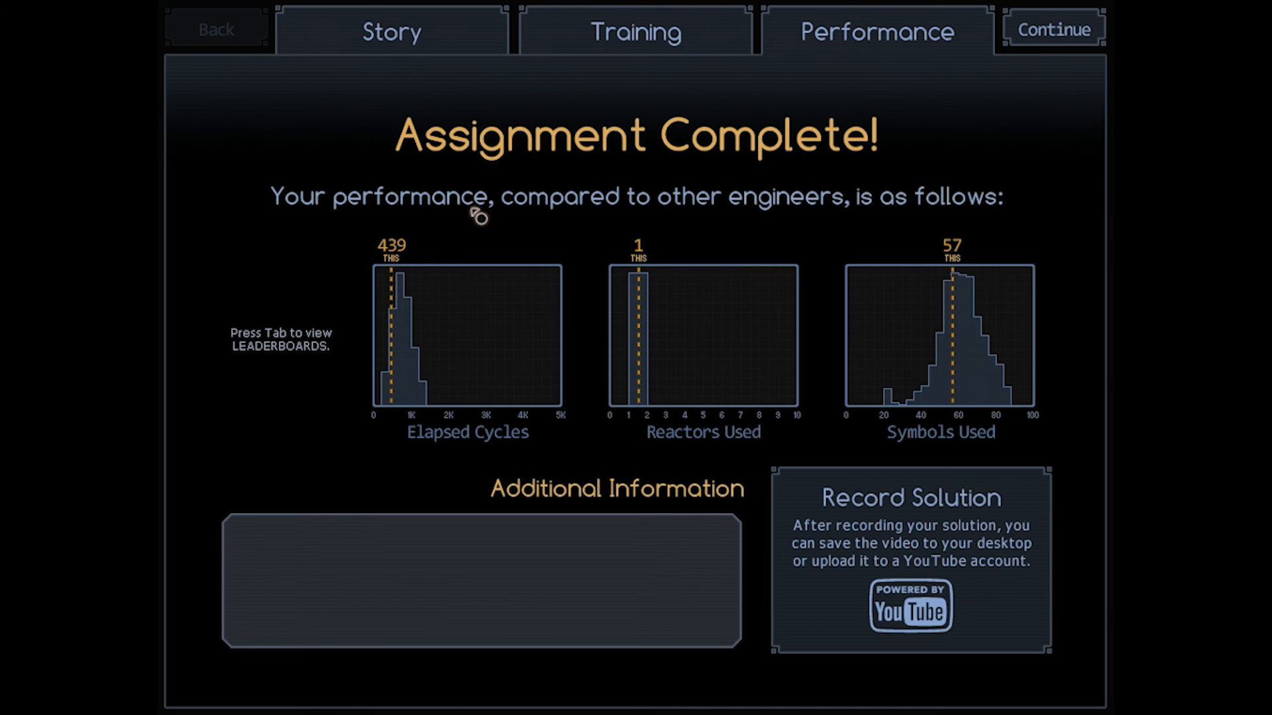